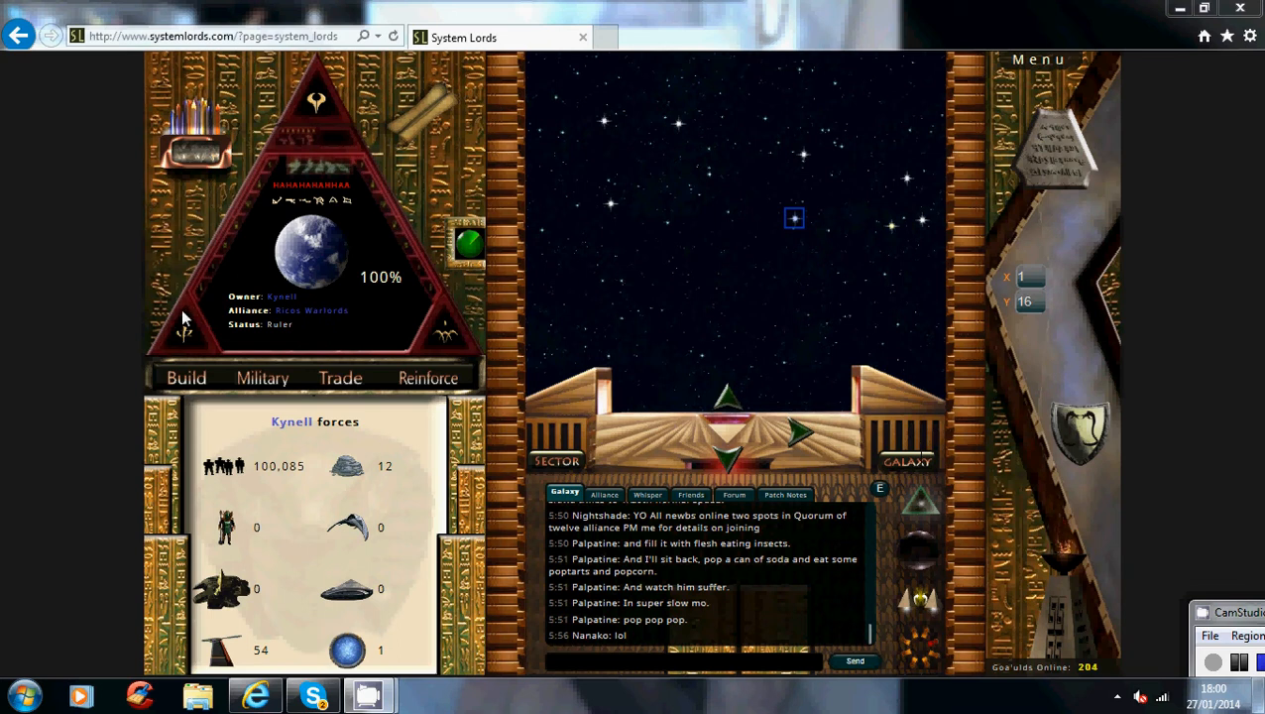
- Review the infrastructure overview, then Saphira's infiltration options and technology levels
click(187, 377)
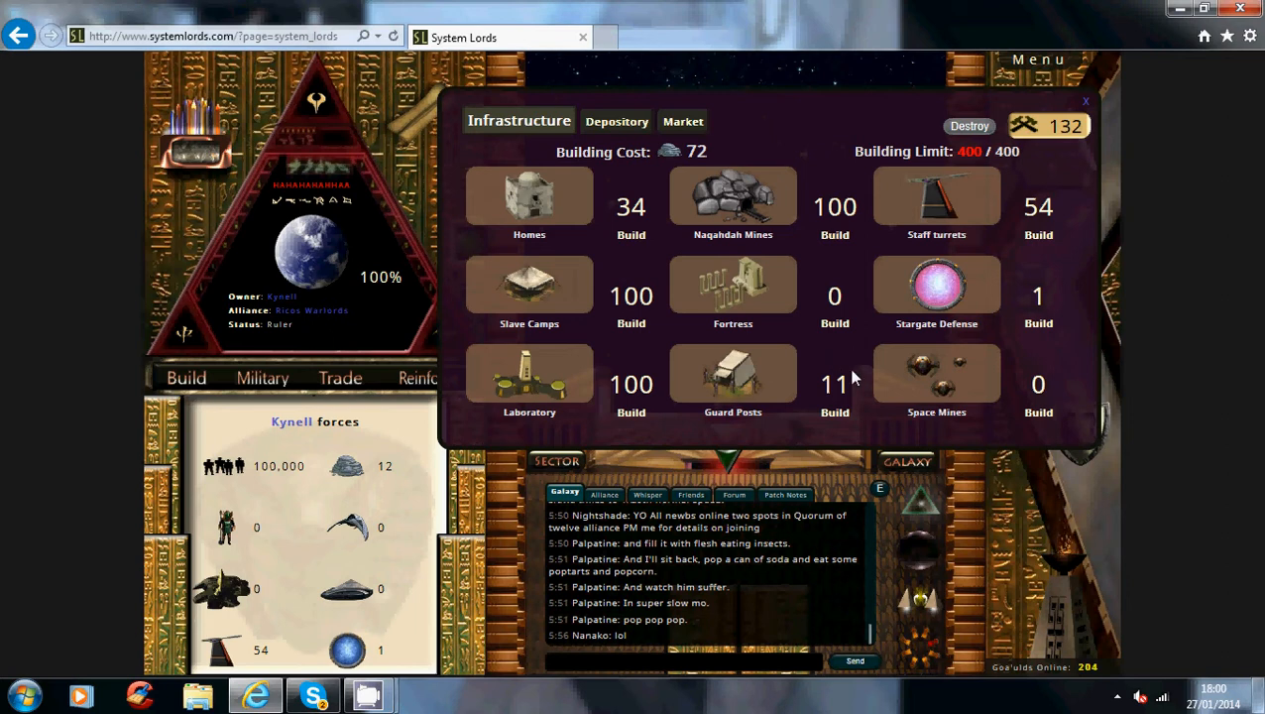
mouse_move(750, 443)
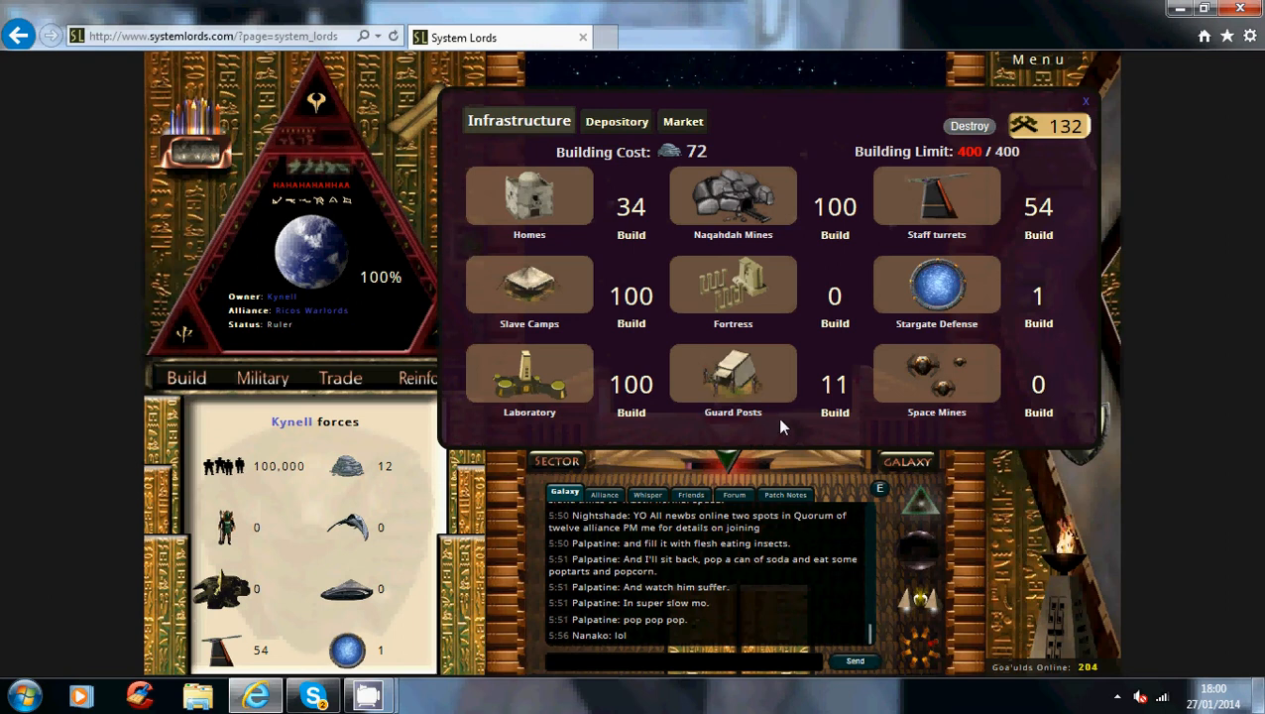
mouse_move(783, 426)
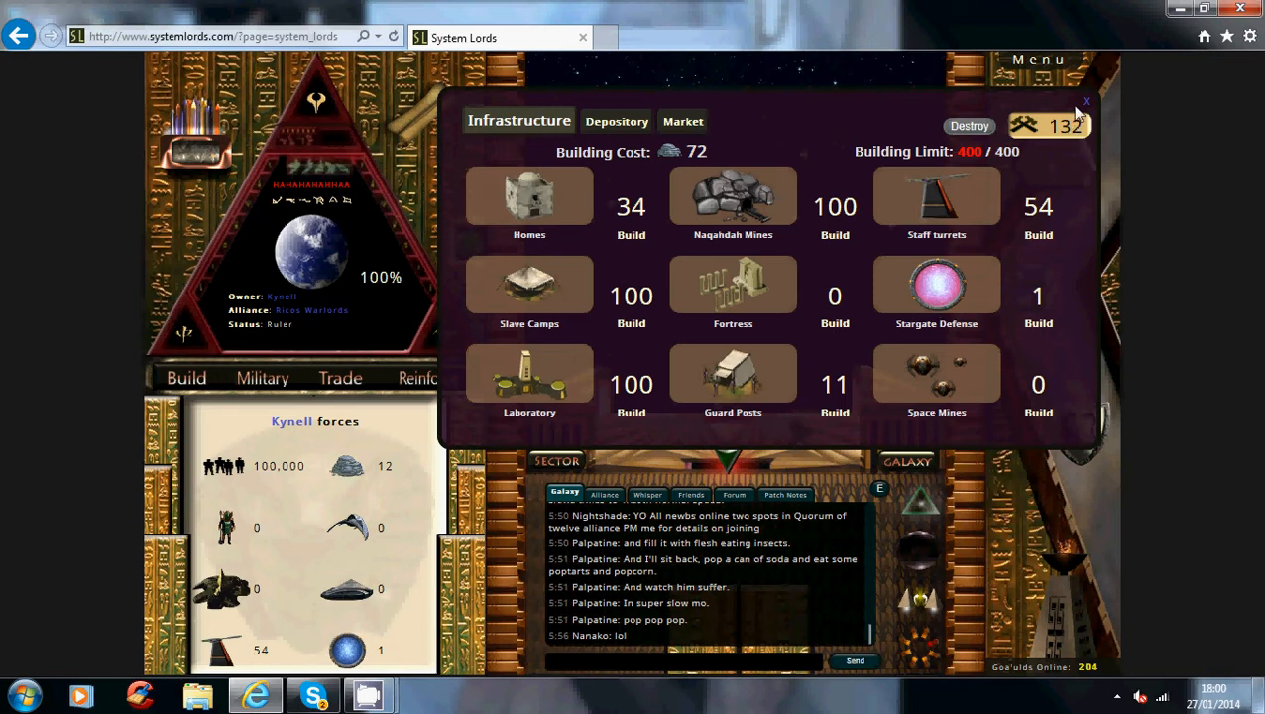
click(1084, 102)
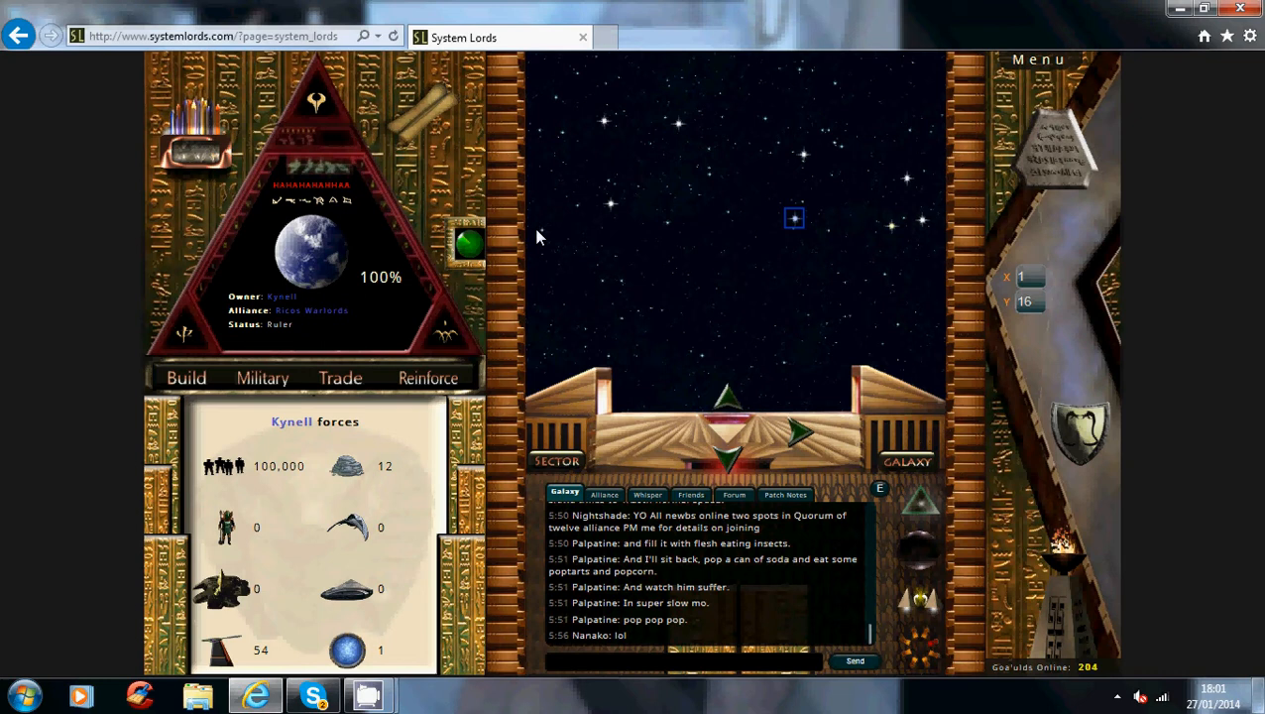
mouse_move(466, 332)
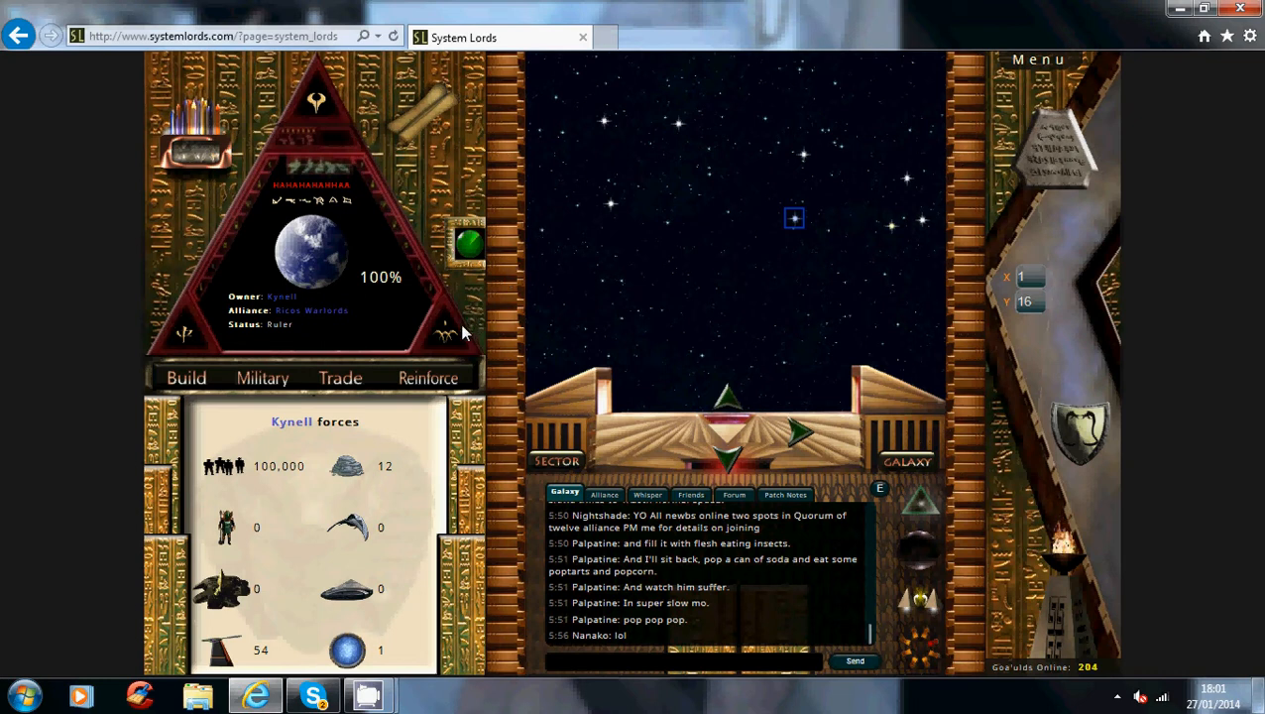
mouse_move(941, 454)
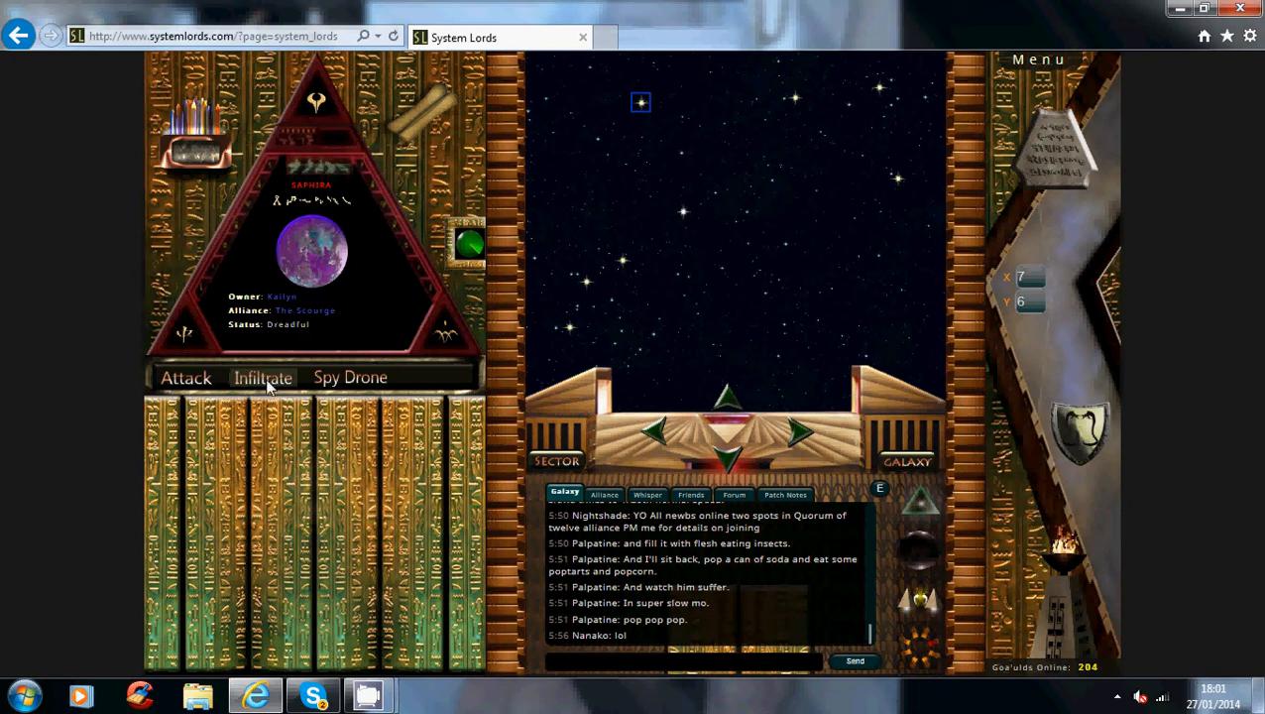
click(263, 376)
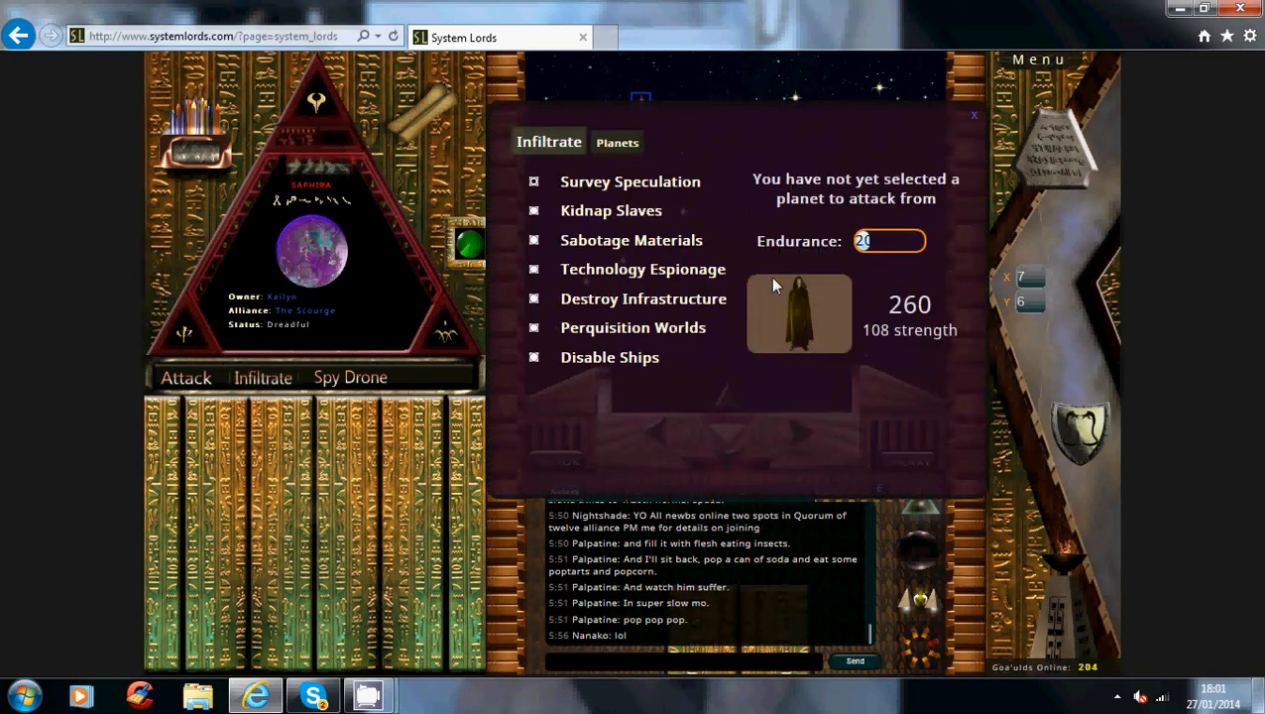
click(972, 115)
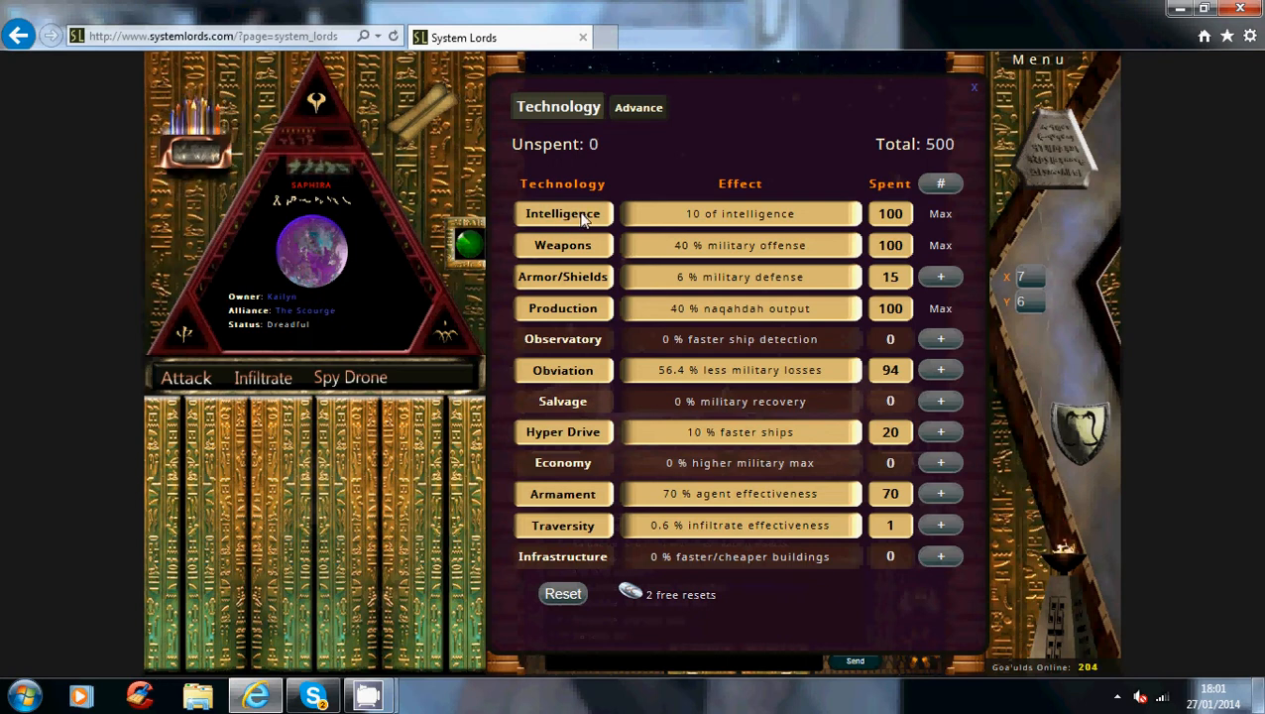
mouse_move(967, 144)
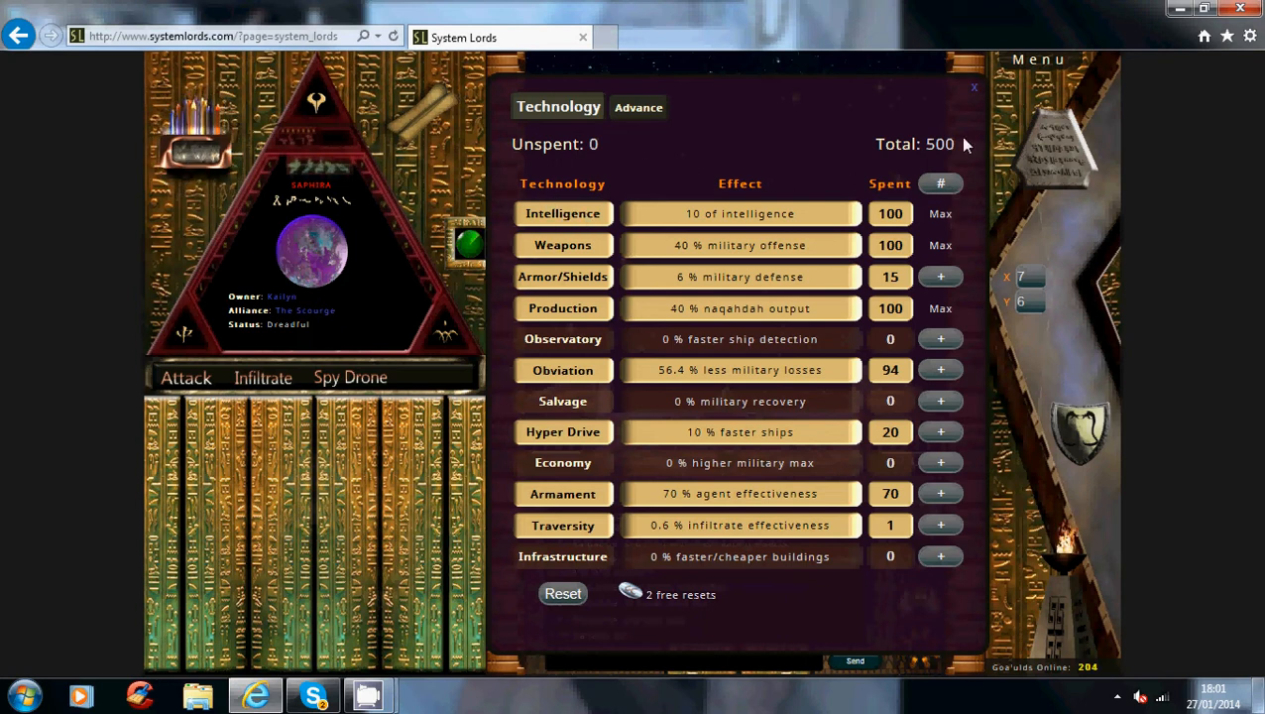
click(974, 87)
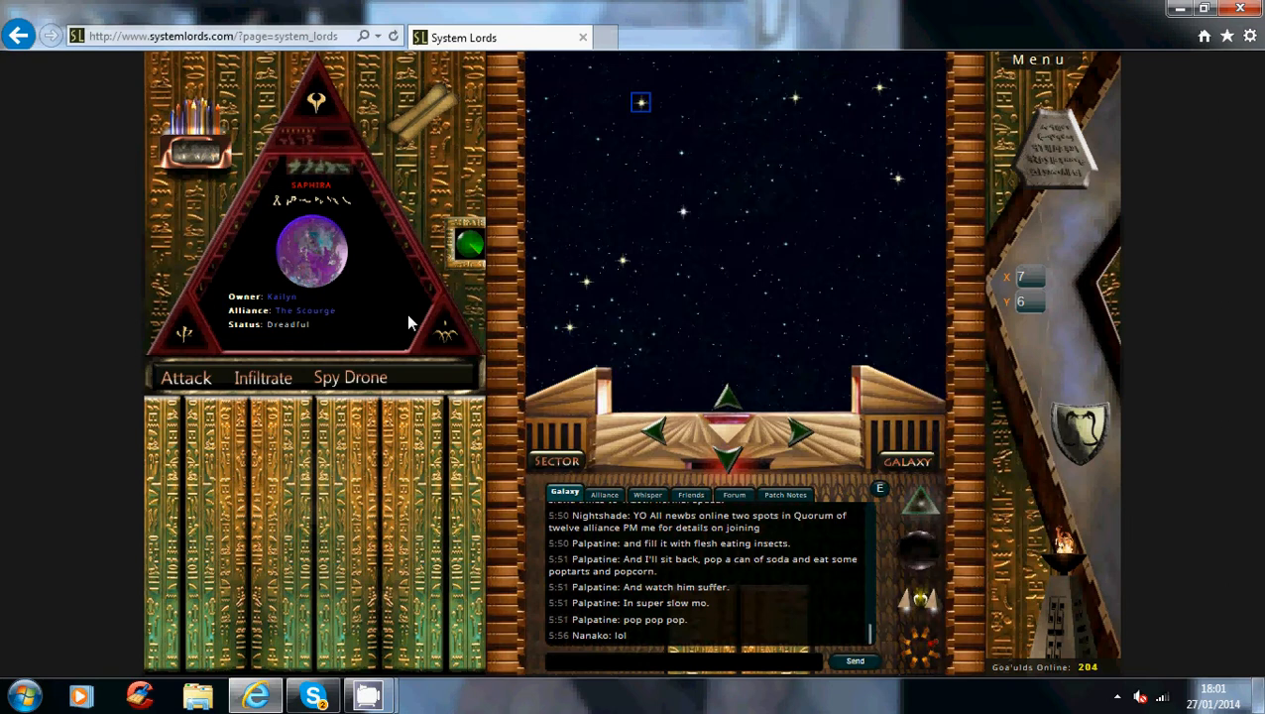
mouse_move(350, 384)
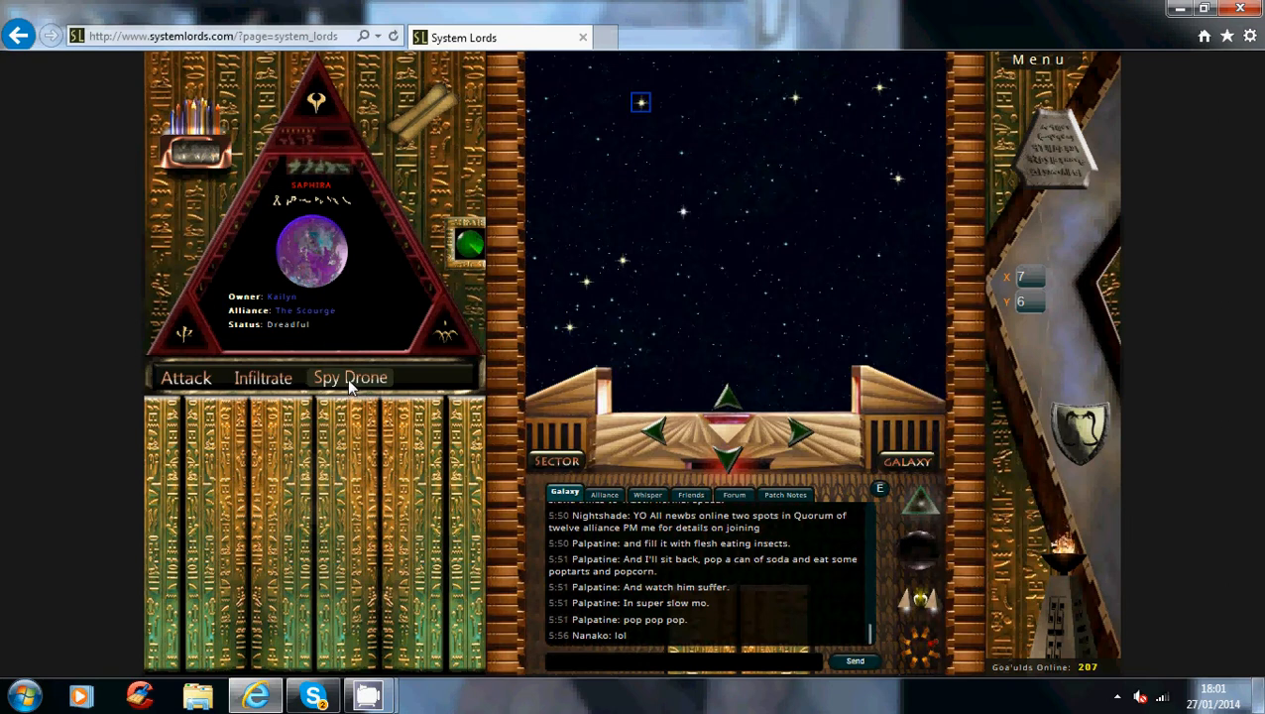
- Send a spy drone to Saphira, revealing Kailyn's 26,247 troops and other forces
click(349, 378)
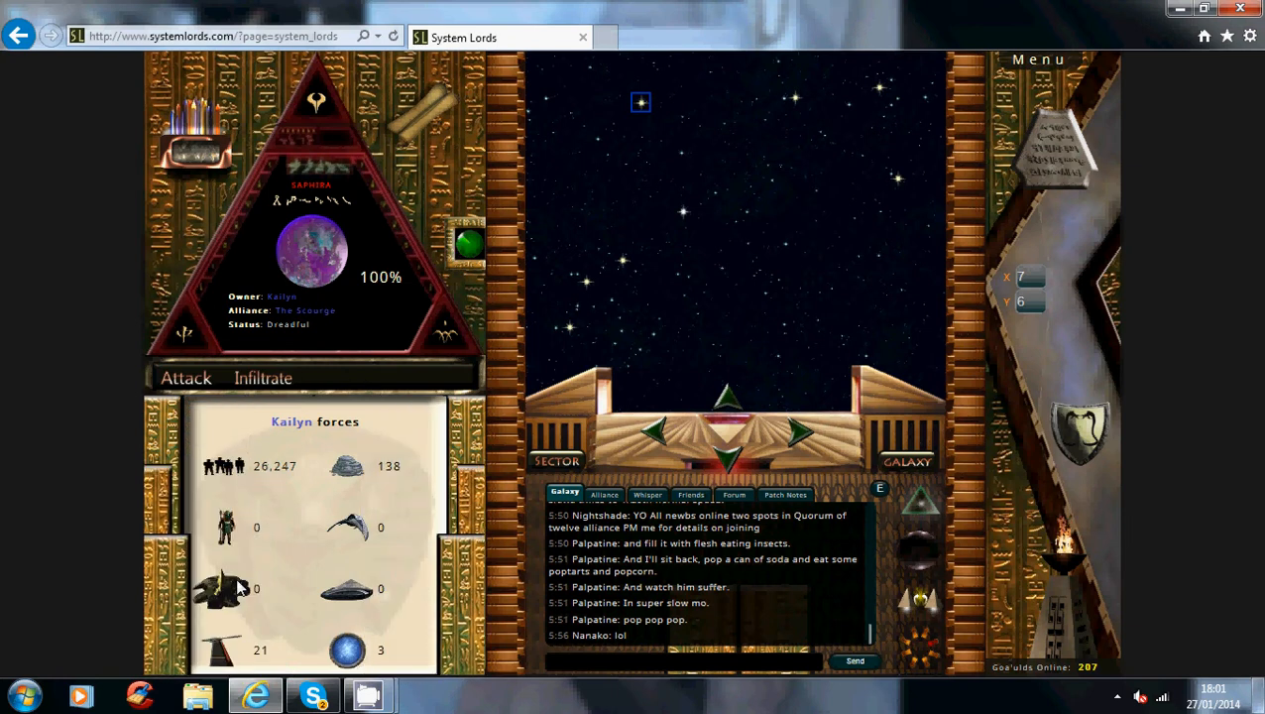
mouse_move(380, 595)
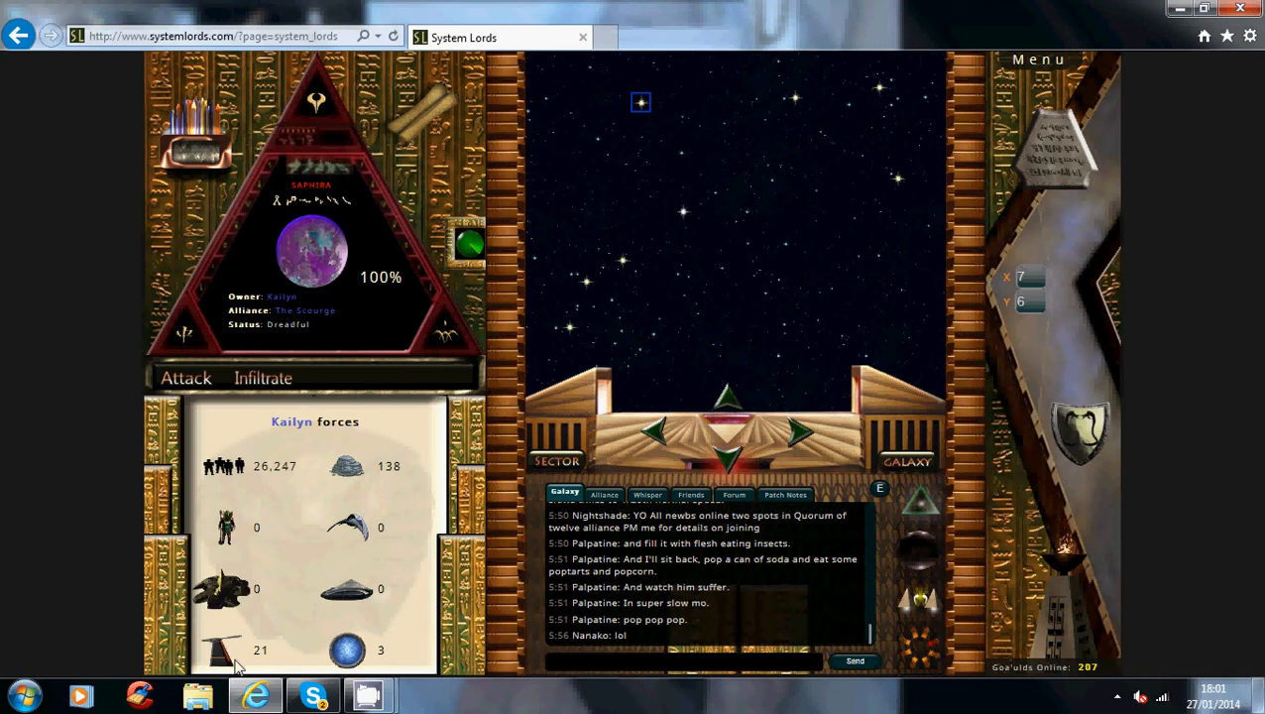
mouse_move(271, 664)
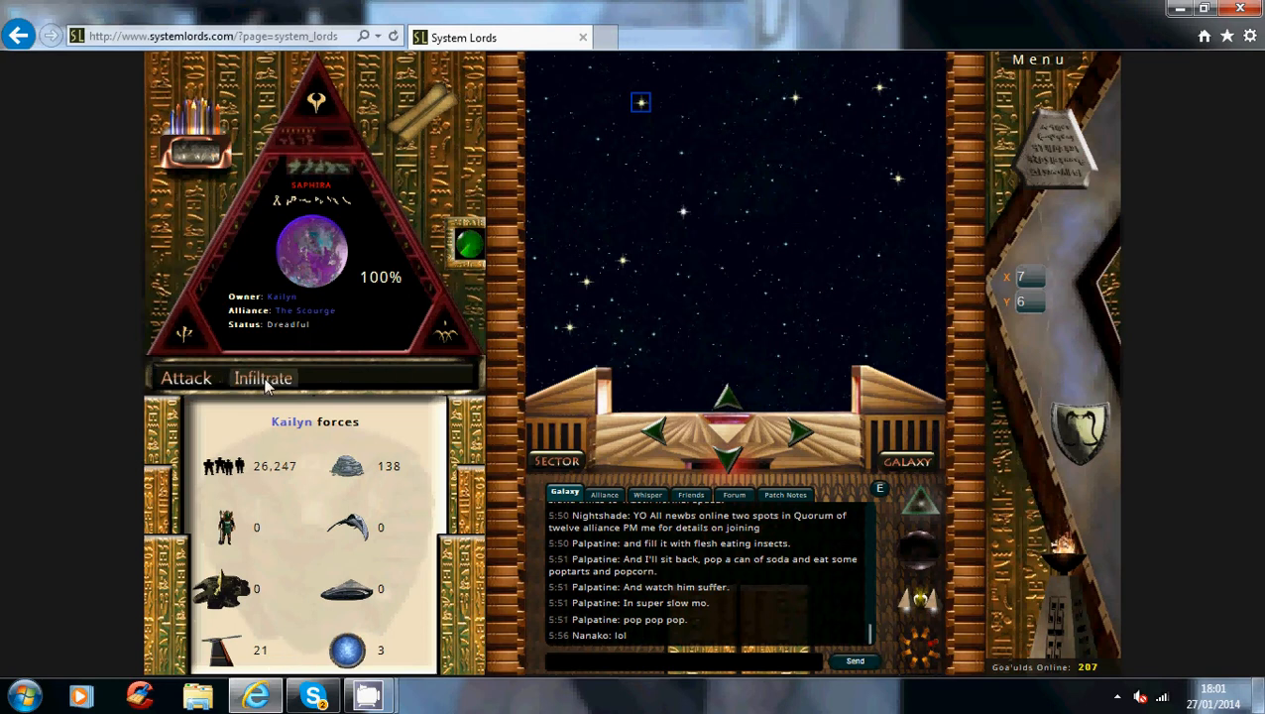
- Open infiltration missions against Saphira and choose TORCH as the launching planet
click(263, 378)
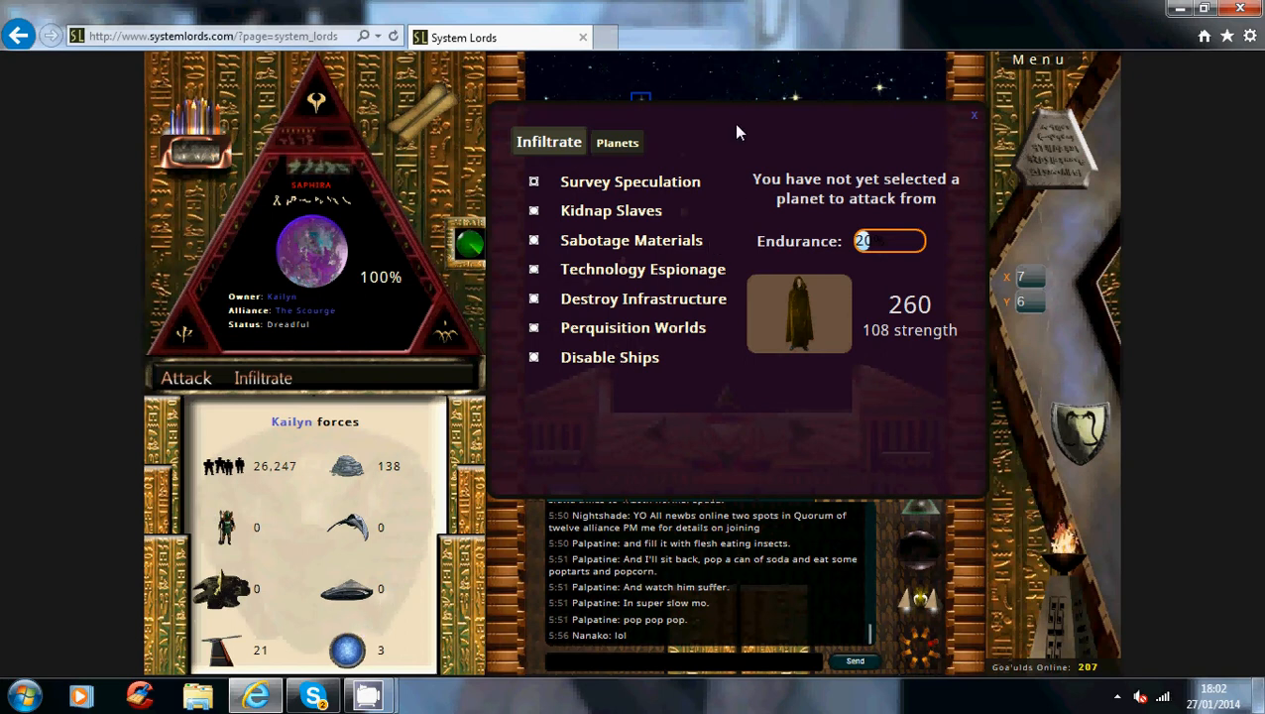
mouse_move(652, 144)
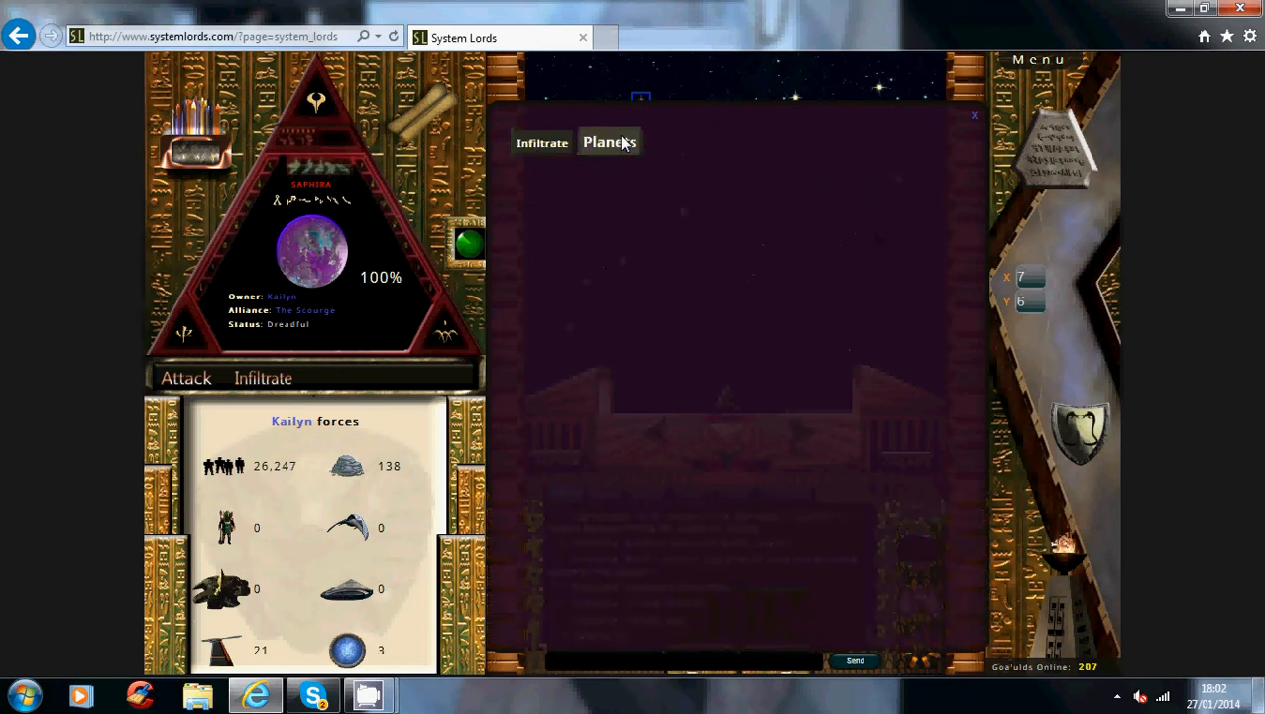
click(610, 141)
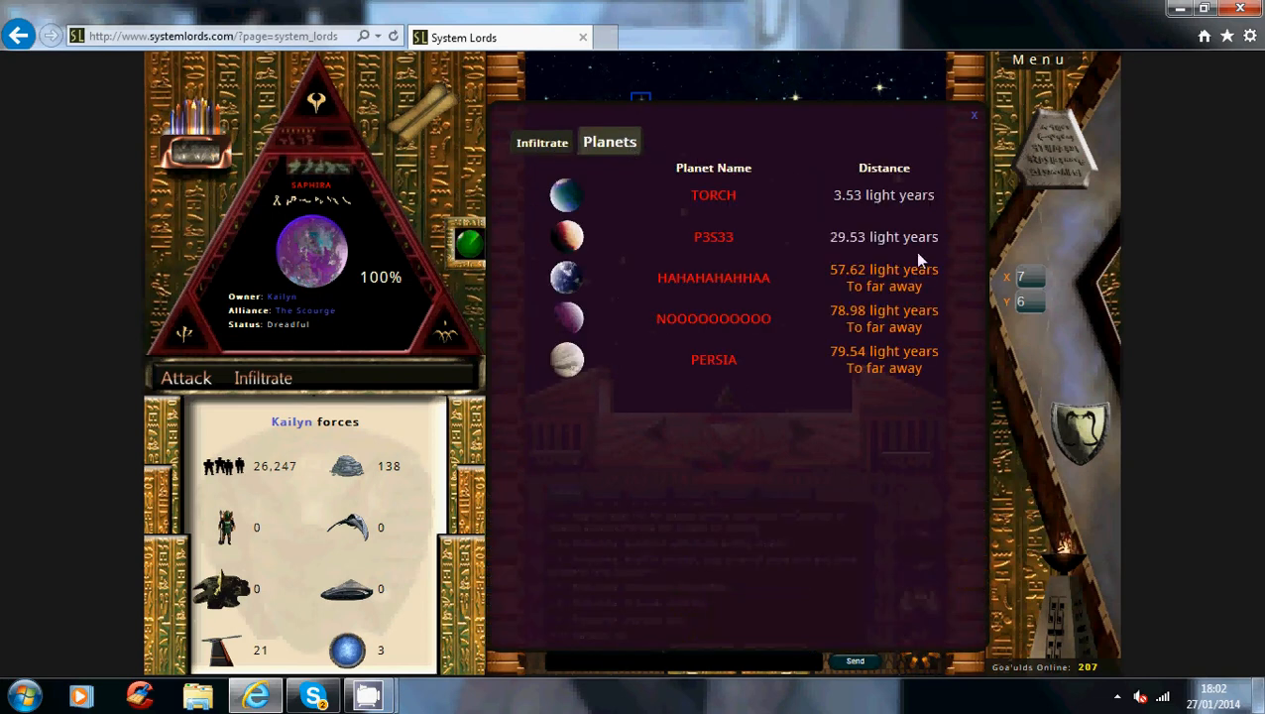
mouse_move(870, 344)
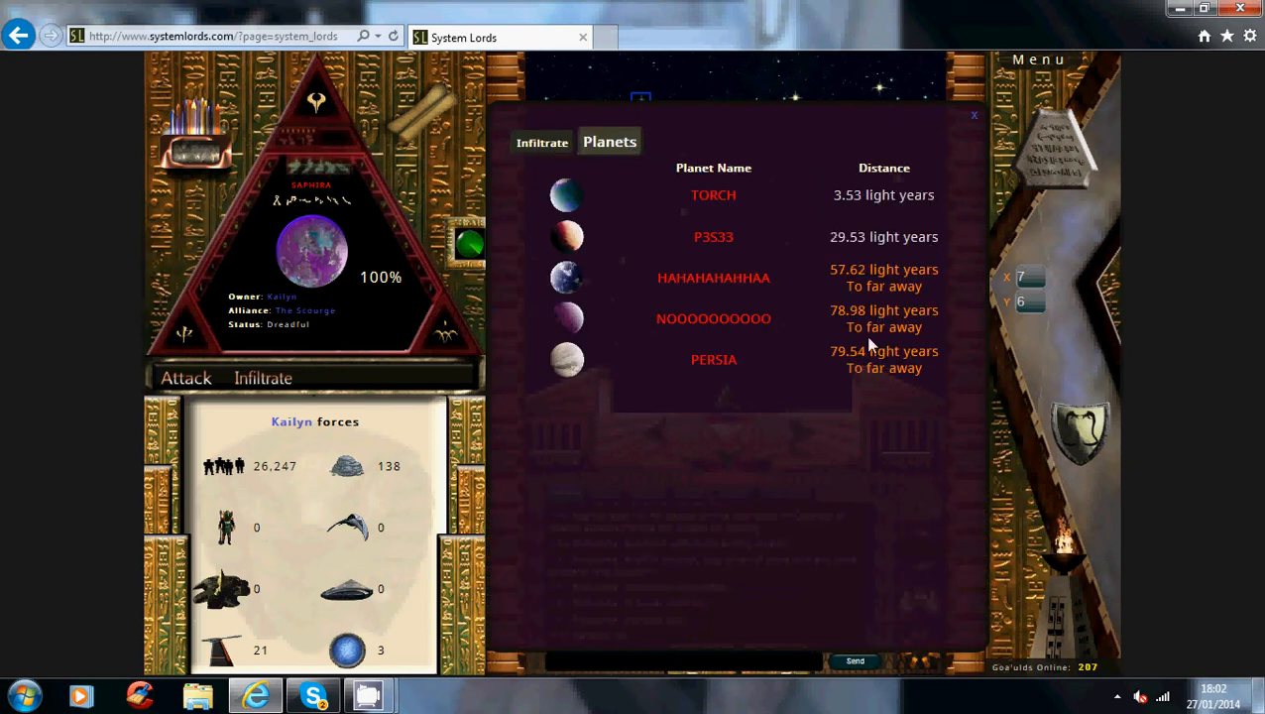
mouse_move(720, 202)
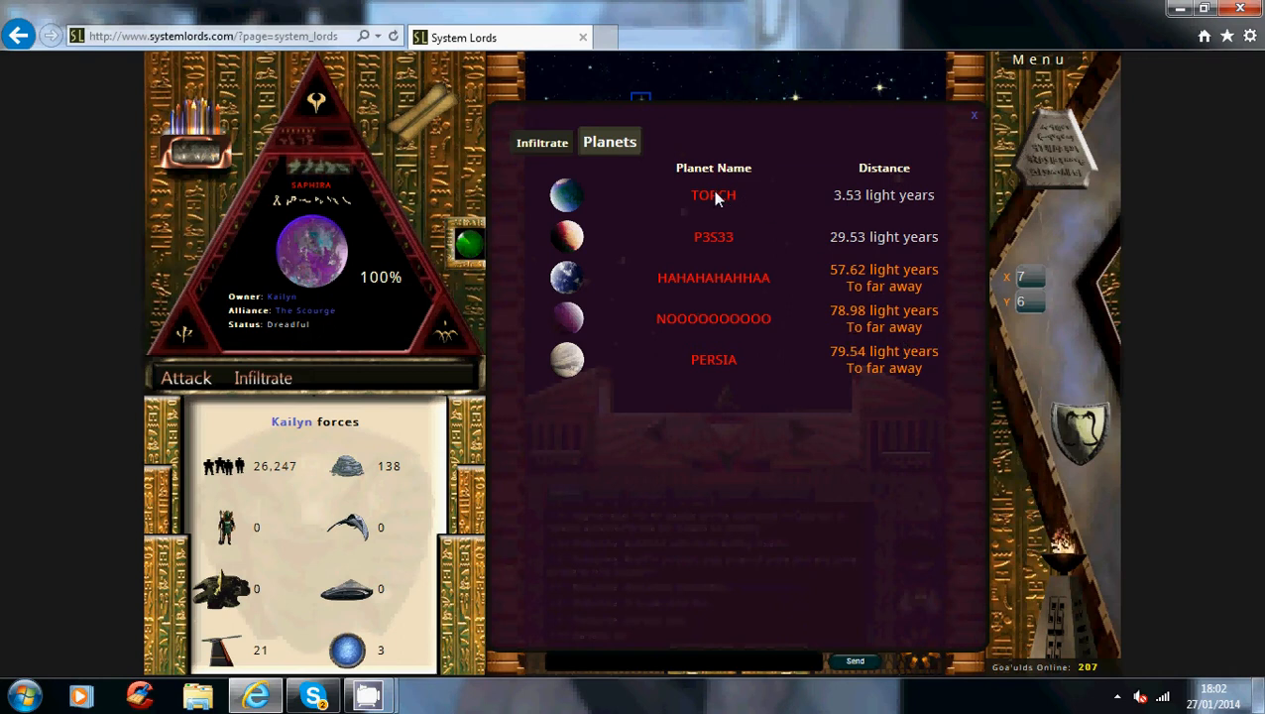
click(712, 194)
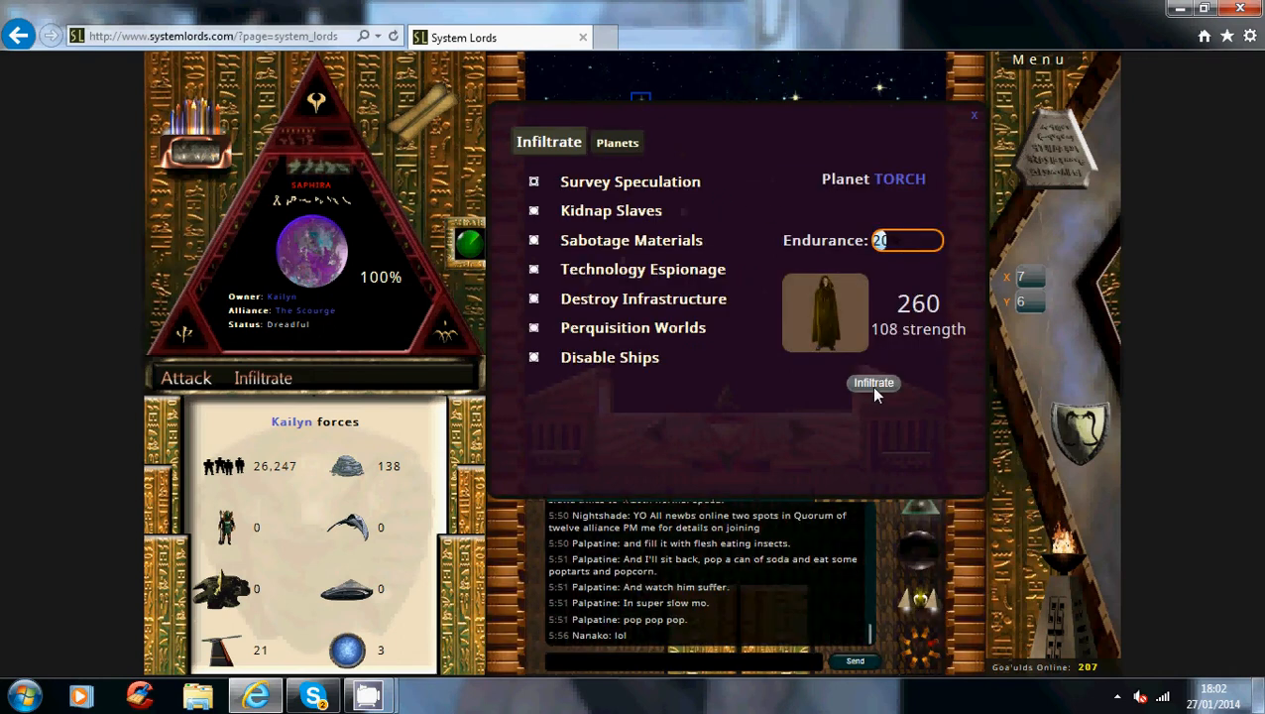
- Launch the survey infiltration of Saphira, gathering a planet survey without losing agents
click(873, 383)
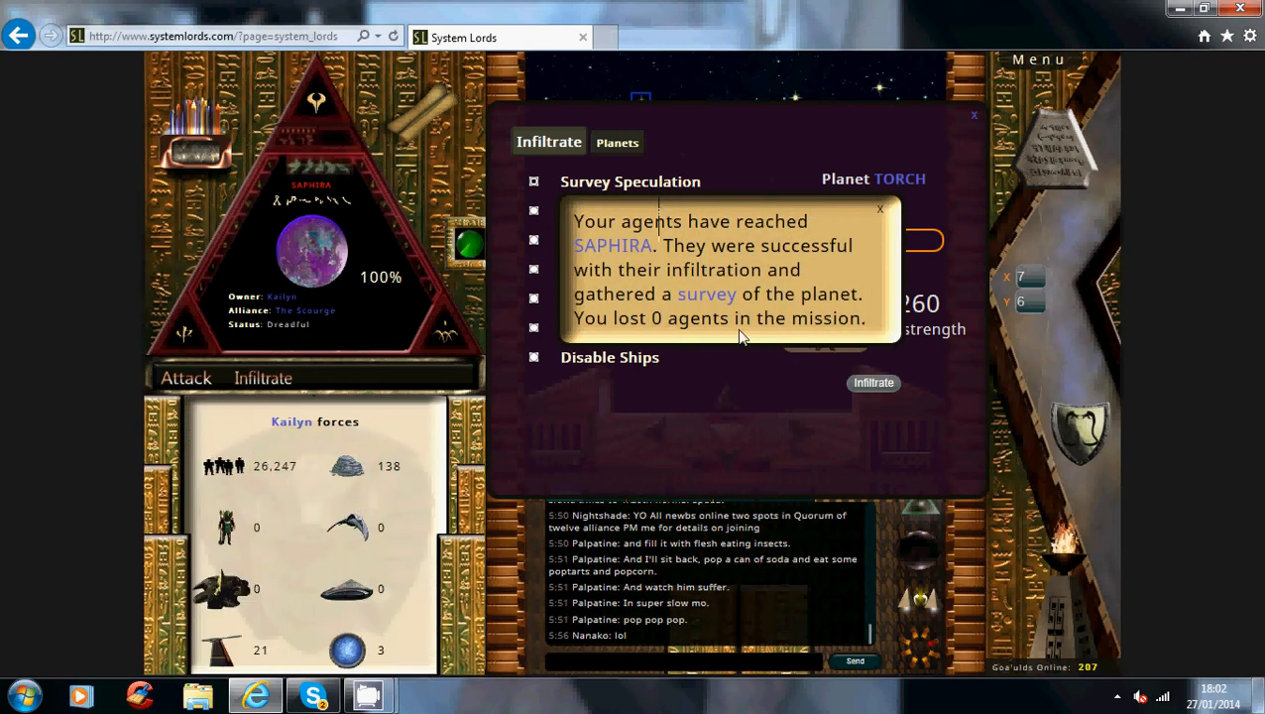
mouse_move(669, 357)
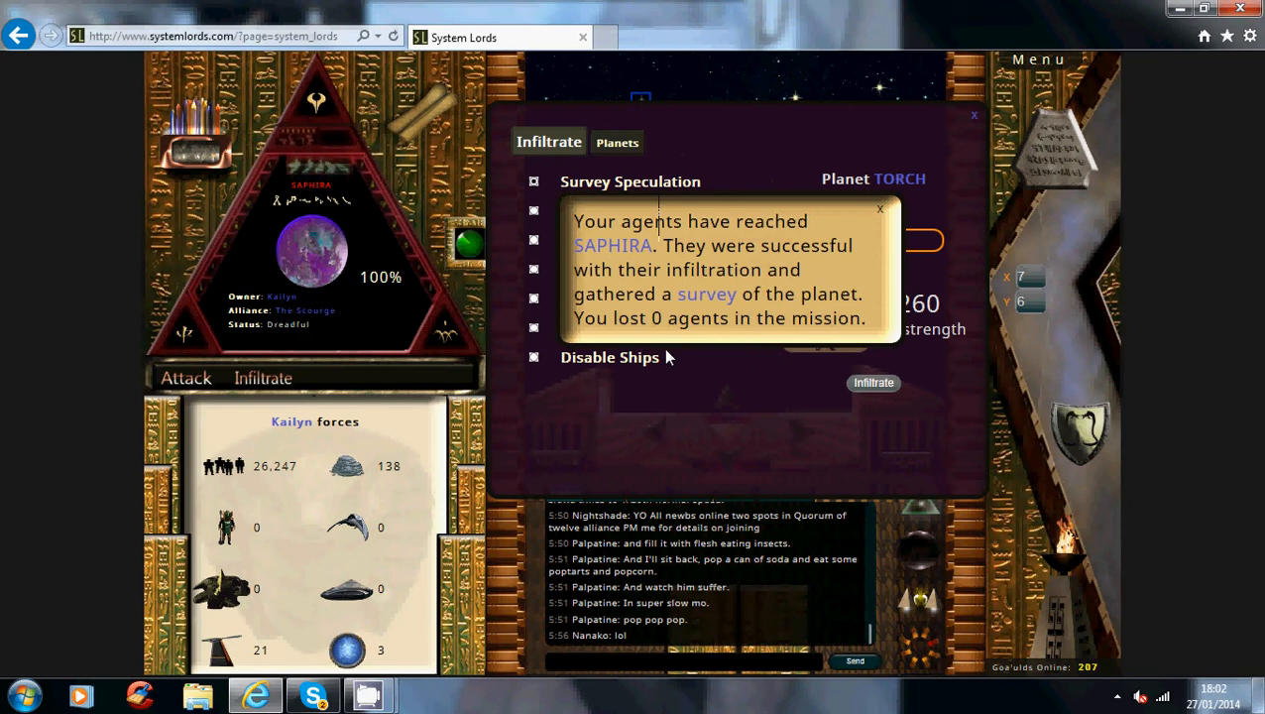
mouse_move(706, 299)
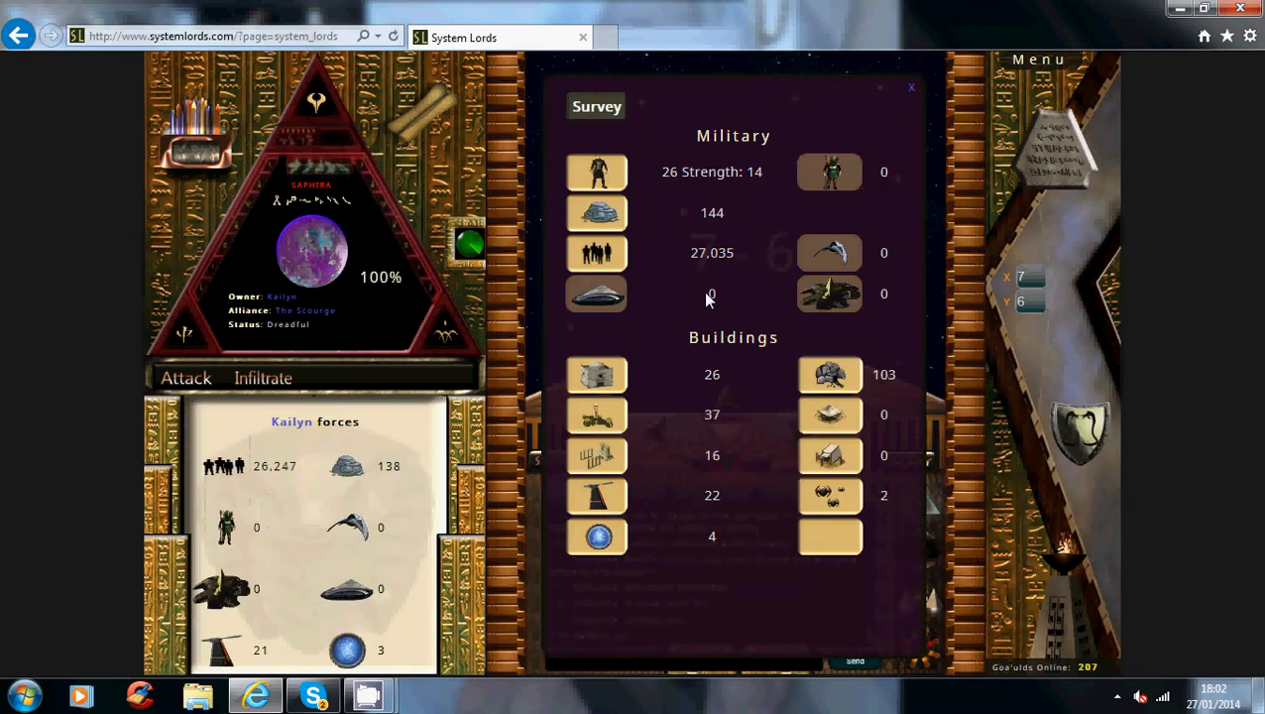
mouse_move(876, 365)
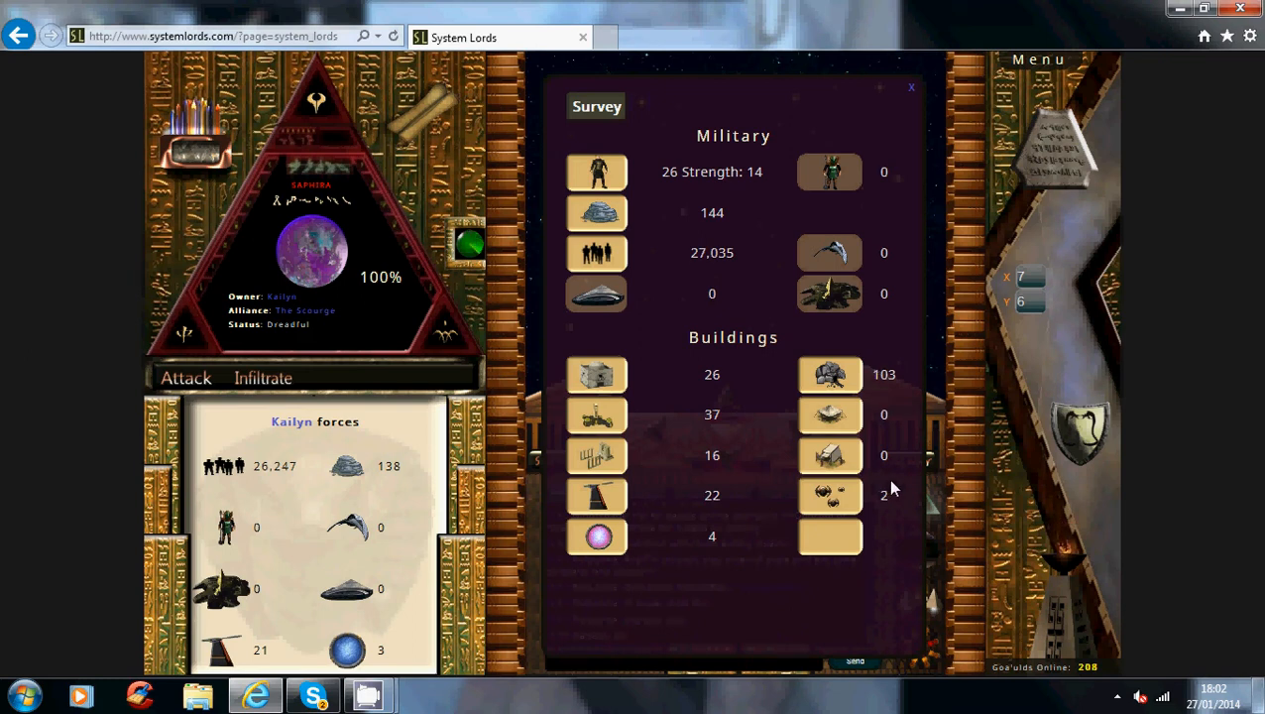
mouse_move(307, 511)
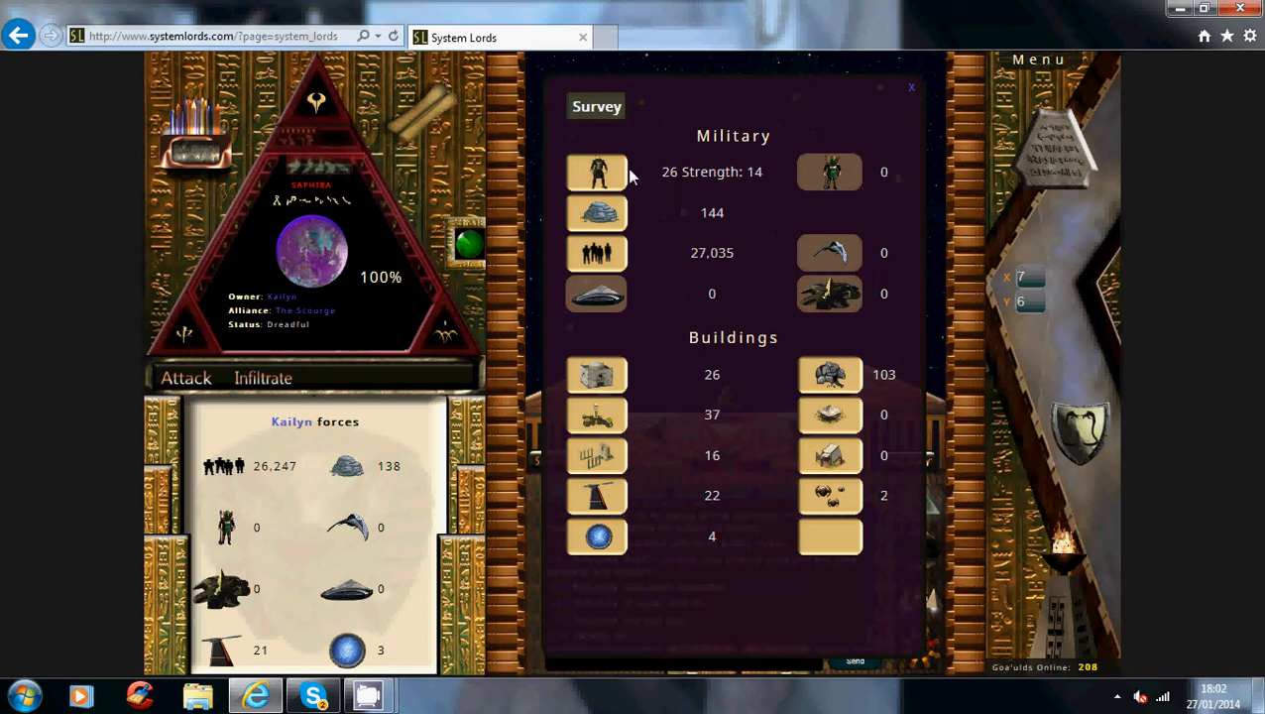
mouse_move(746, 178)
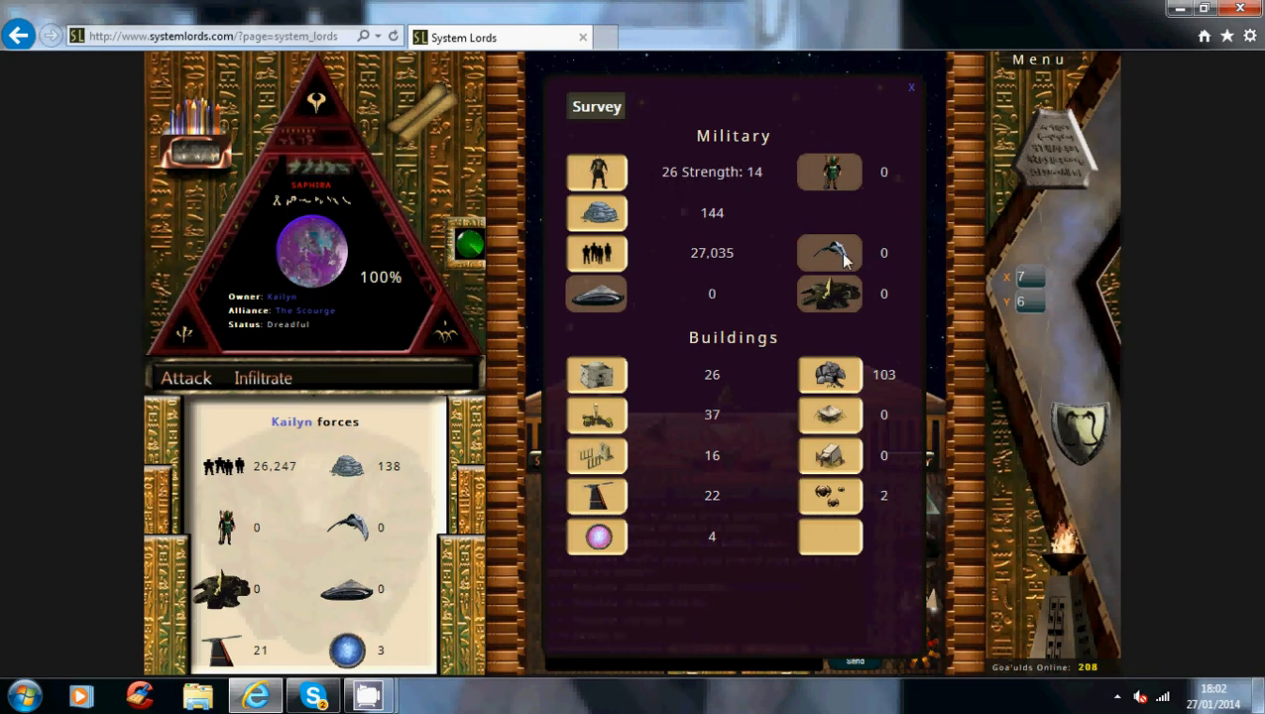
mouse_move(847, 357)
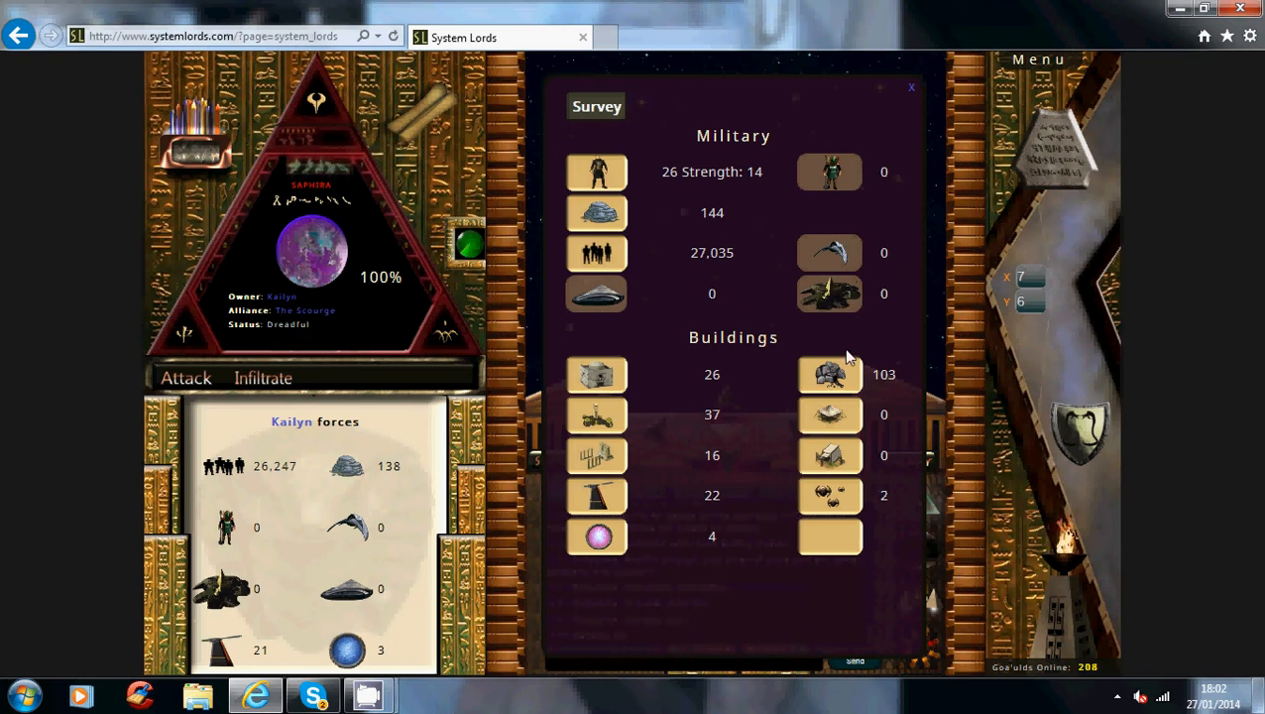
mouse_move(680, 510)
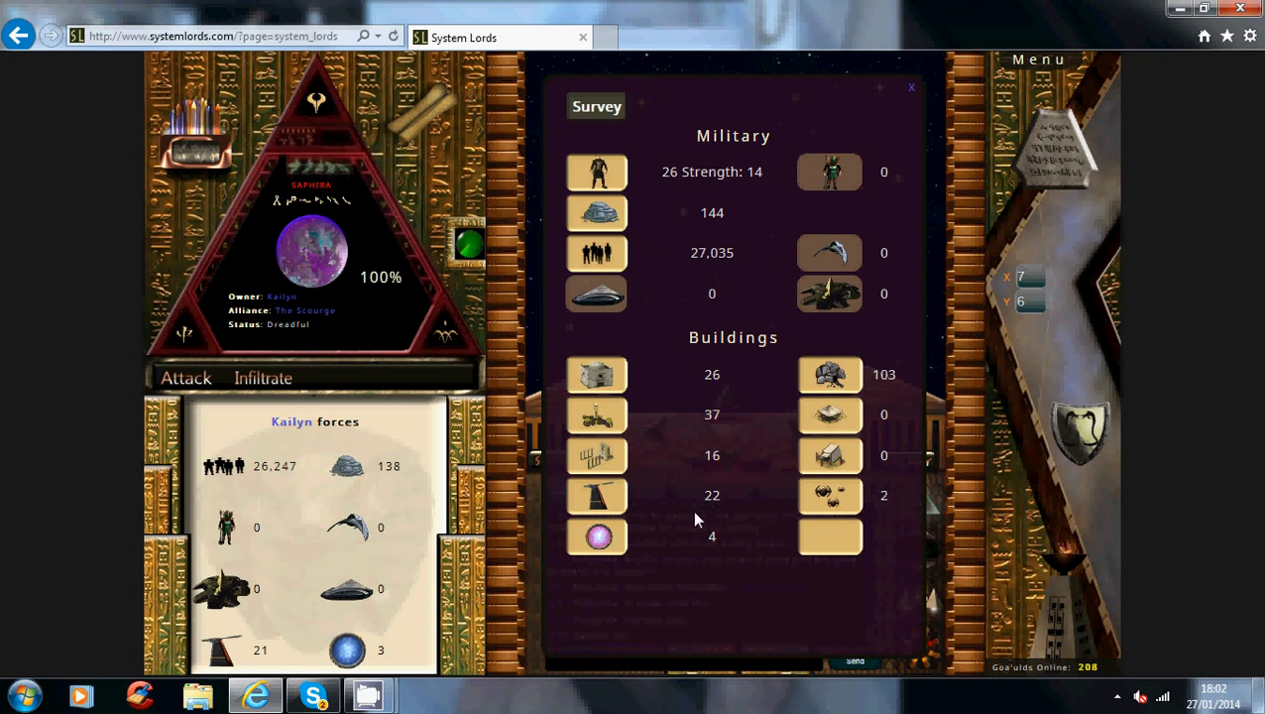
mouse_move(705, 290)
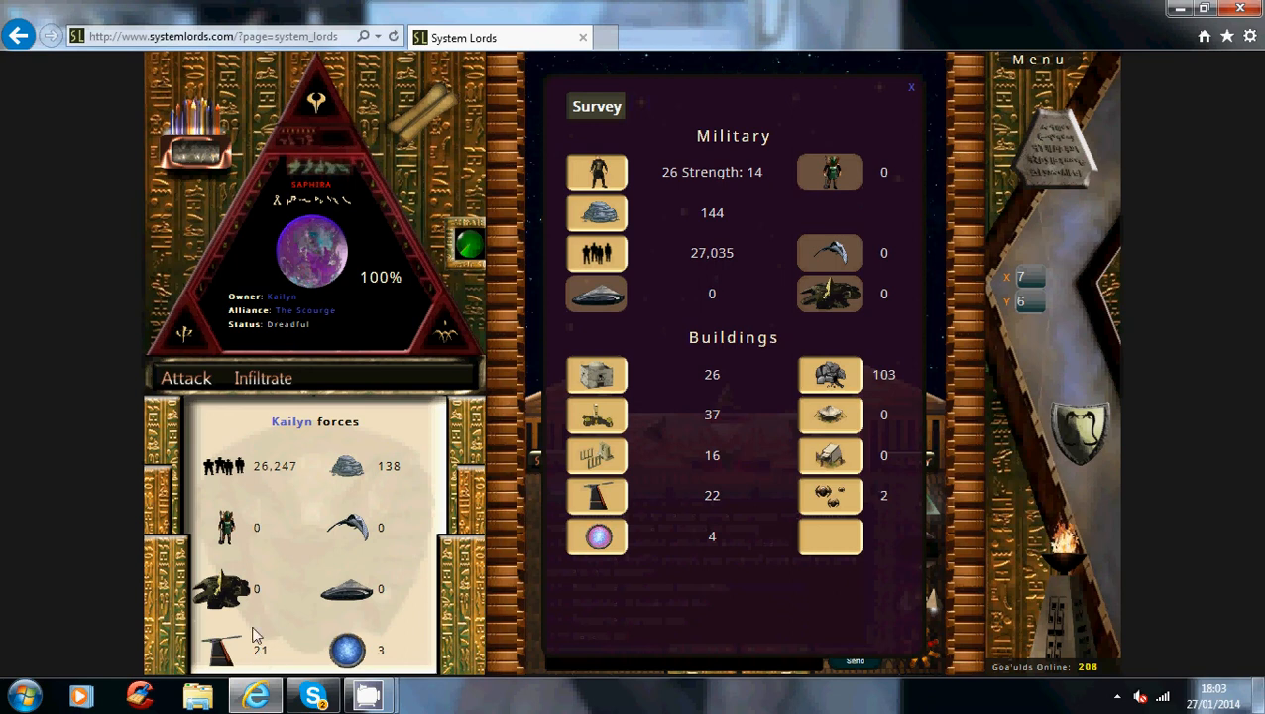
mouse_move(394, 630)
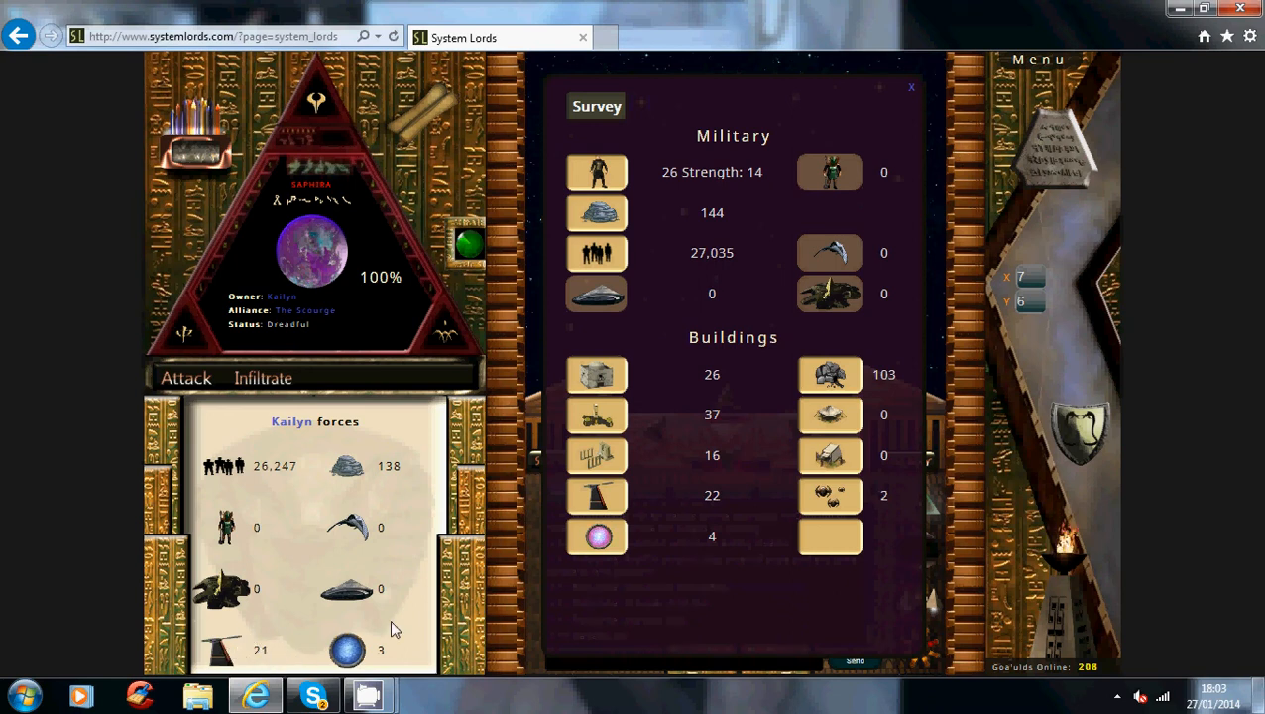
mouse_move(758, 534)
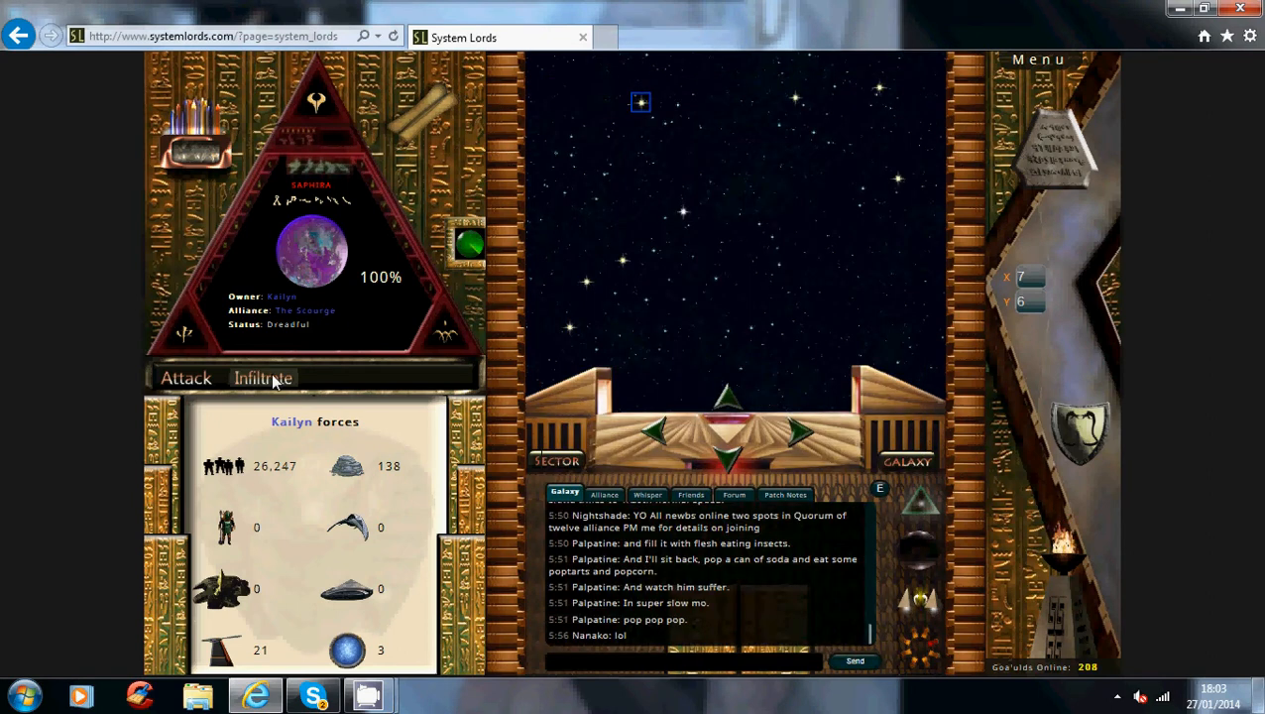
- Reopen Saphira's infiltration missions, launching from Torch with 260 agents at 108 strength
click(263, 378)
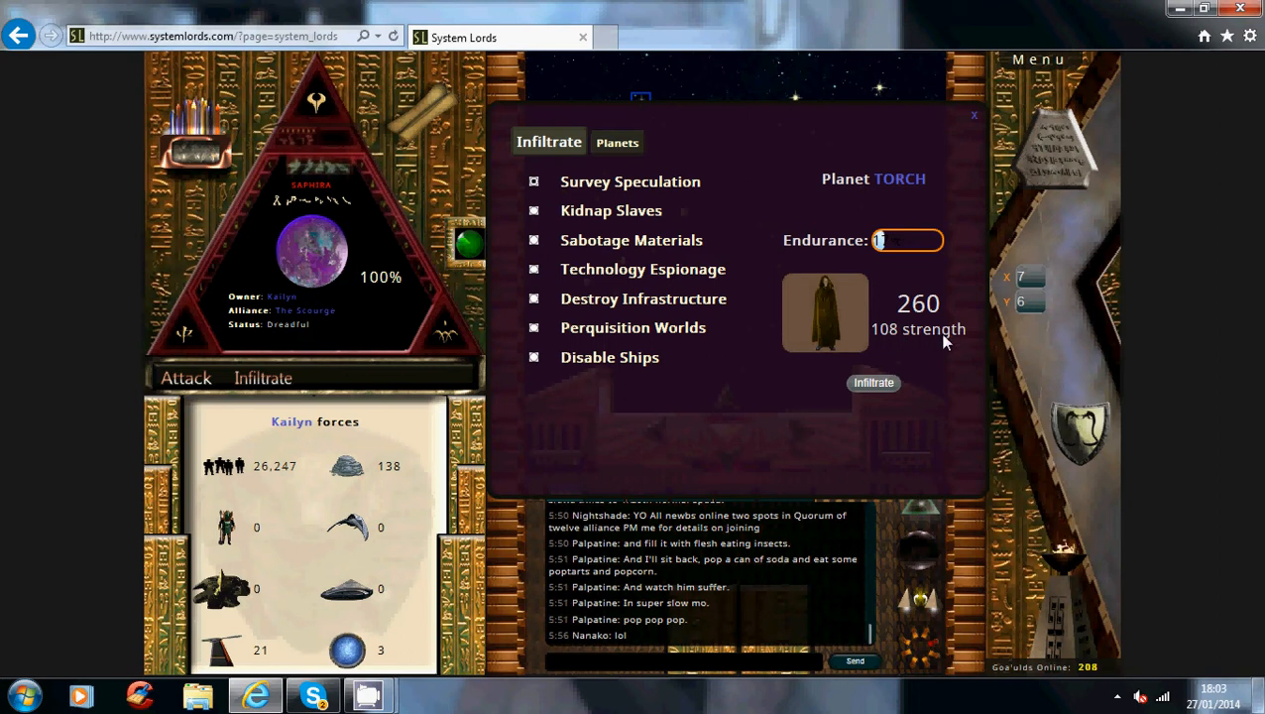
mouse_move(941, 342)
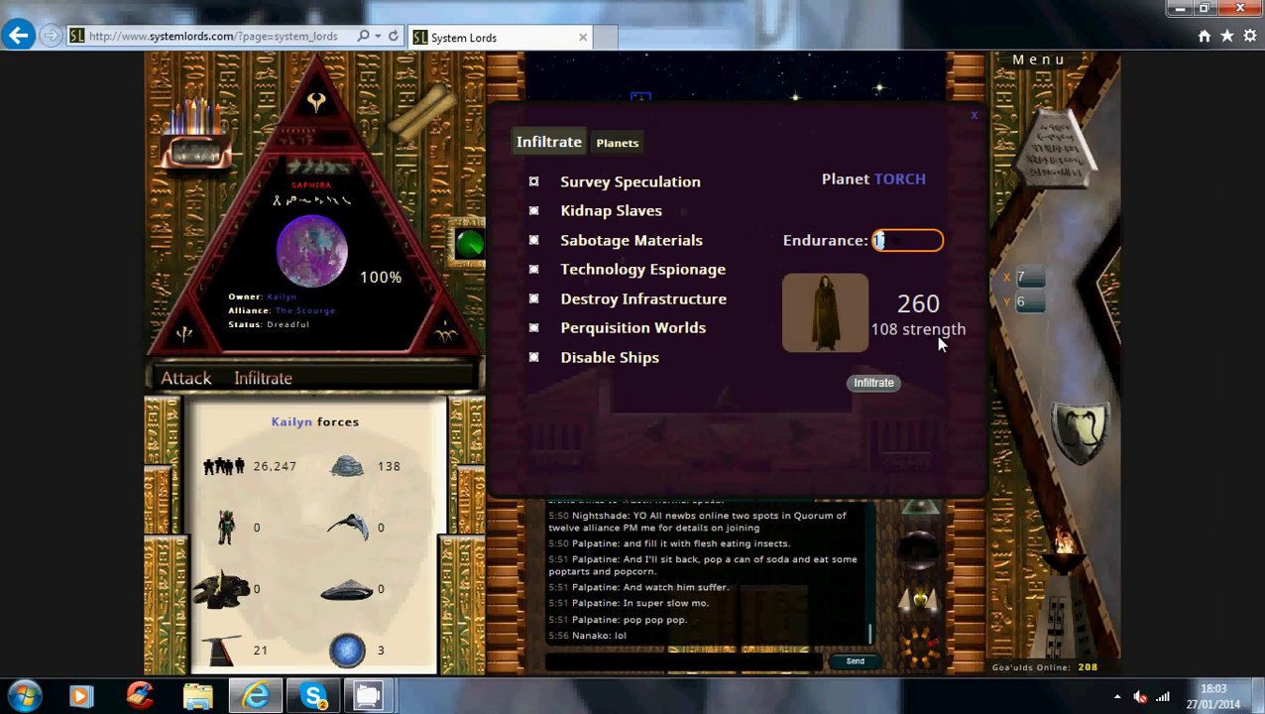
mouse_move(927, 317)
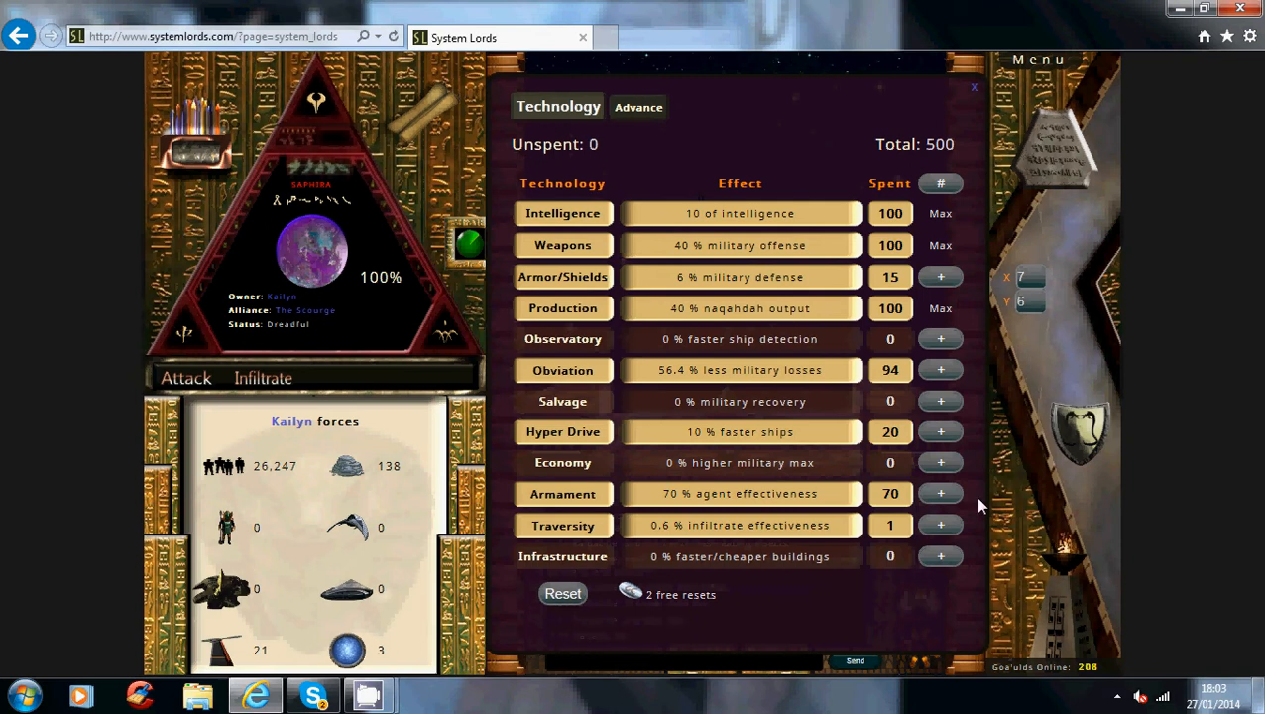
mouse_move(637, 513)
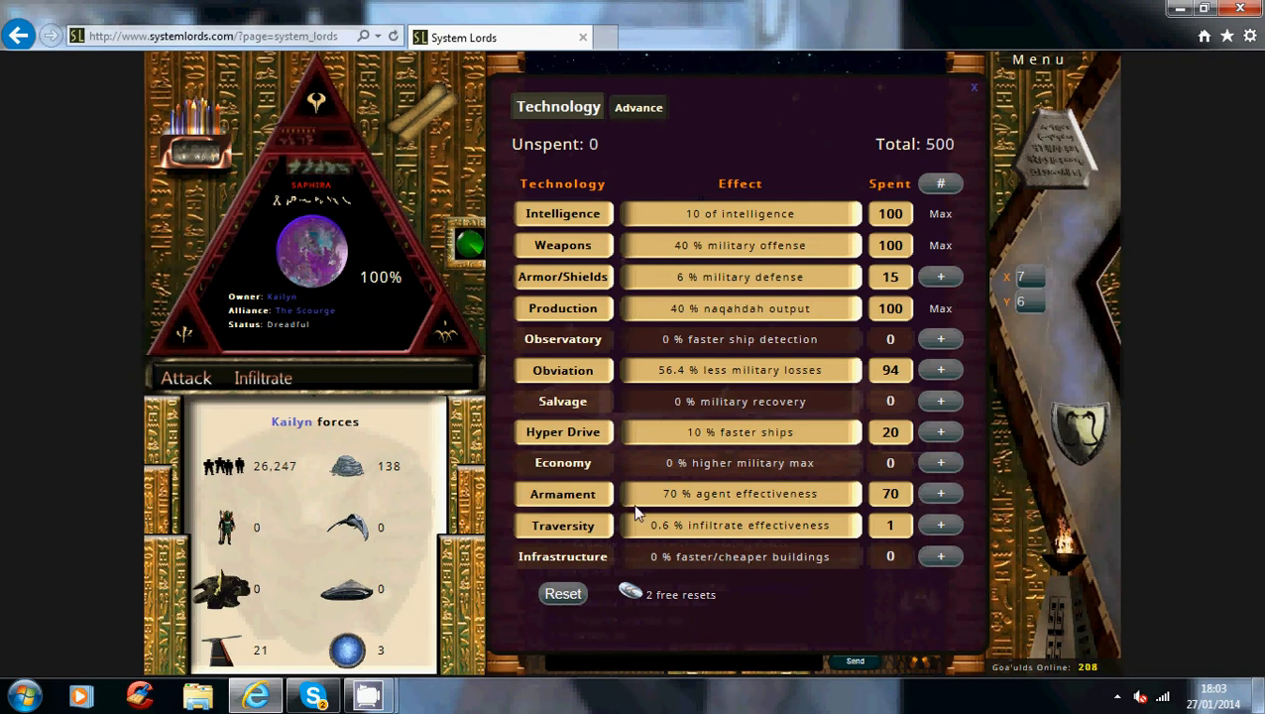
mouse_move(968, 507)
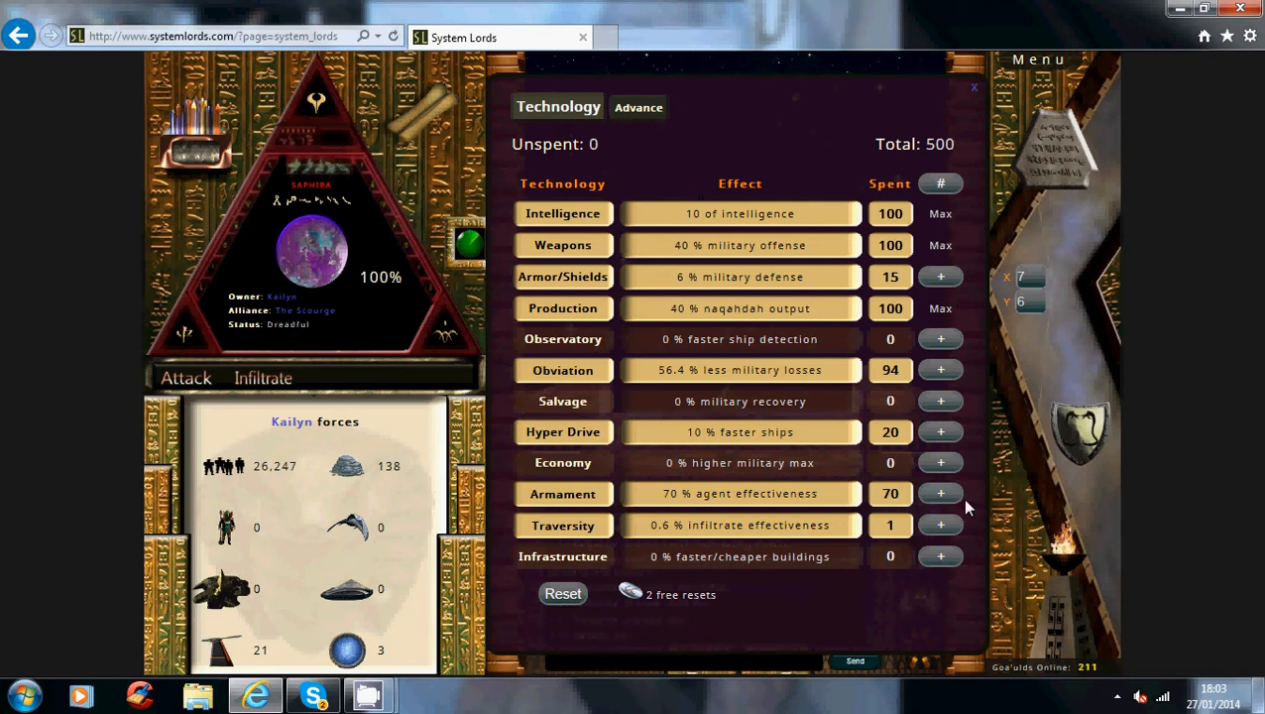
mouse_move(758, 580)
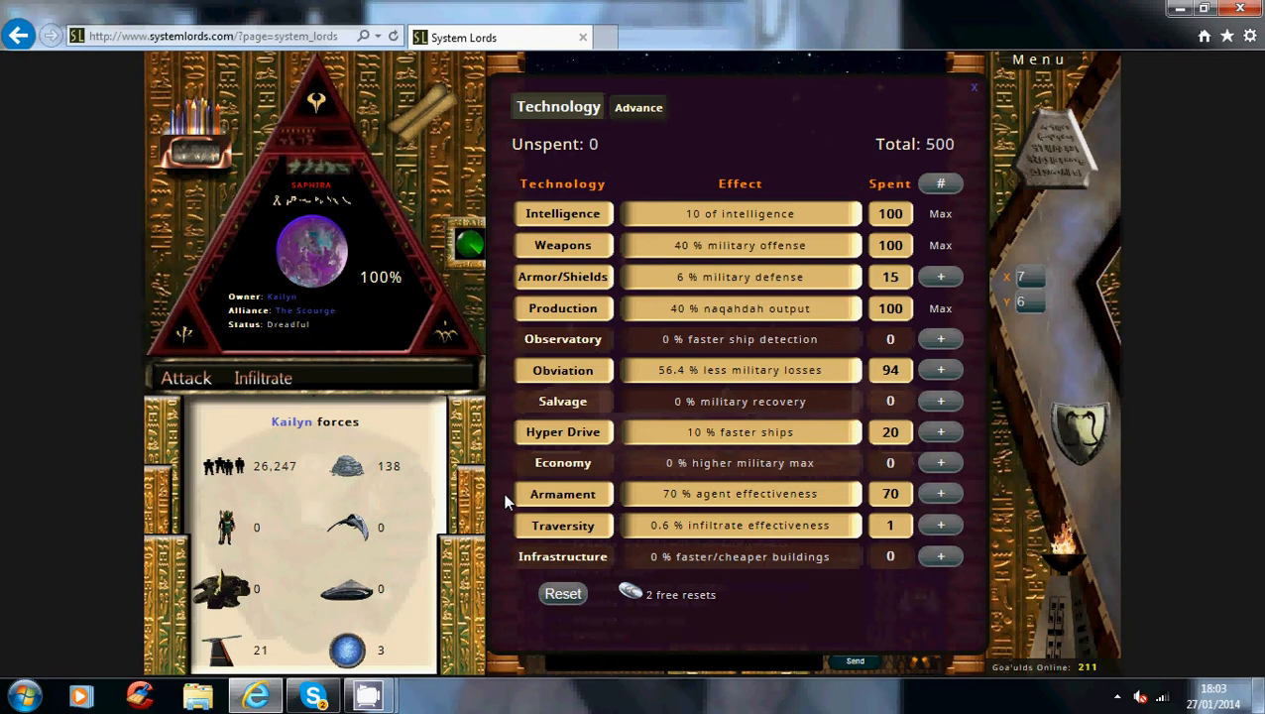
mouse_move(580, 452)
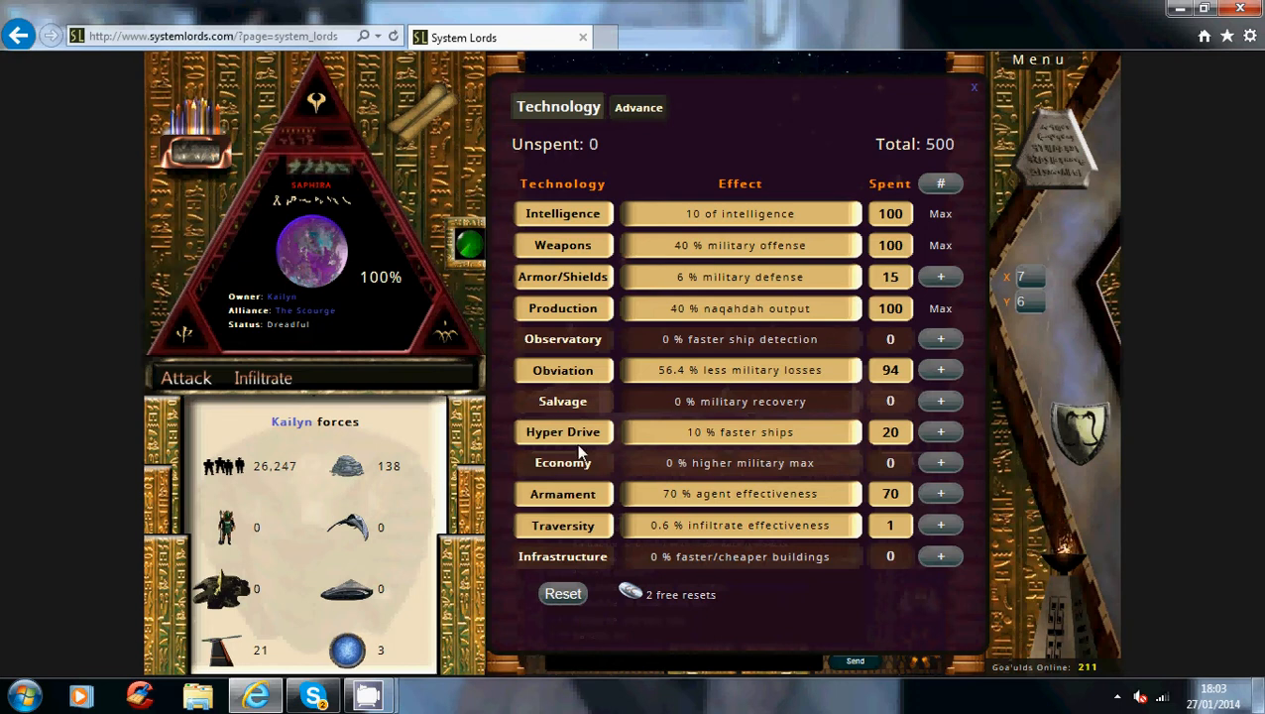
mouse_move(531, 541)
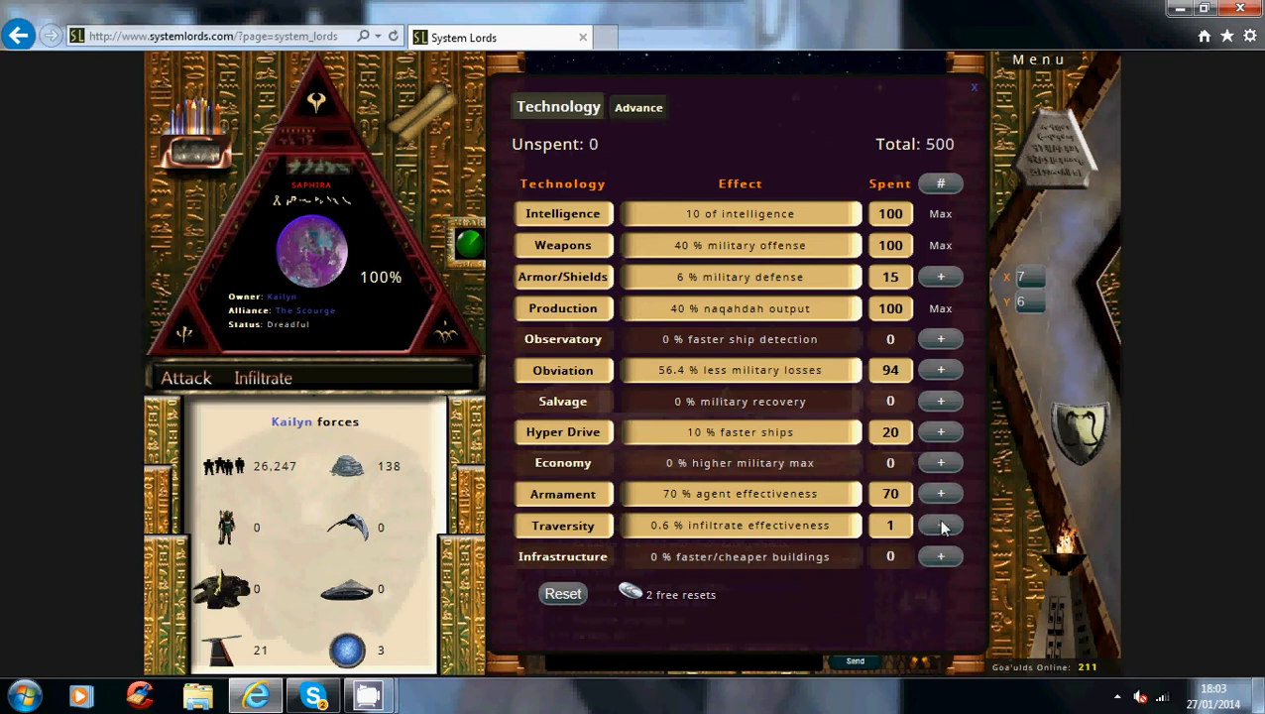
mouse_move(971, 533)
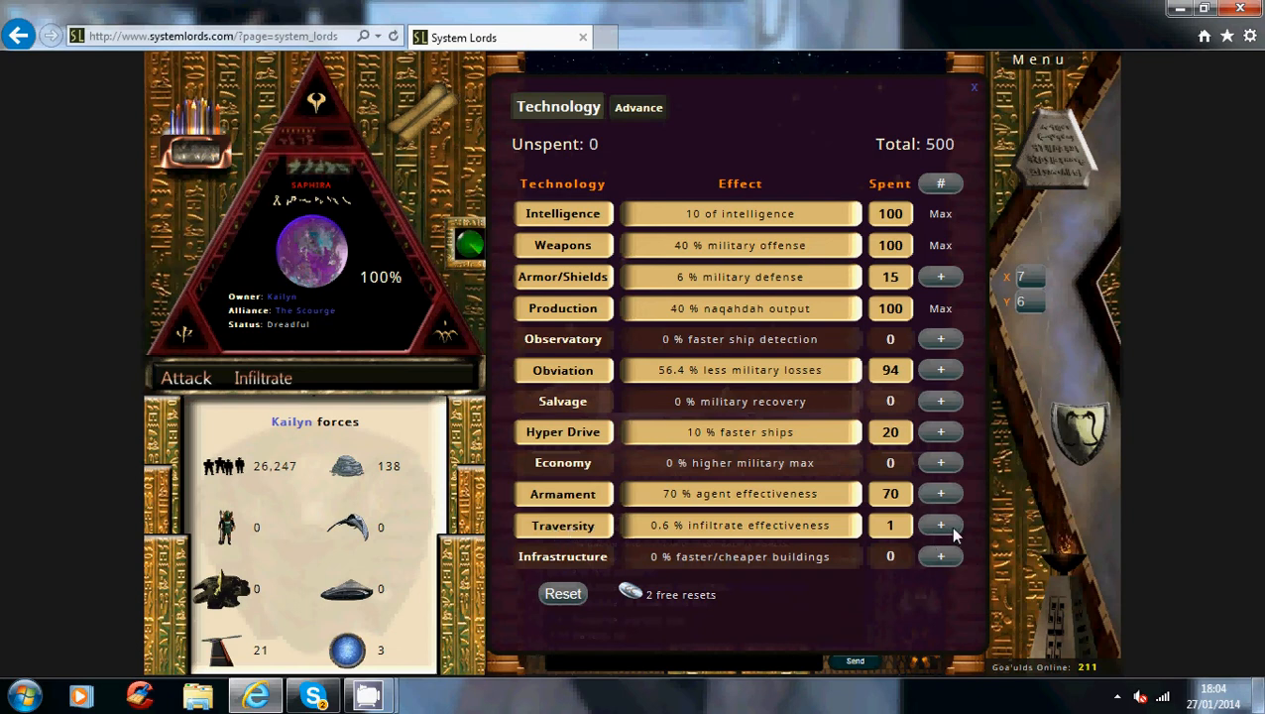
mouse_move(976, 94)
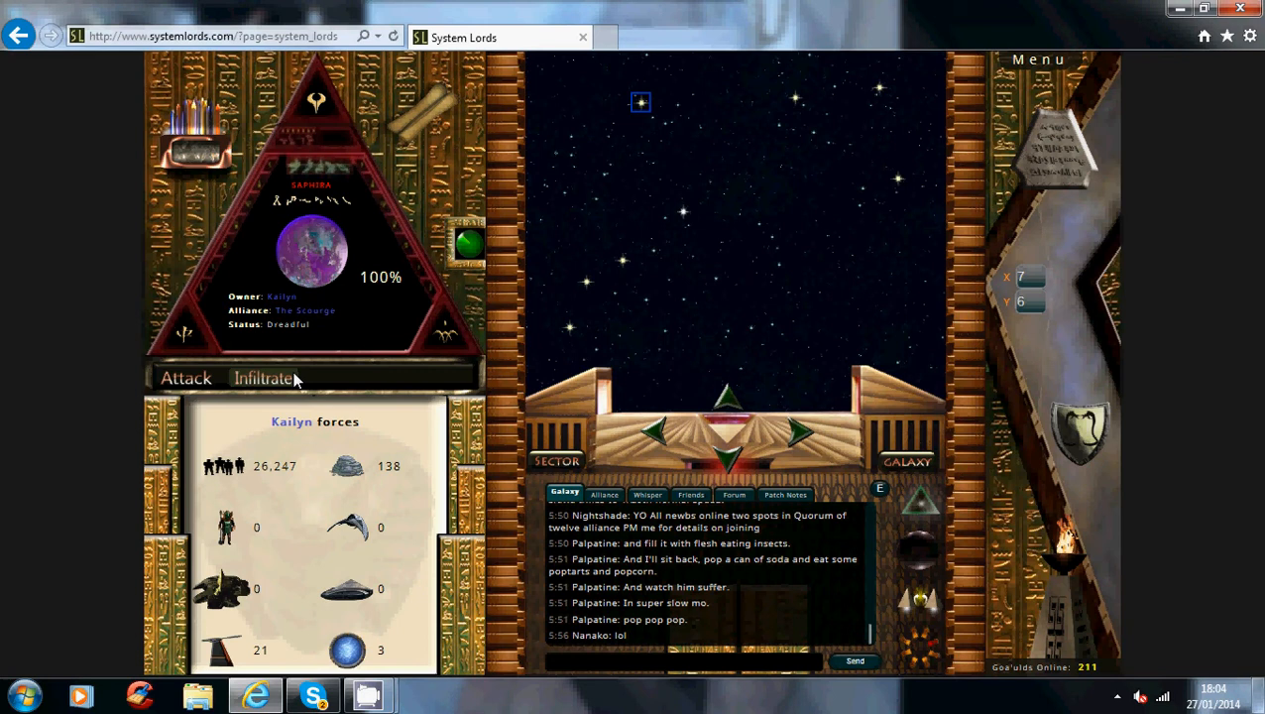
- Bring up the Saphira infiltration options again from Torch with 260 agents
click(261, 378)
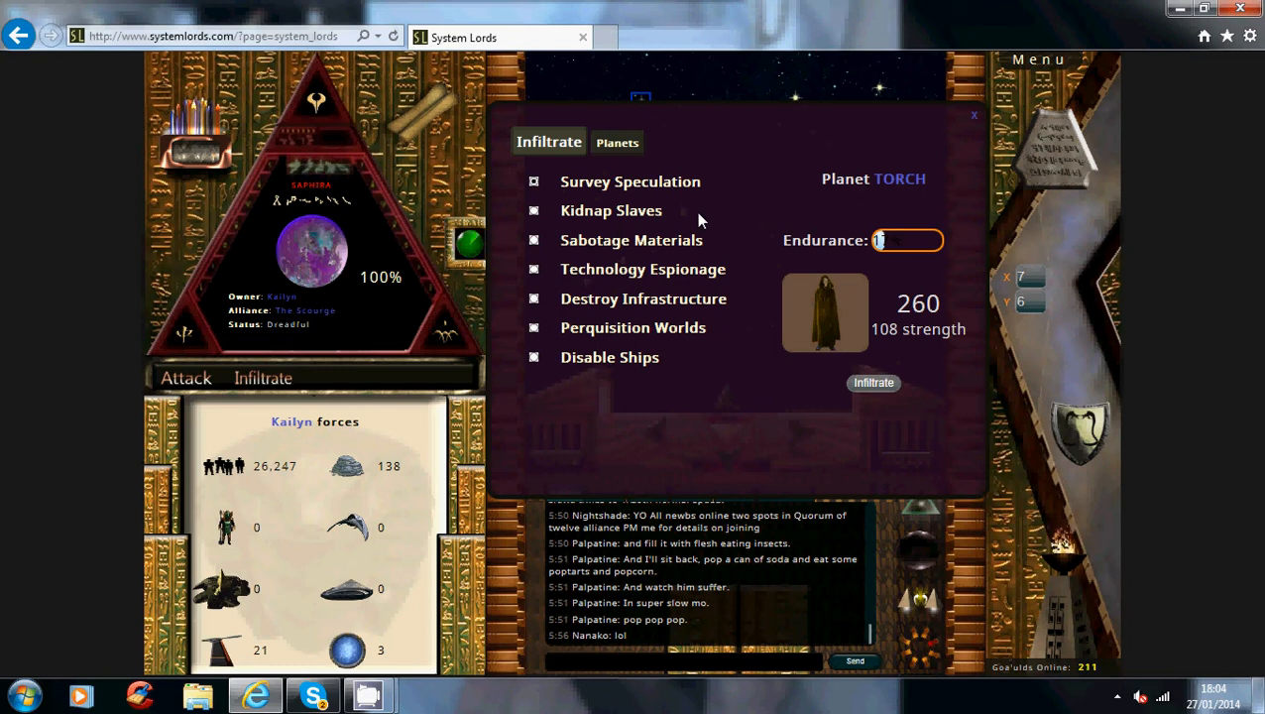
mouse_move(734, 360)
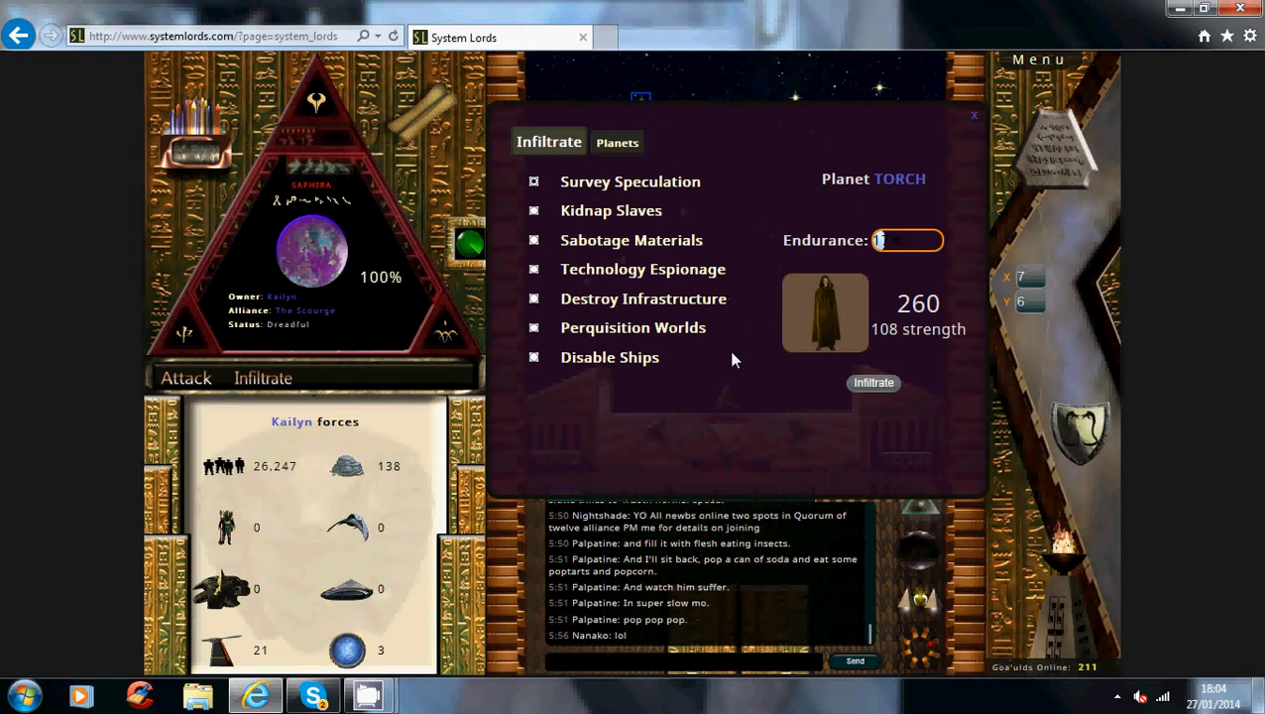
mouse_move(753, 376)
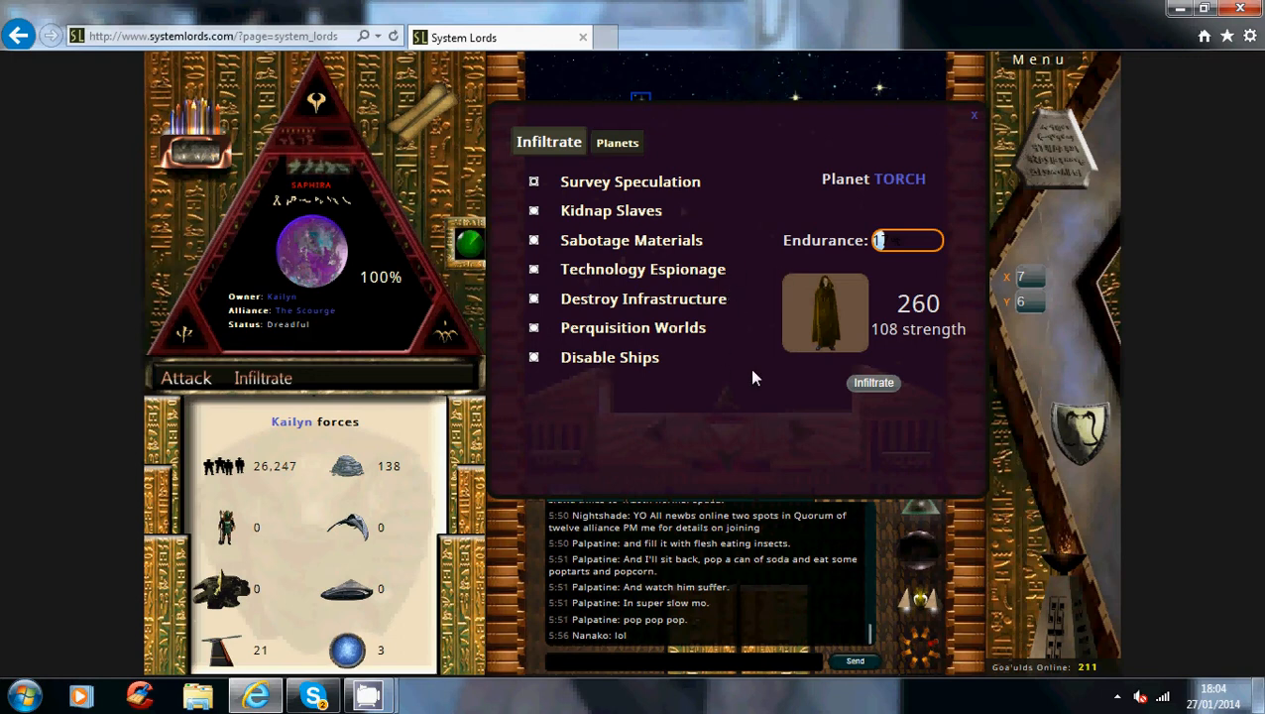
mouse_move(664, 397)
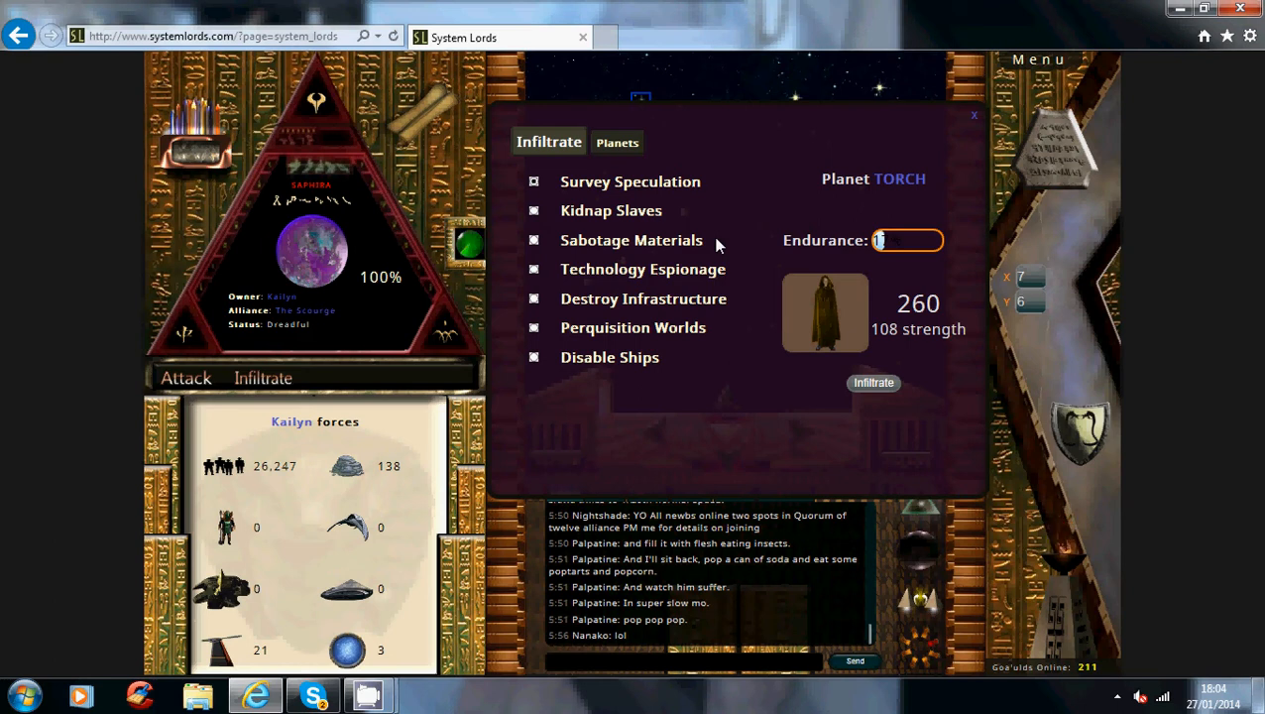
mouse_move(375, 471)
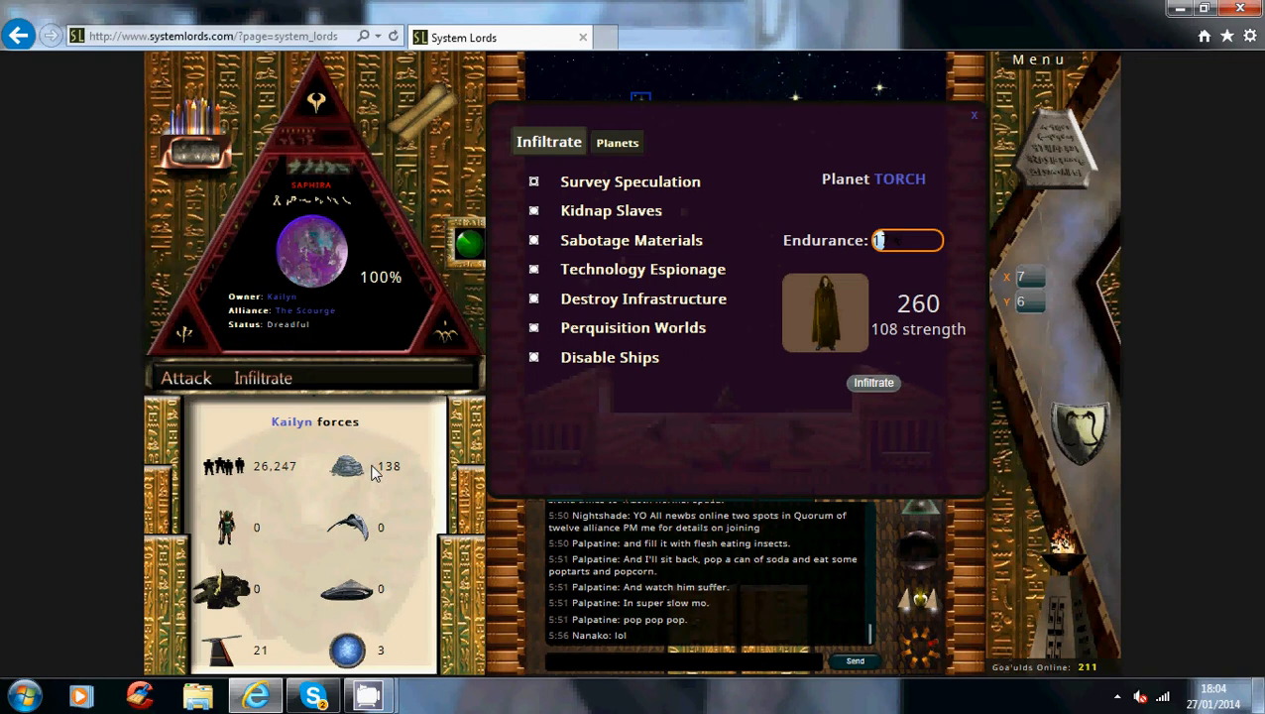
mouse_move(741, 244)
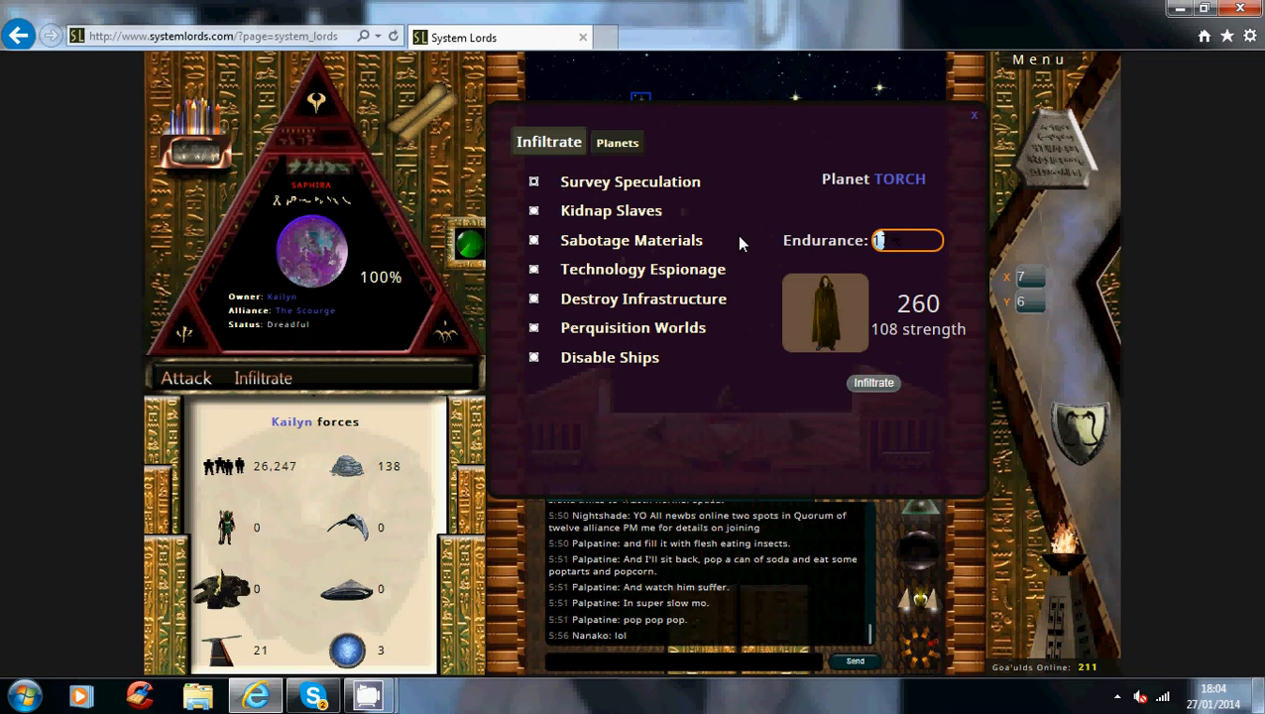
mouse_move(716, 246)
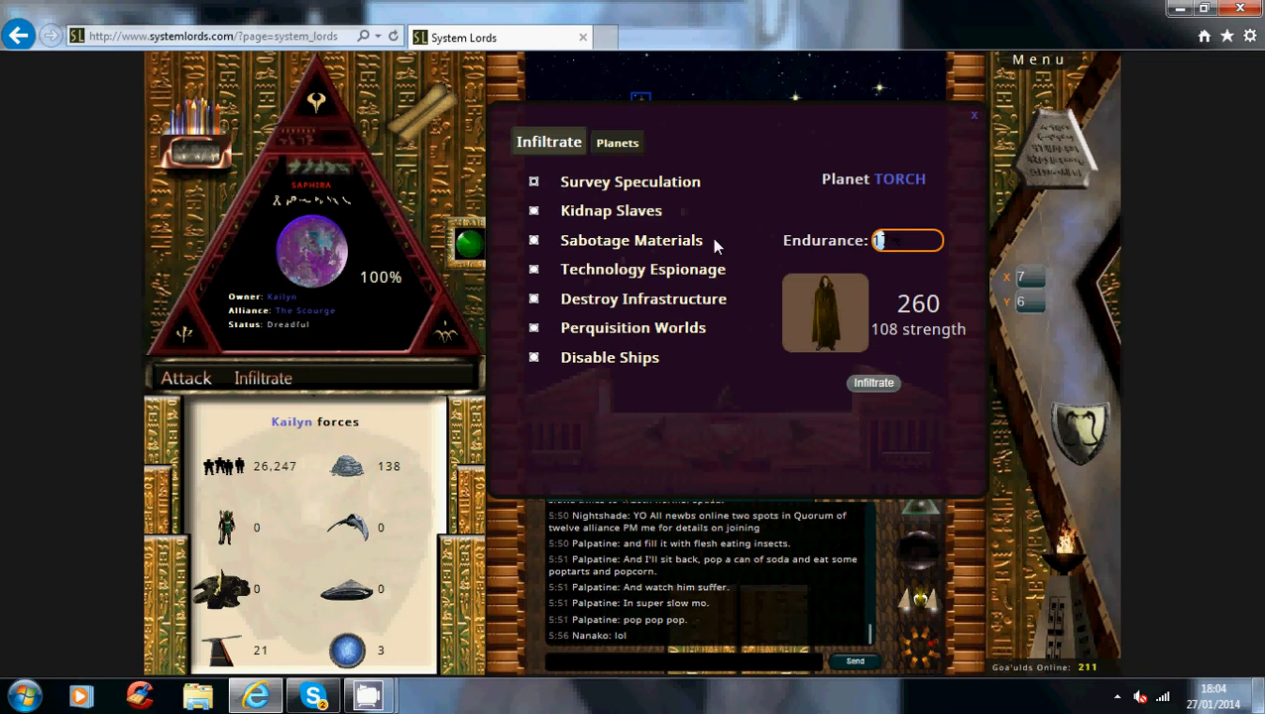
mouse_move(711, 270)
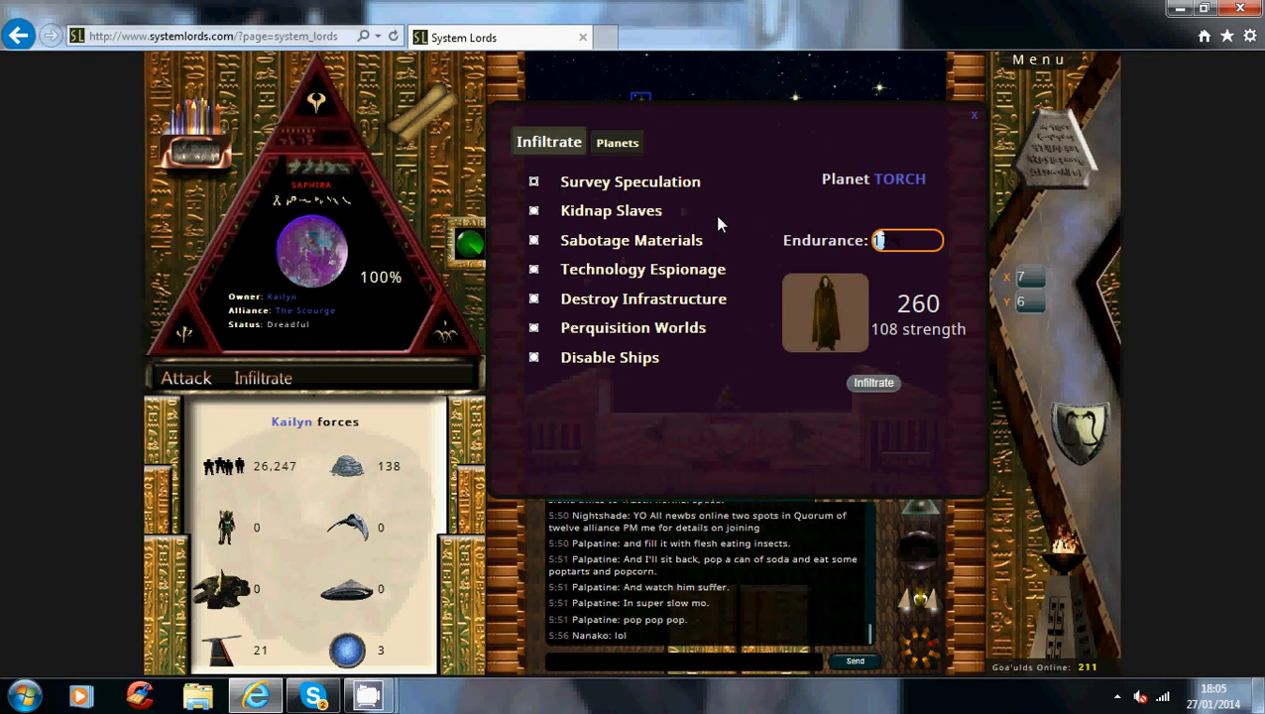
mouse_move(707, 251)
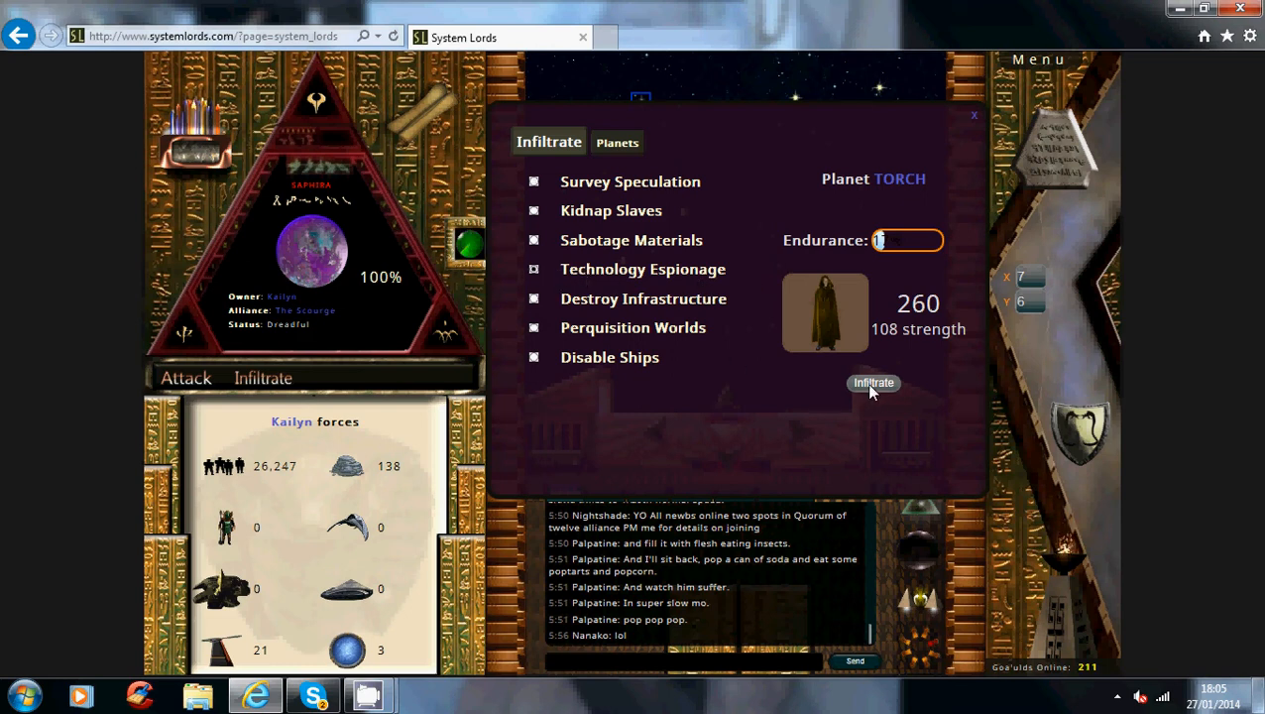
- Launch technology espionage on Saphira and dismiss the report to reveal Kailyn's technology levels
click(872, 382)
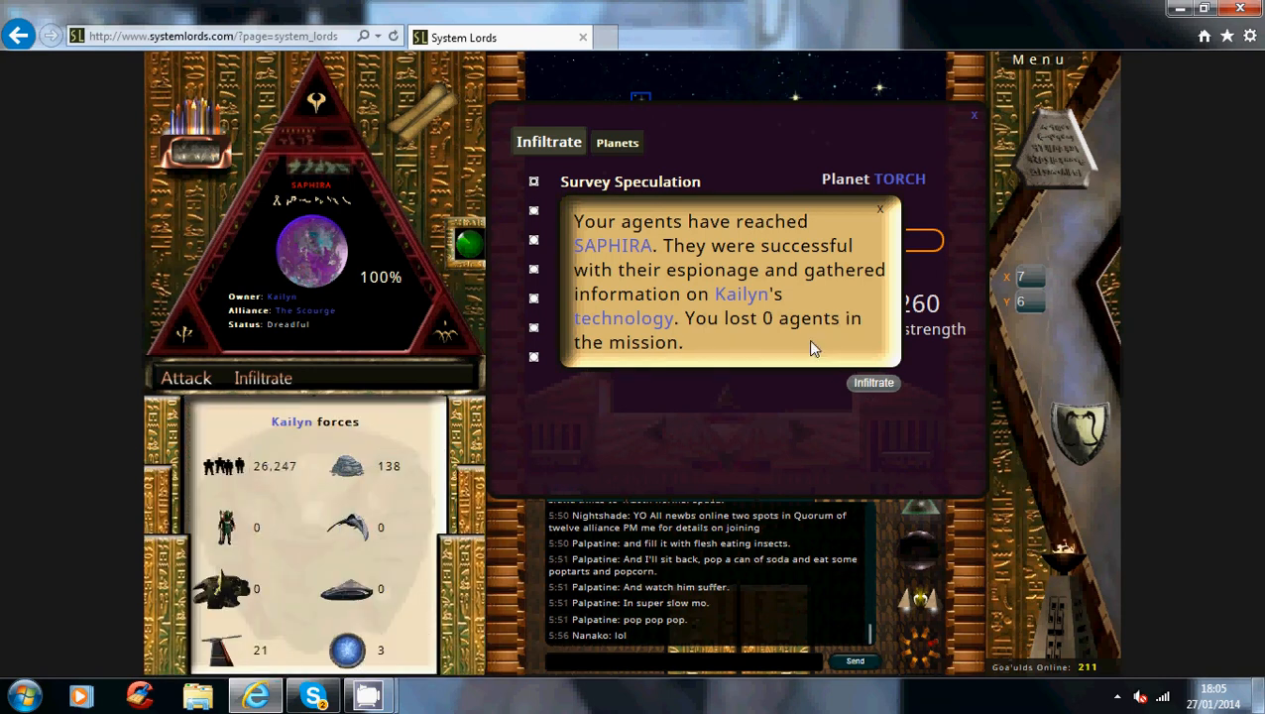
mouse_move(640, 324)
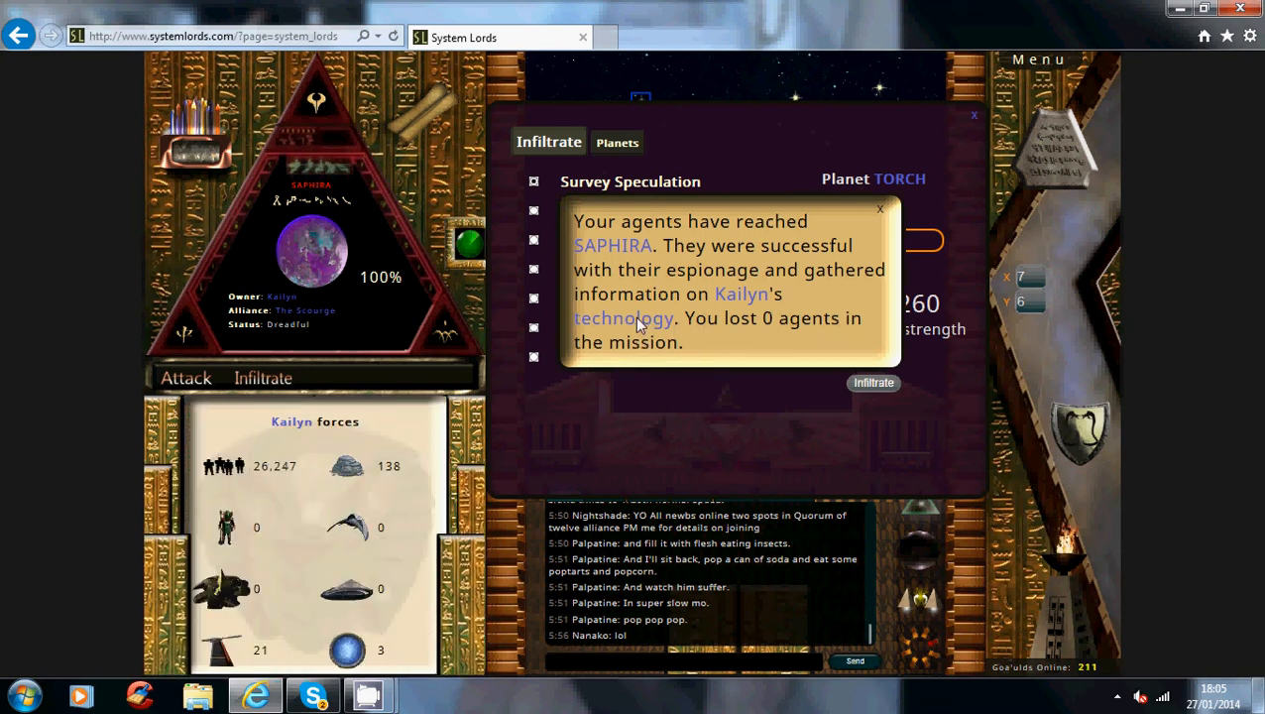
click(879, 208)
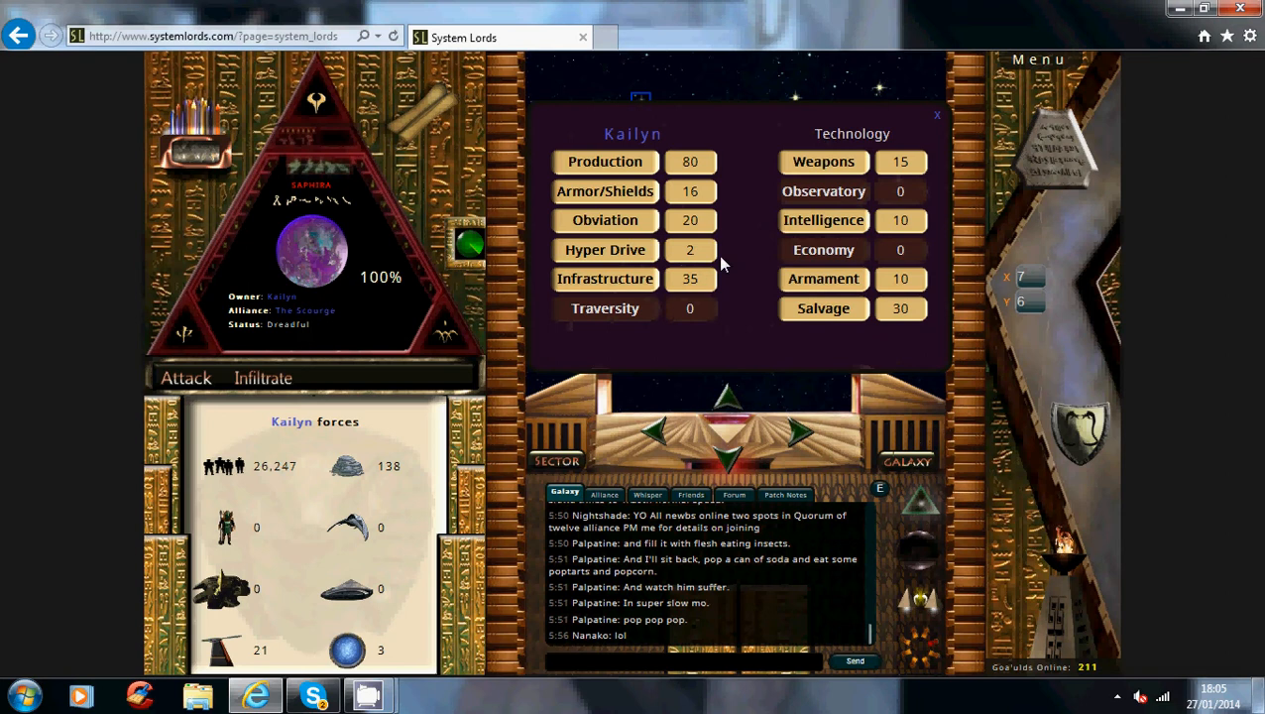
mouse_move(920, 159)
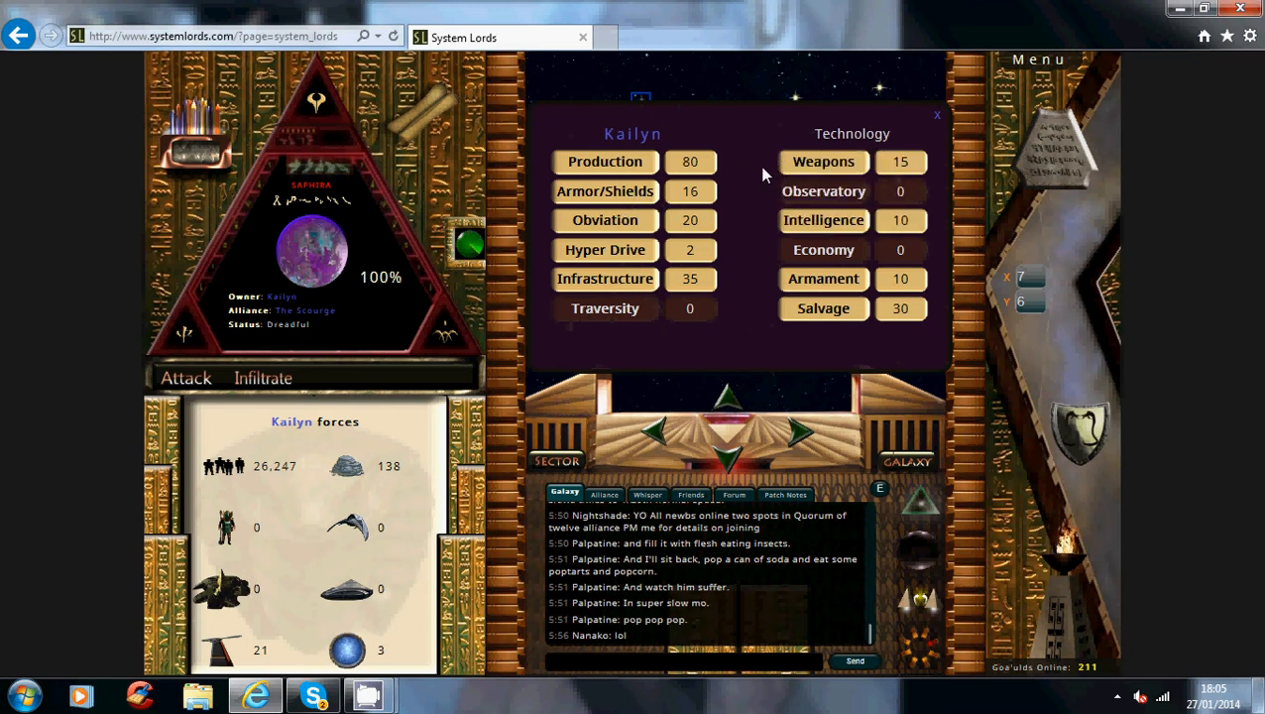
mouse_move(763, 138)
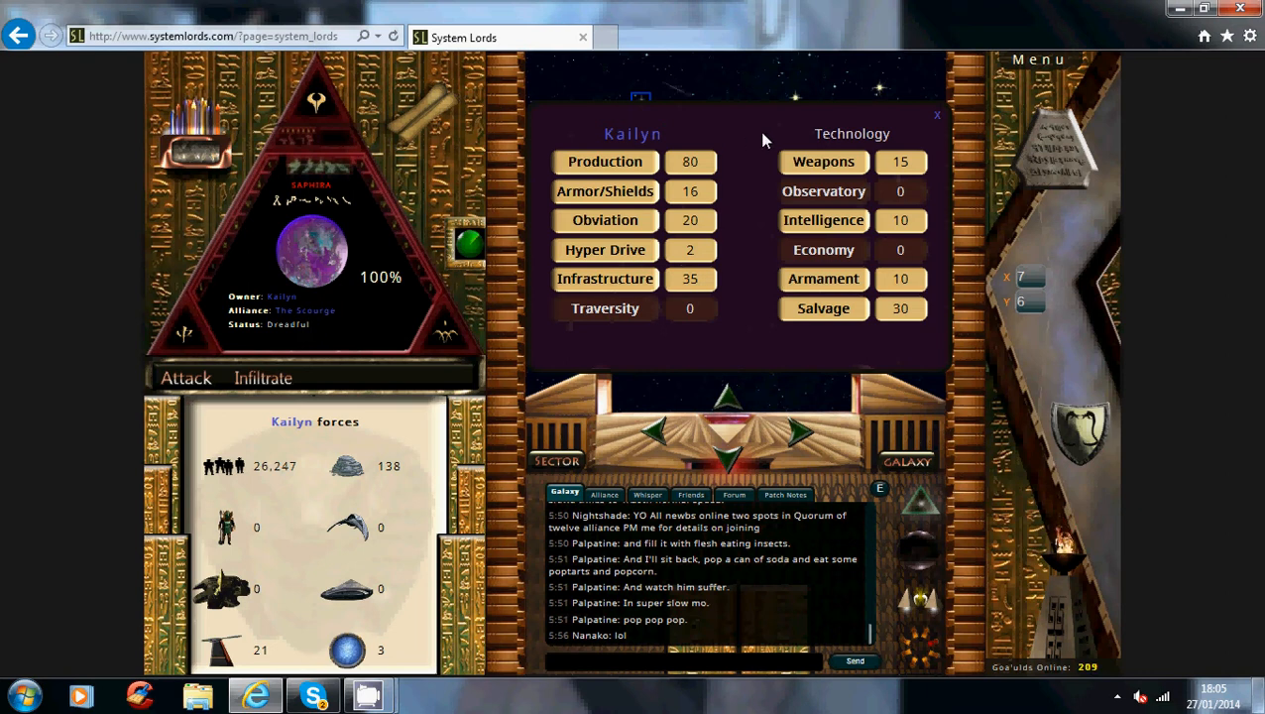
mouse_move(628, 186)
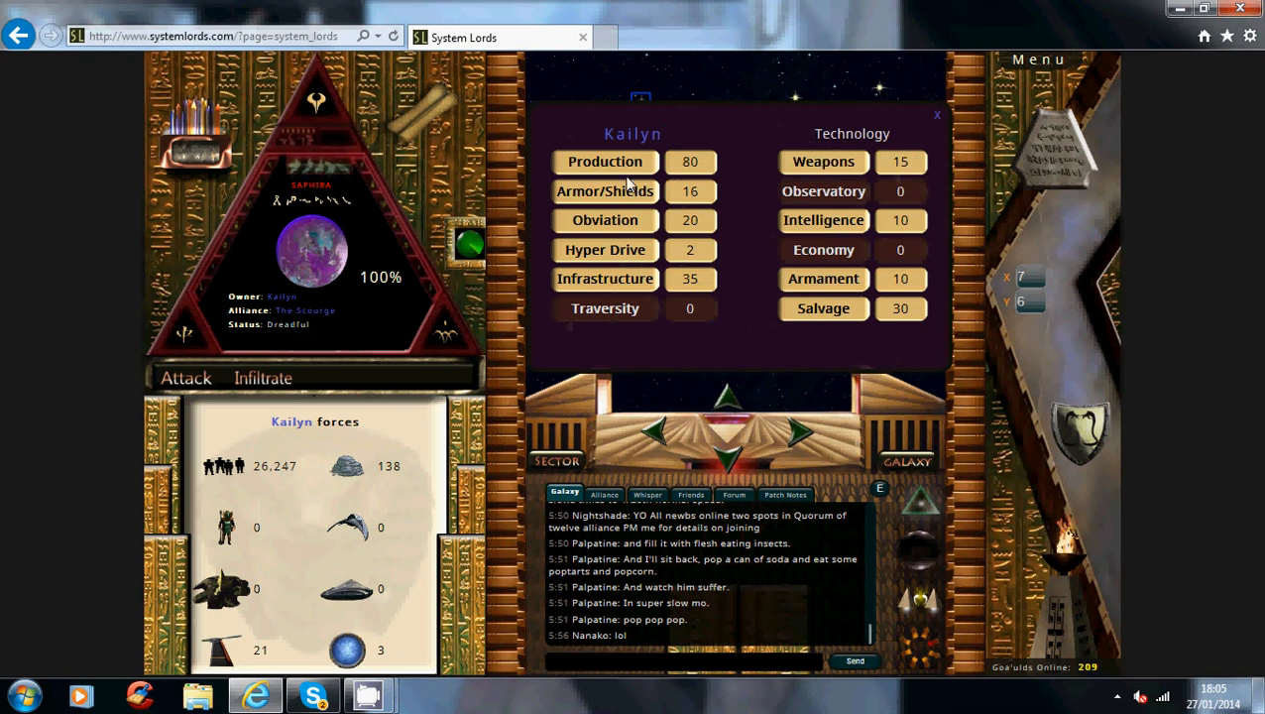
mouse_move(679, 265)
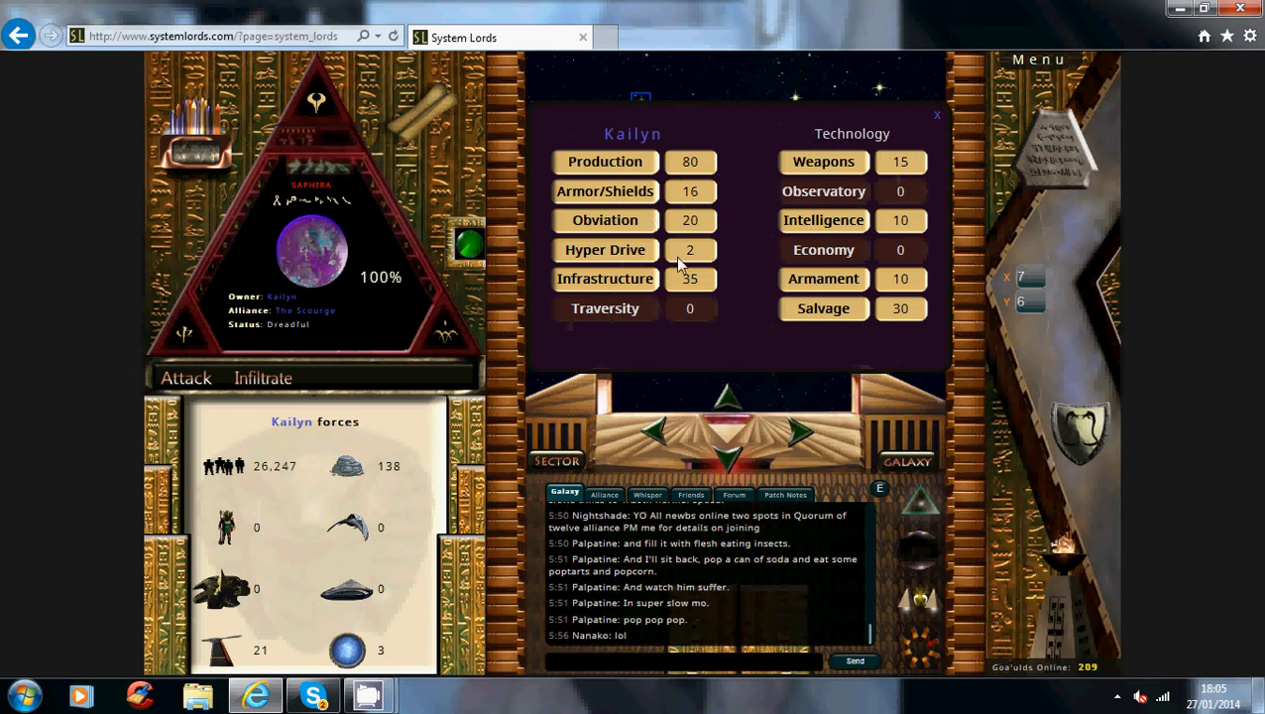
mouse_move(749, 288)
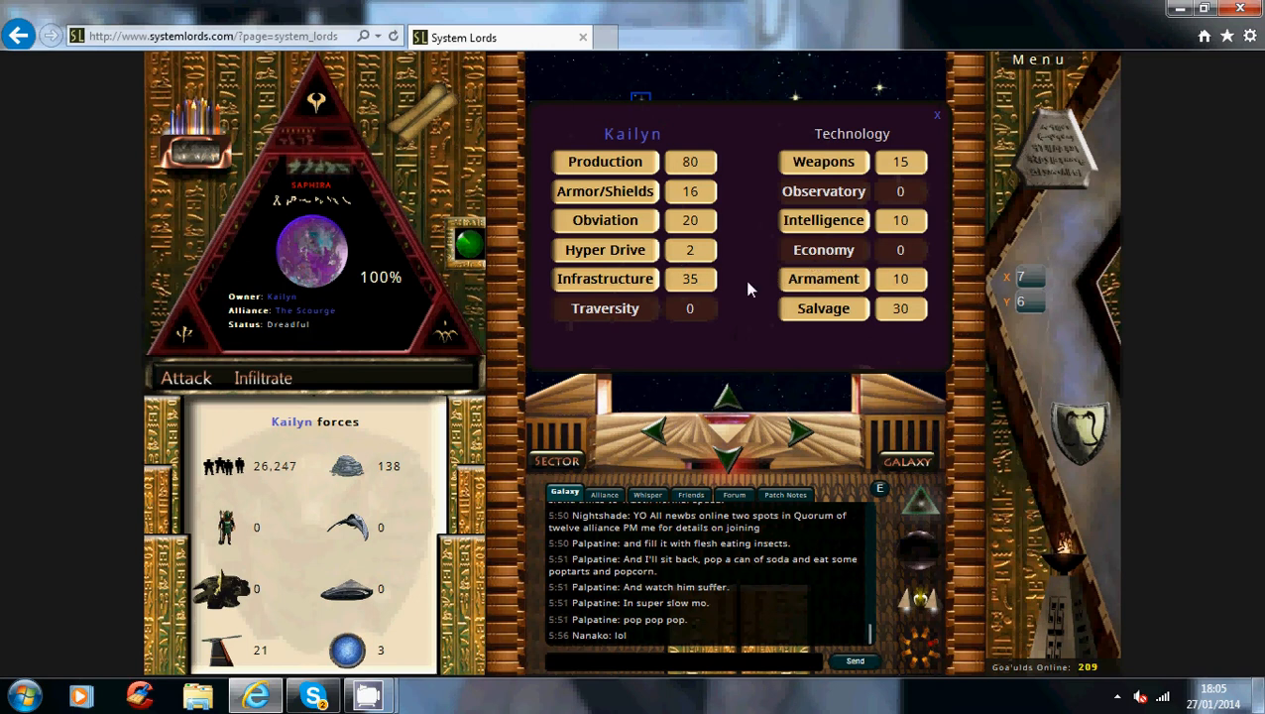
mouse_move(714, 288)
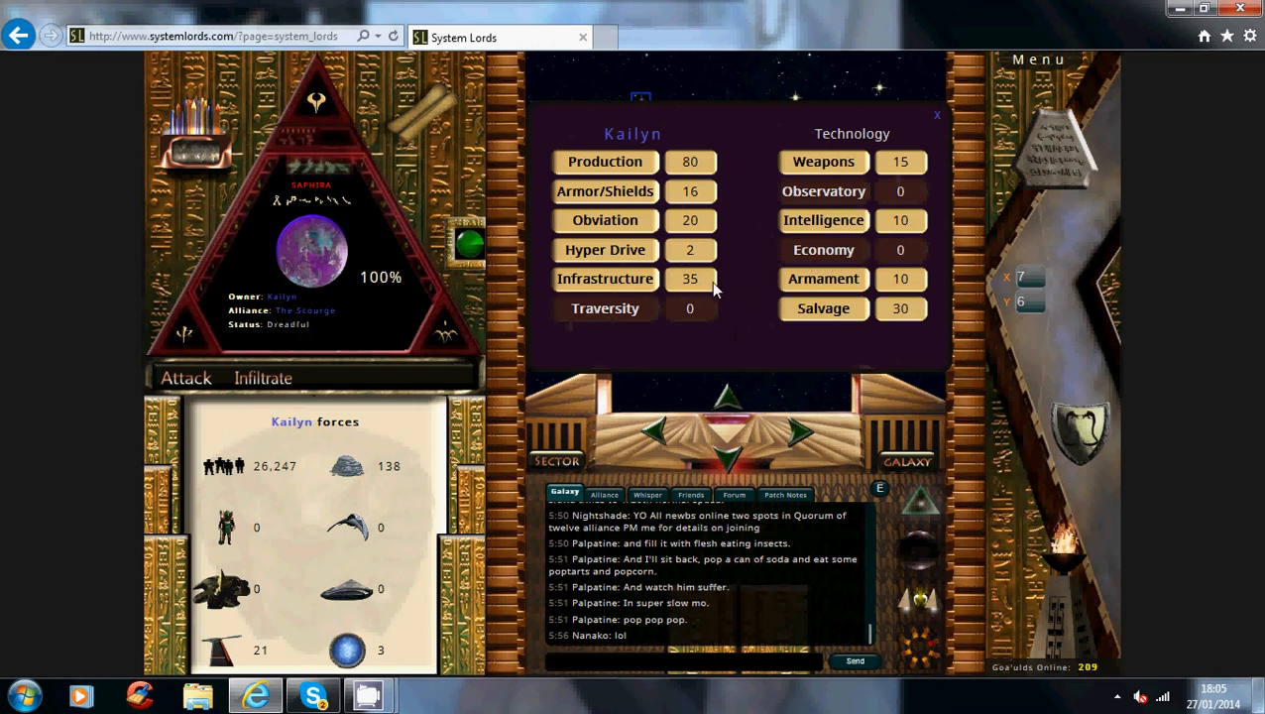
mouse_move(971, 137)
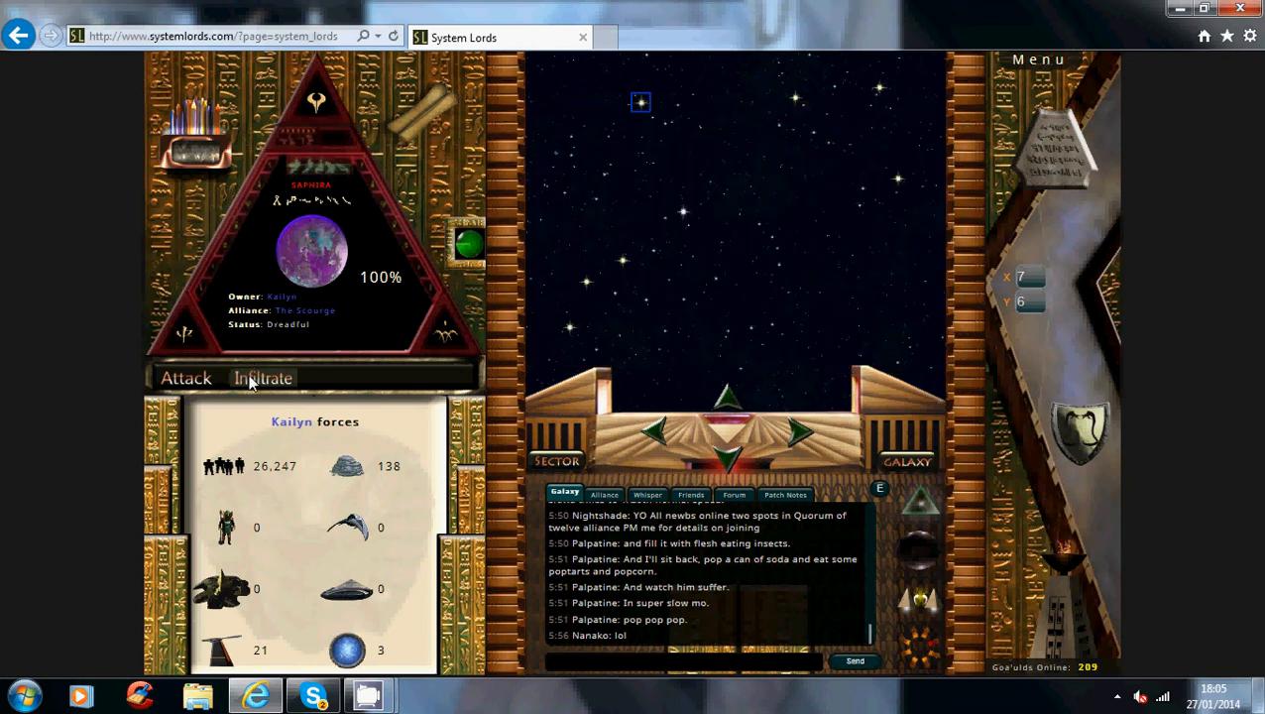
- Reopen Saphira's infiltration mission list from Torch to review 260 agents' strength
click(263, 377)
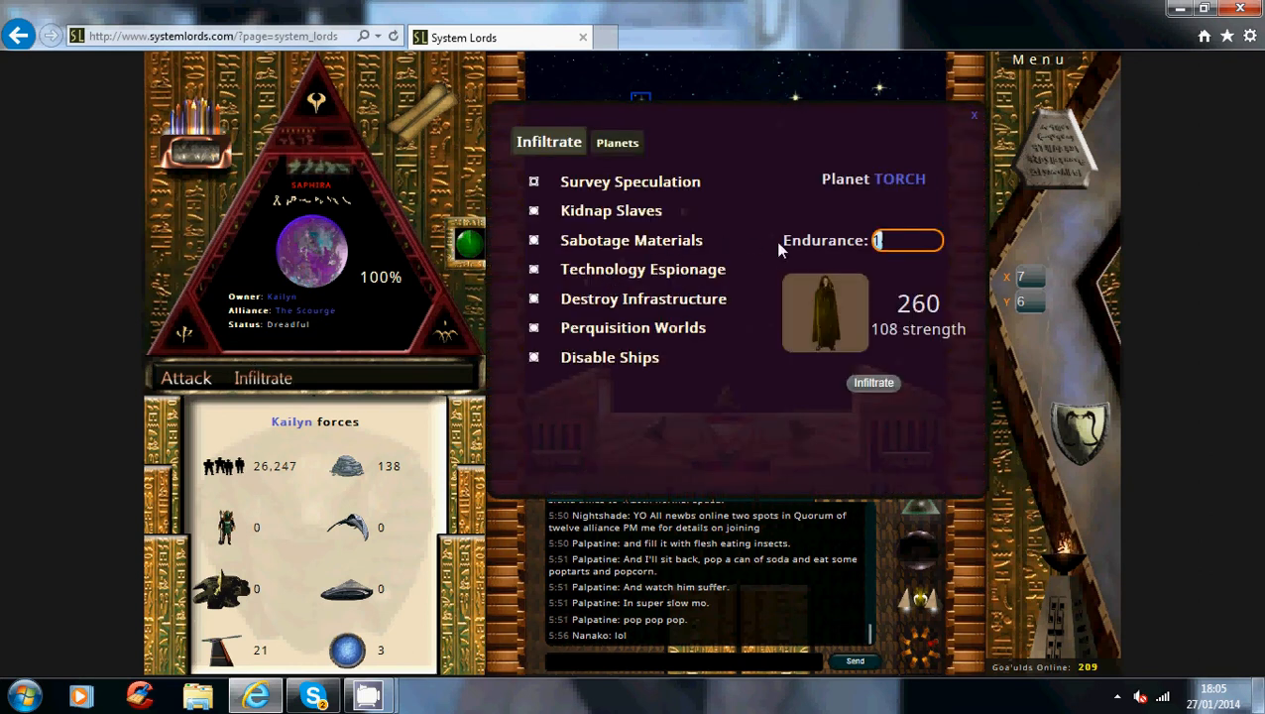
mouse_move(746, 308)
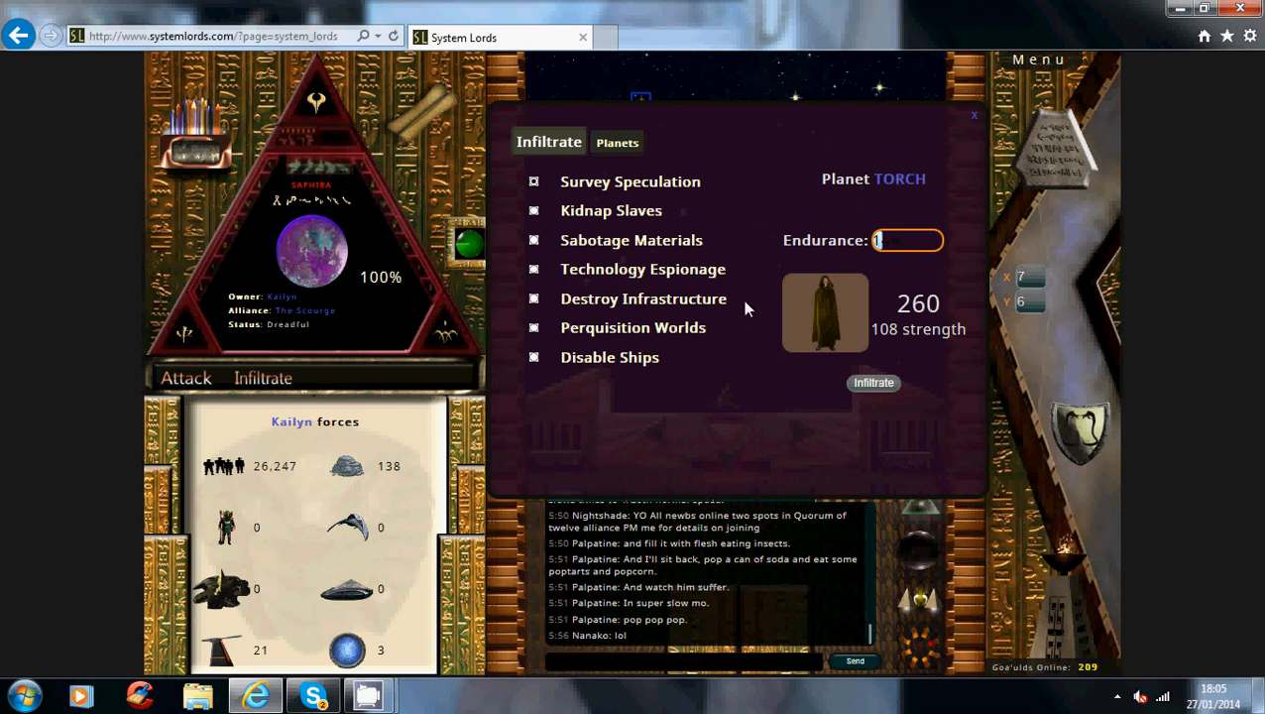
mouse_move(735, 319)
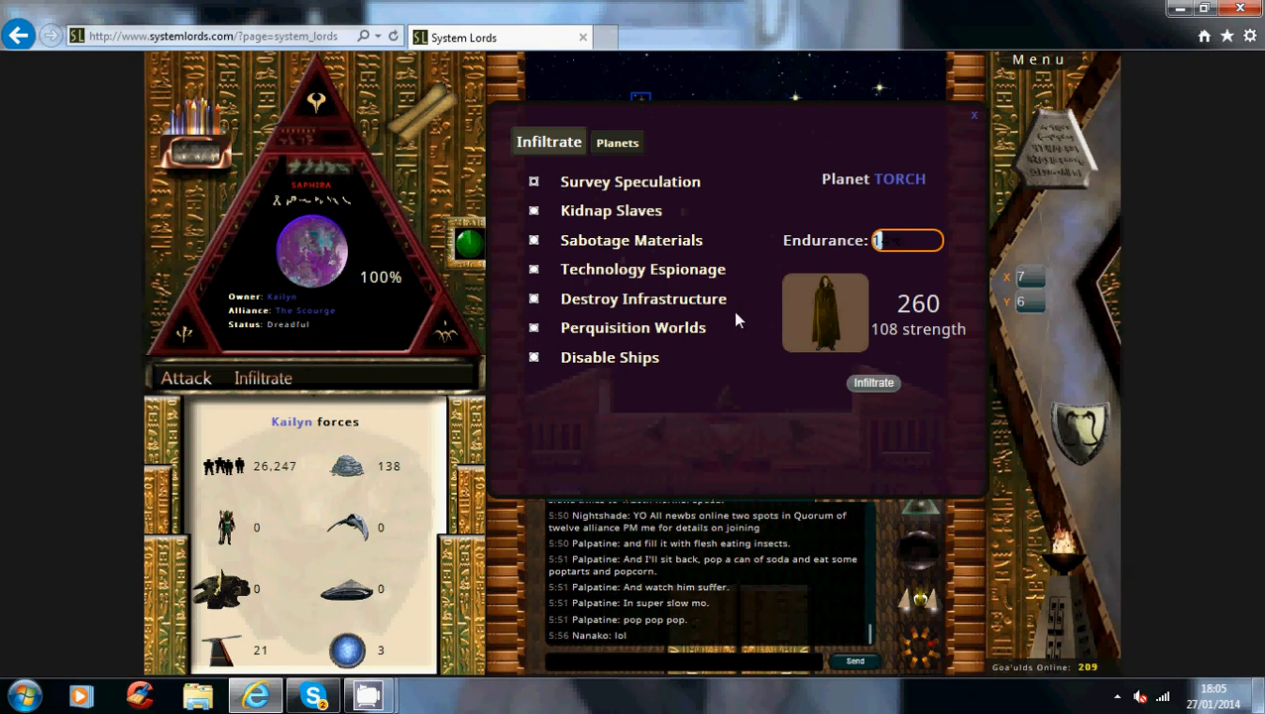
mouse_move(278, 584)
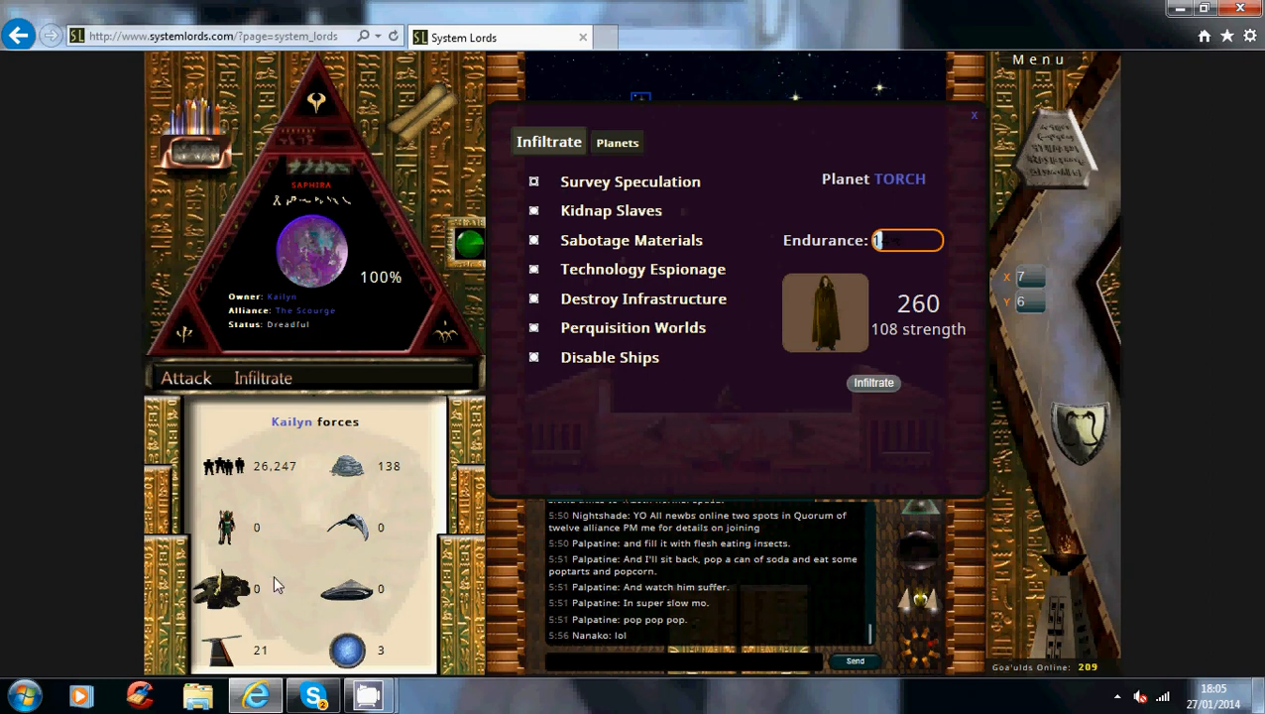
mouse_move(287, 664)
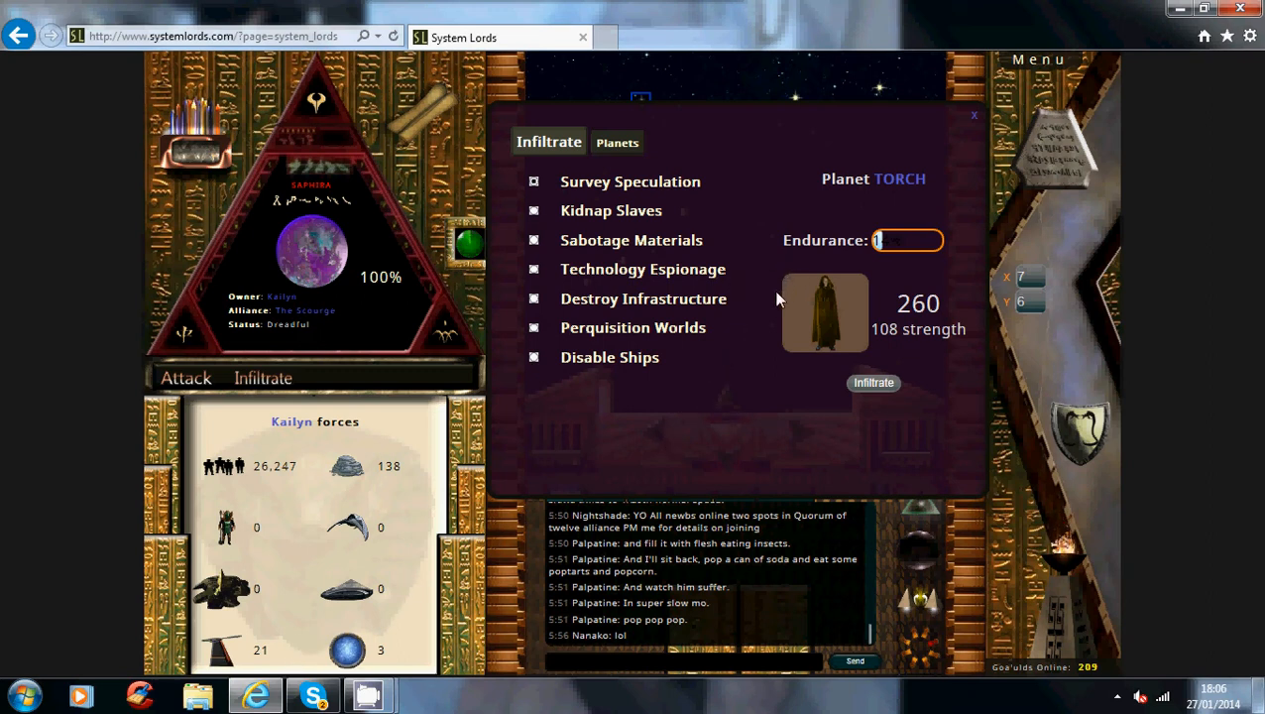
mouse_move(599, 337)
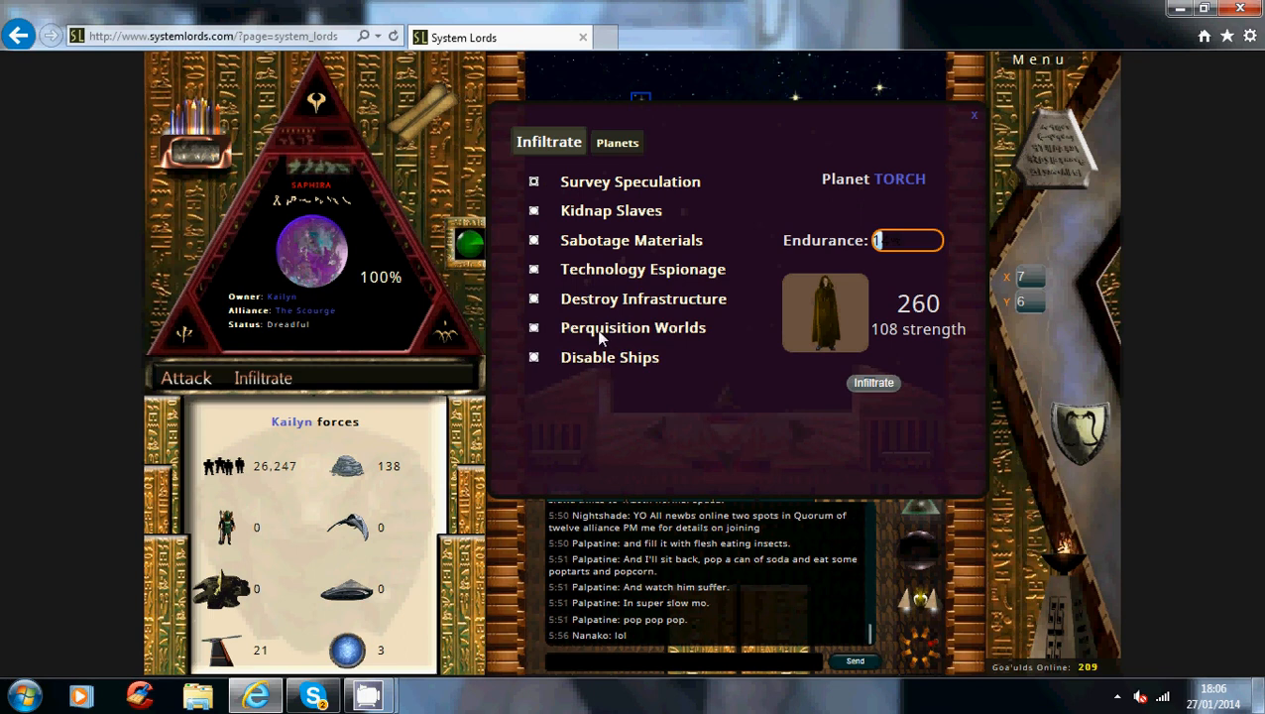
mouse_move(714, 334)
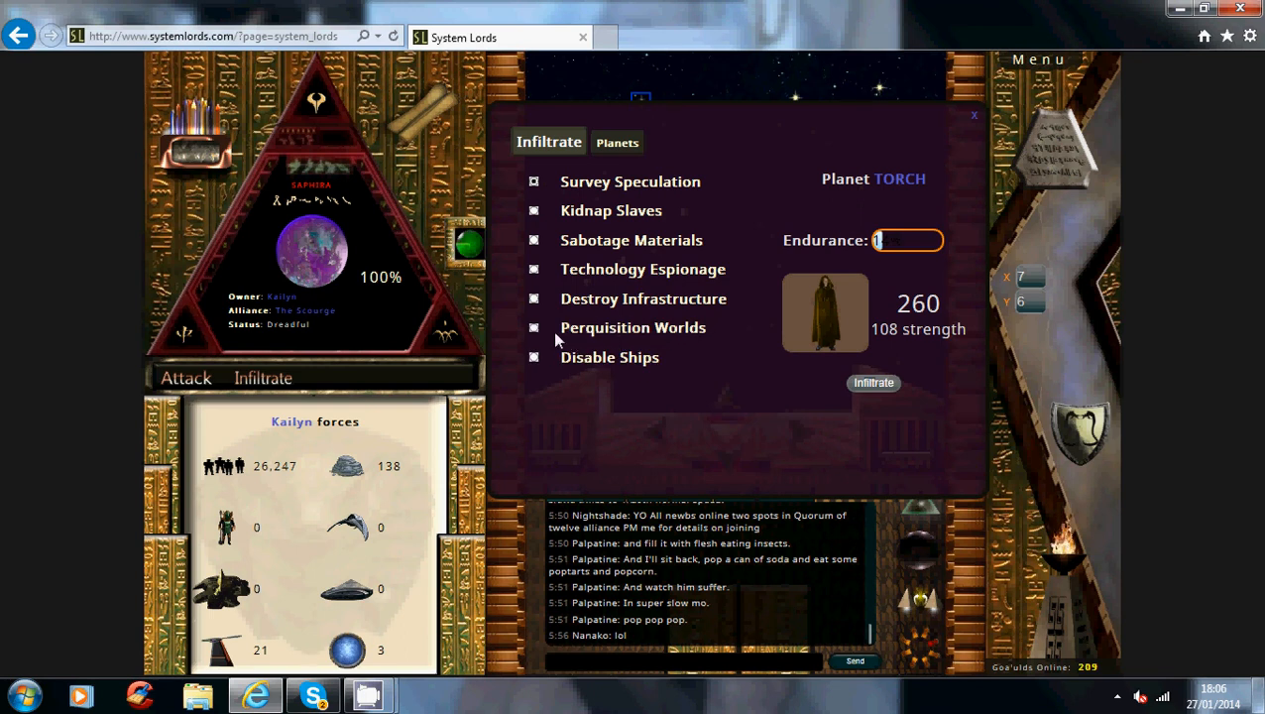
mouse_move(733, 335)
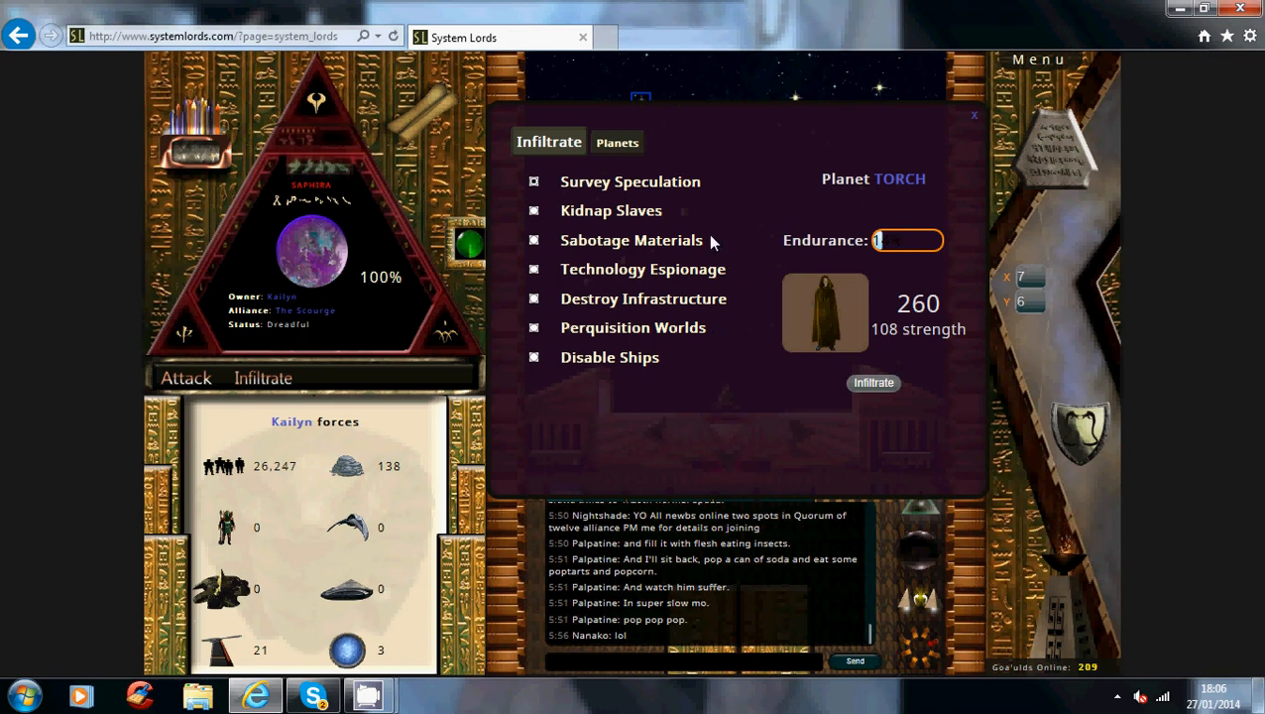
mouse_move(791, 393)
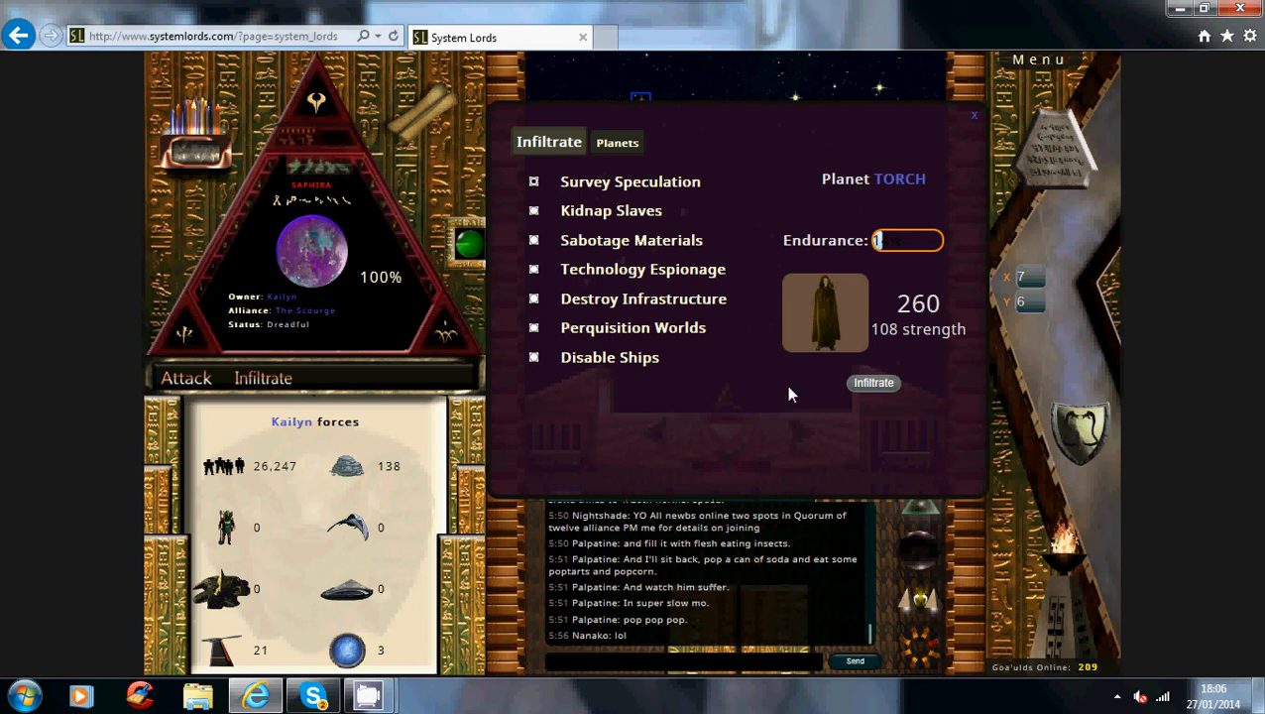
mouse_move(802, 406)
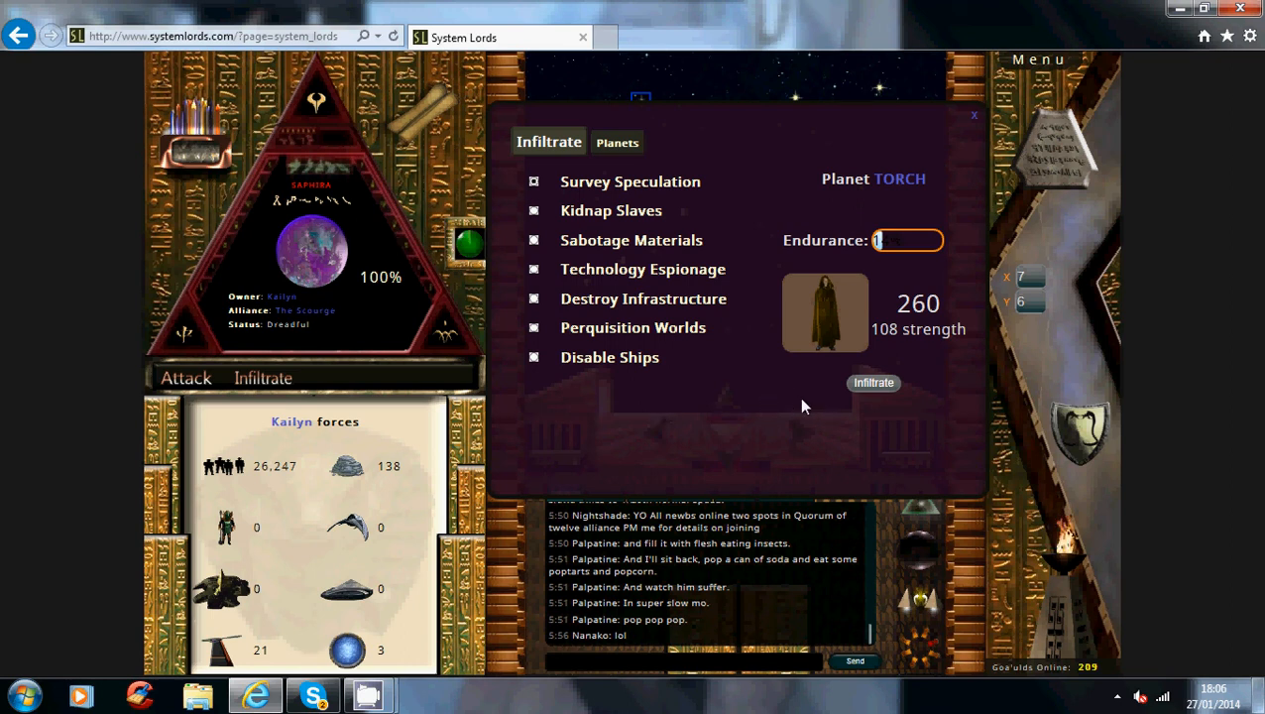
mouse_move(694, 365)
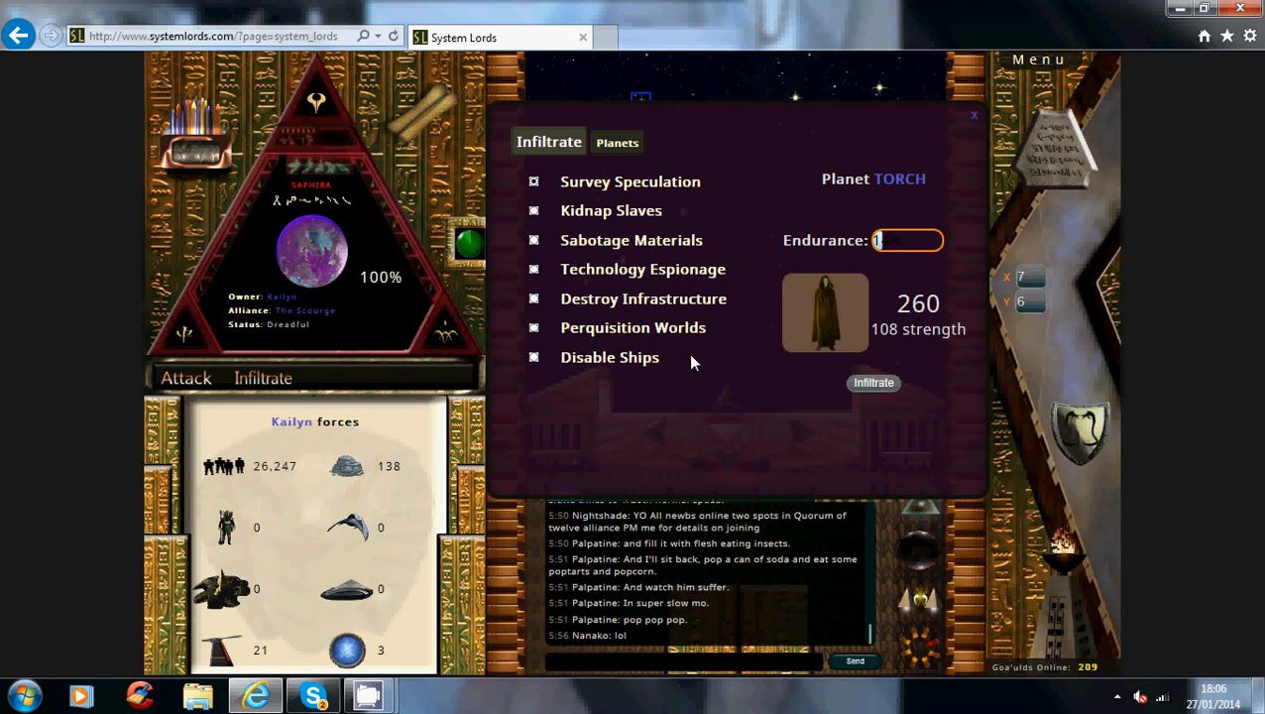
mouse_move(1009, 162)
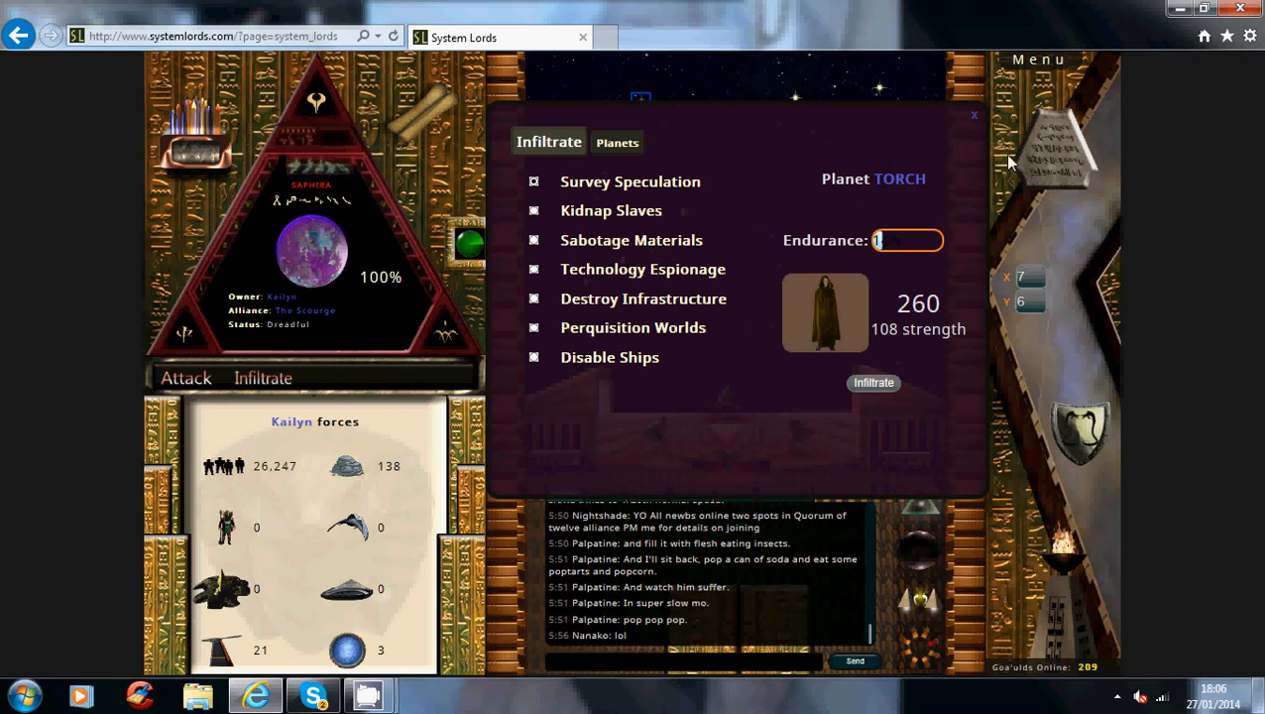
mouse_move(959, 144)
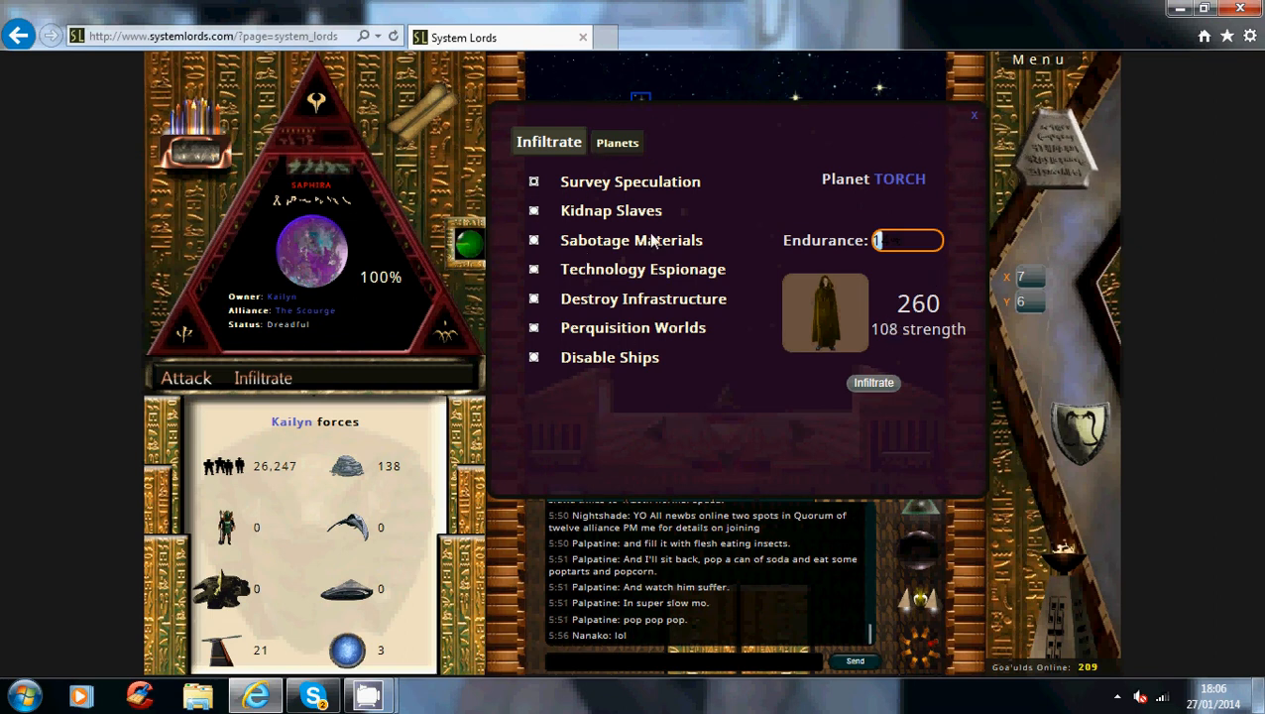
mouse_move(974, 116)
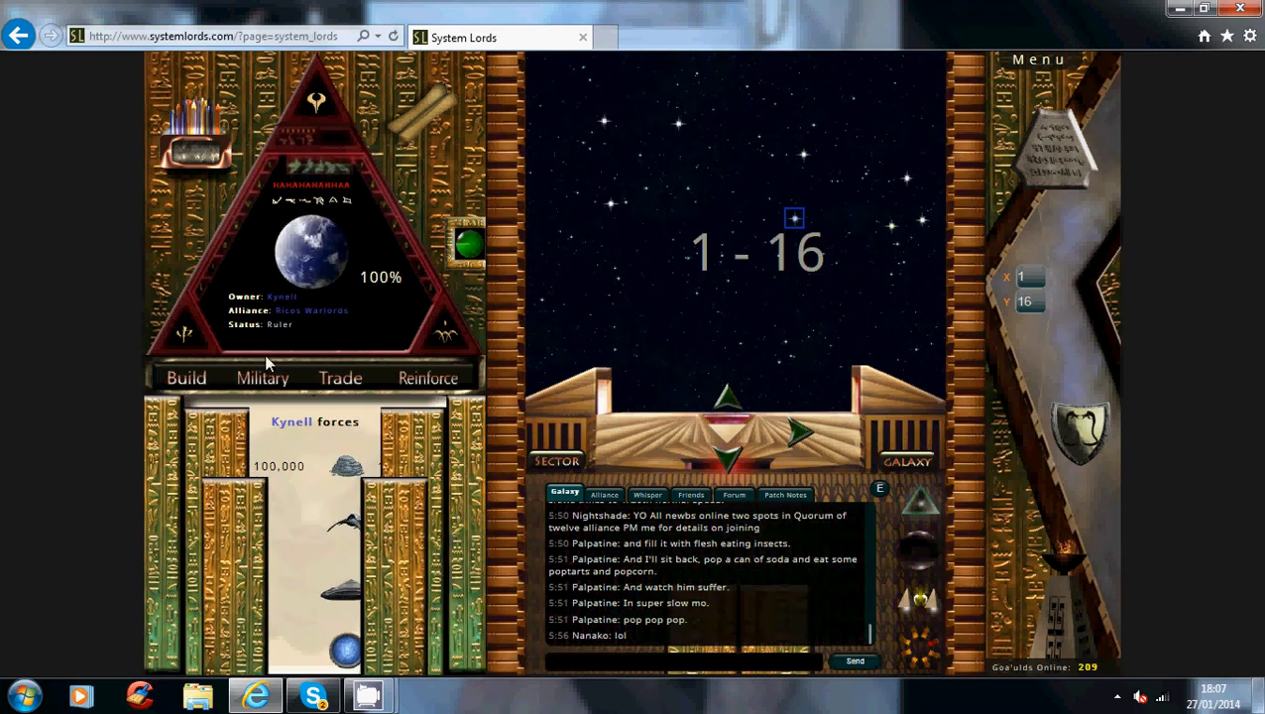
- View the military roster showing 260 agents and their cost, then close it
click(261, 377)
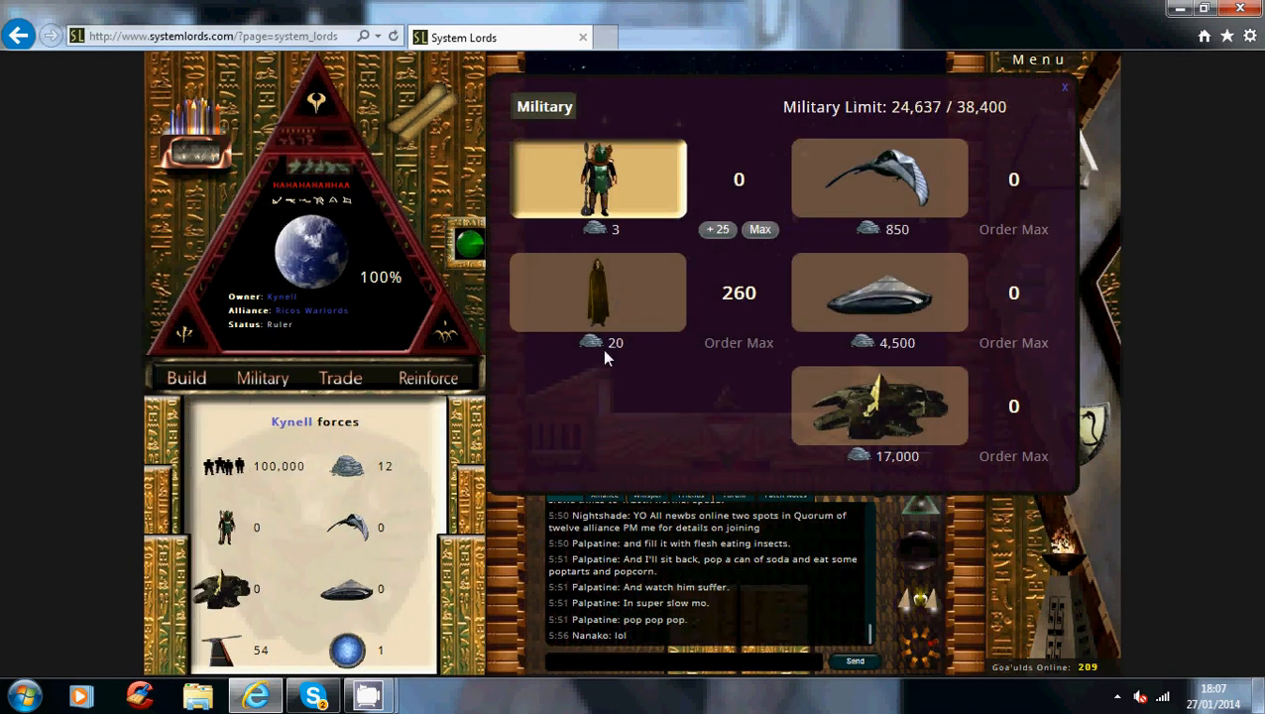
mouse_move(855, 277)
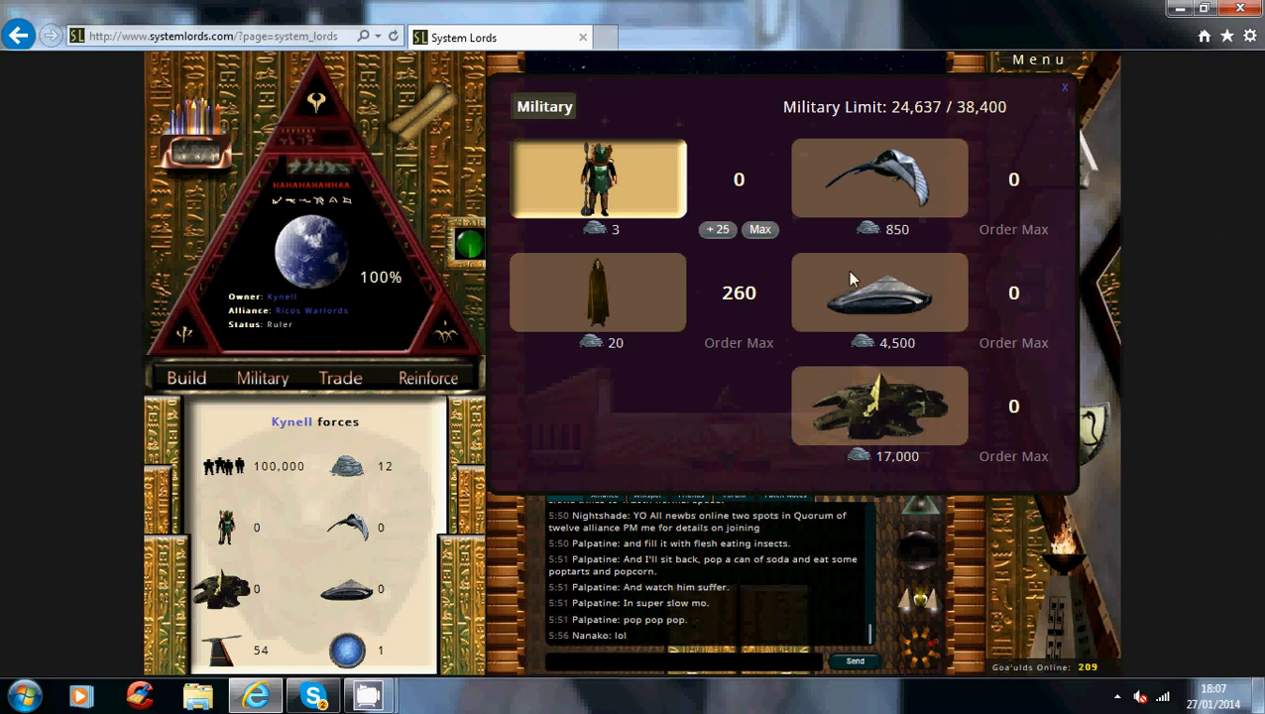
mouse_move(940, 114)
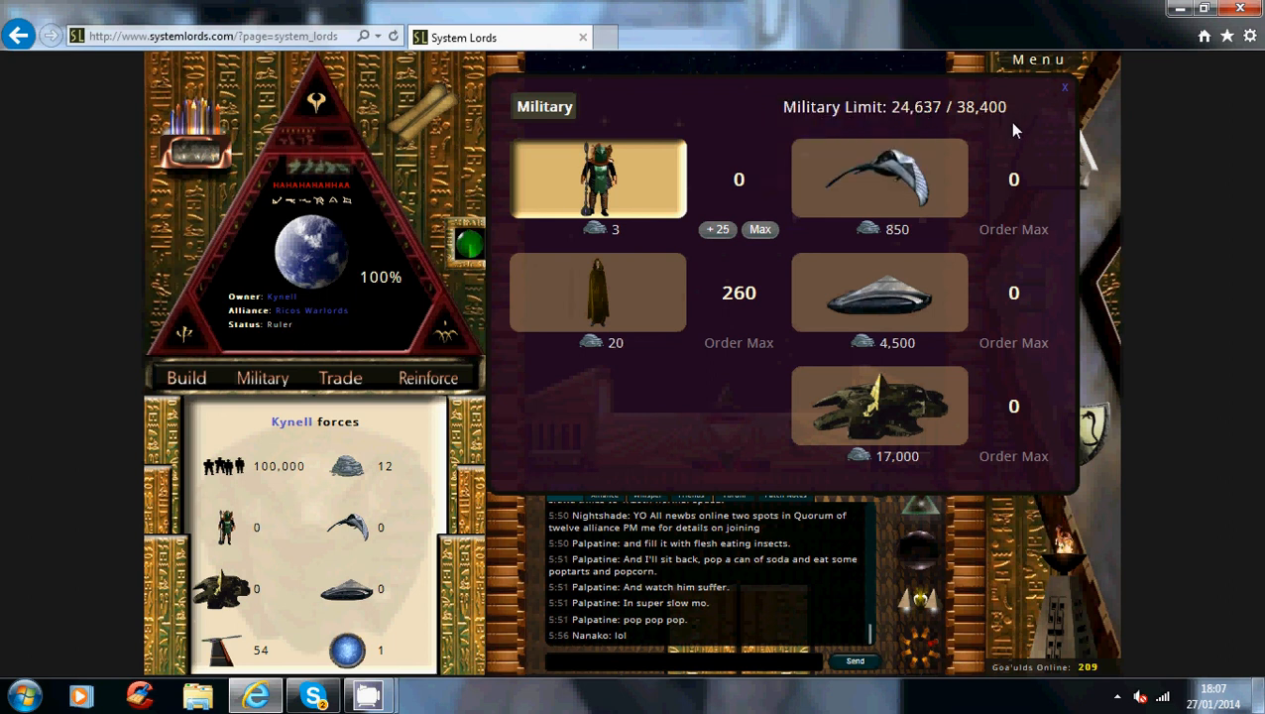
mouse_move(1046, 106)
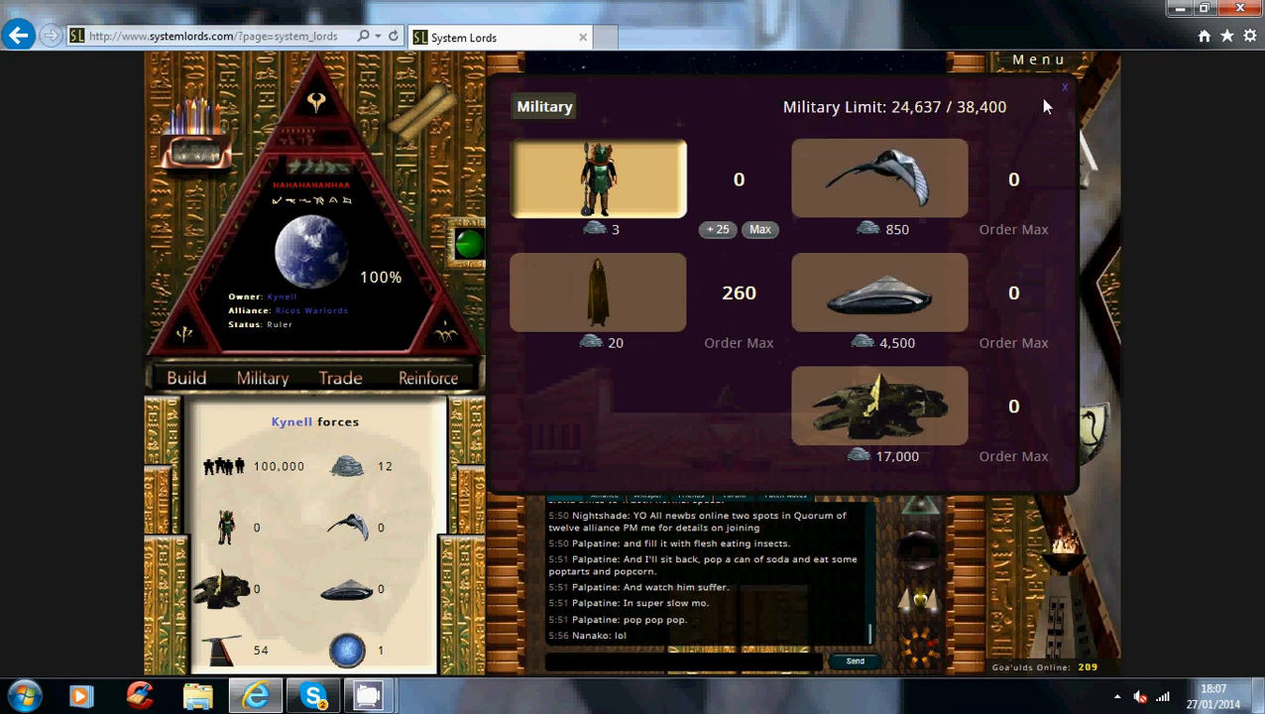
click(1064, 88)
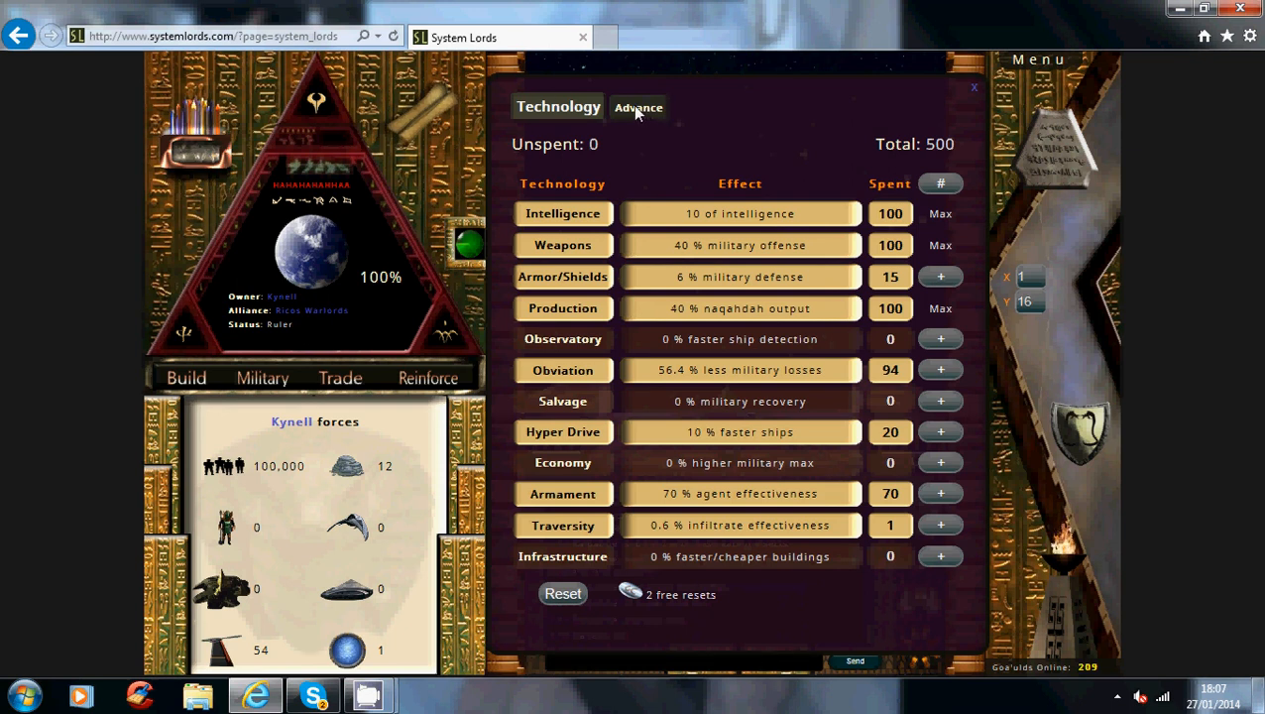
- Browse the Advance technology tree (25 owned of 120 used), then close the window
click(637, 107)
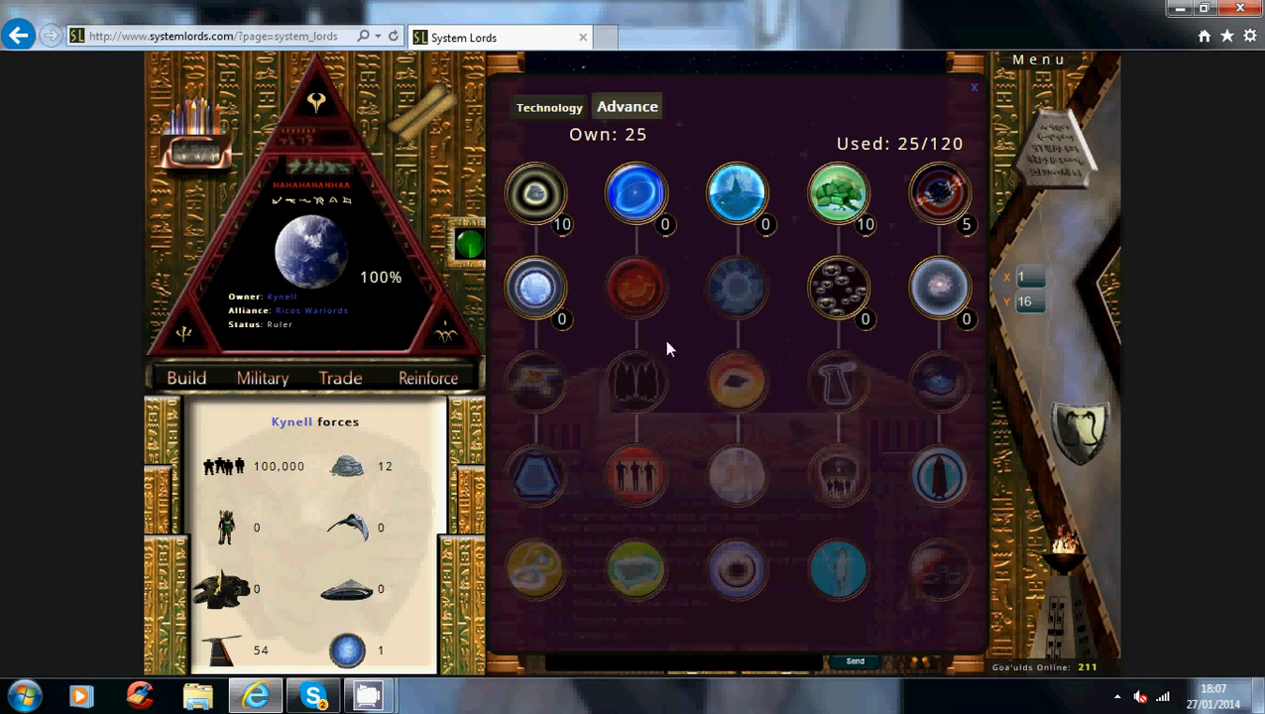
mouse_move(975, 145)
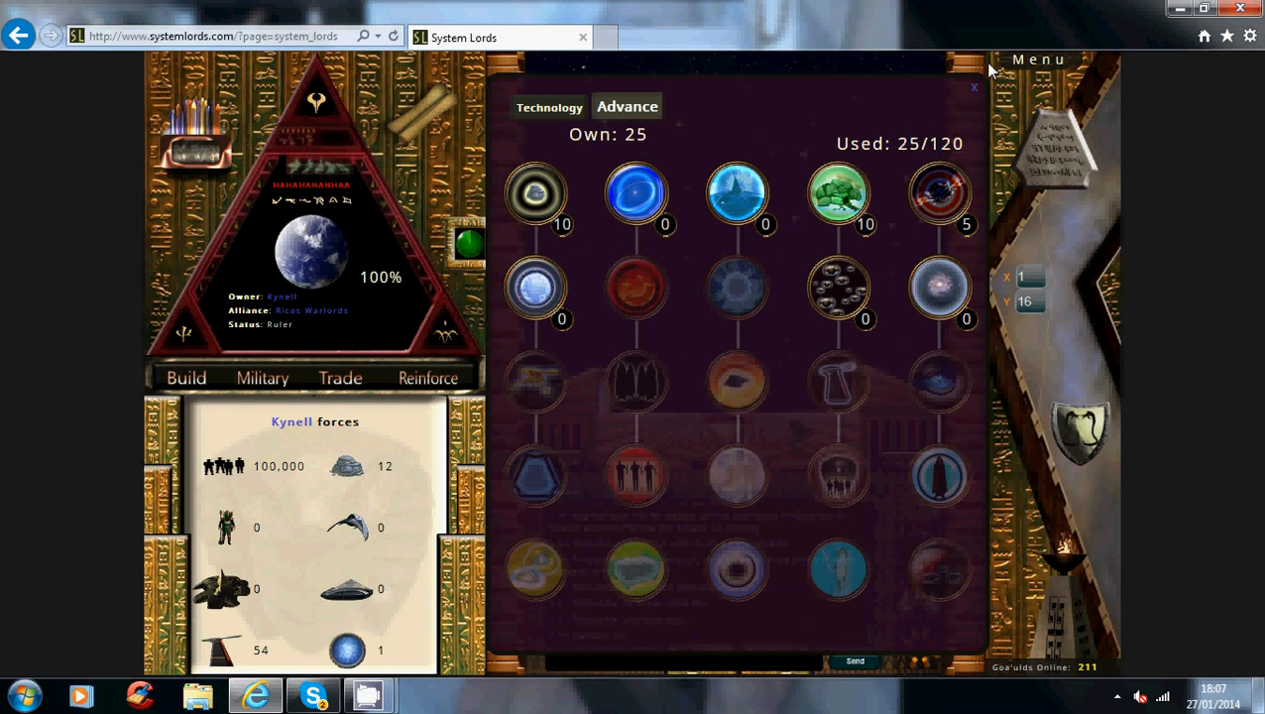
click(973, 88)
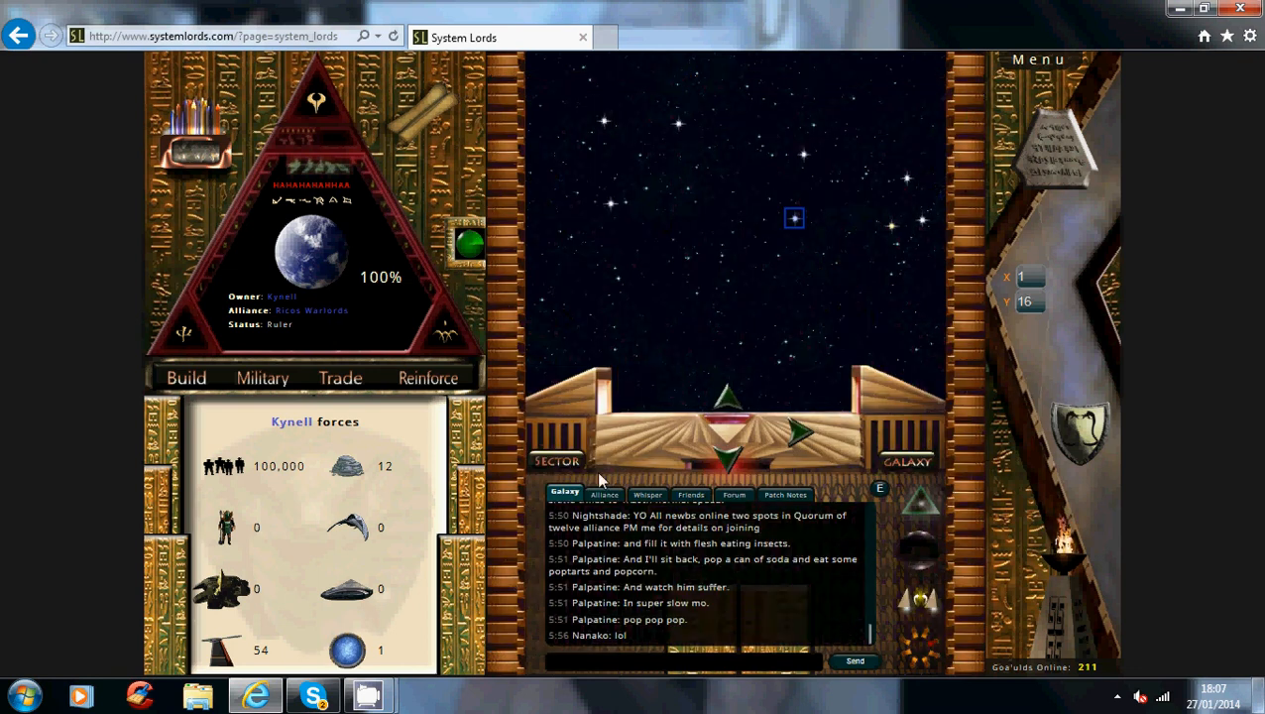